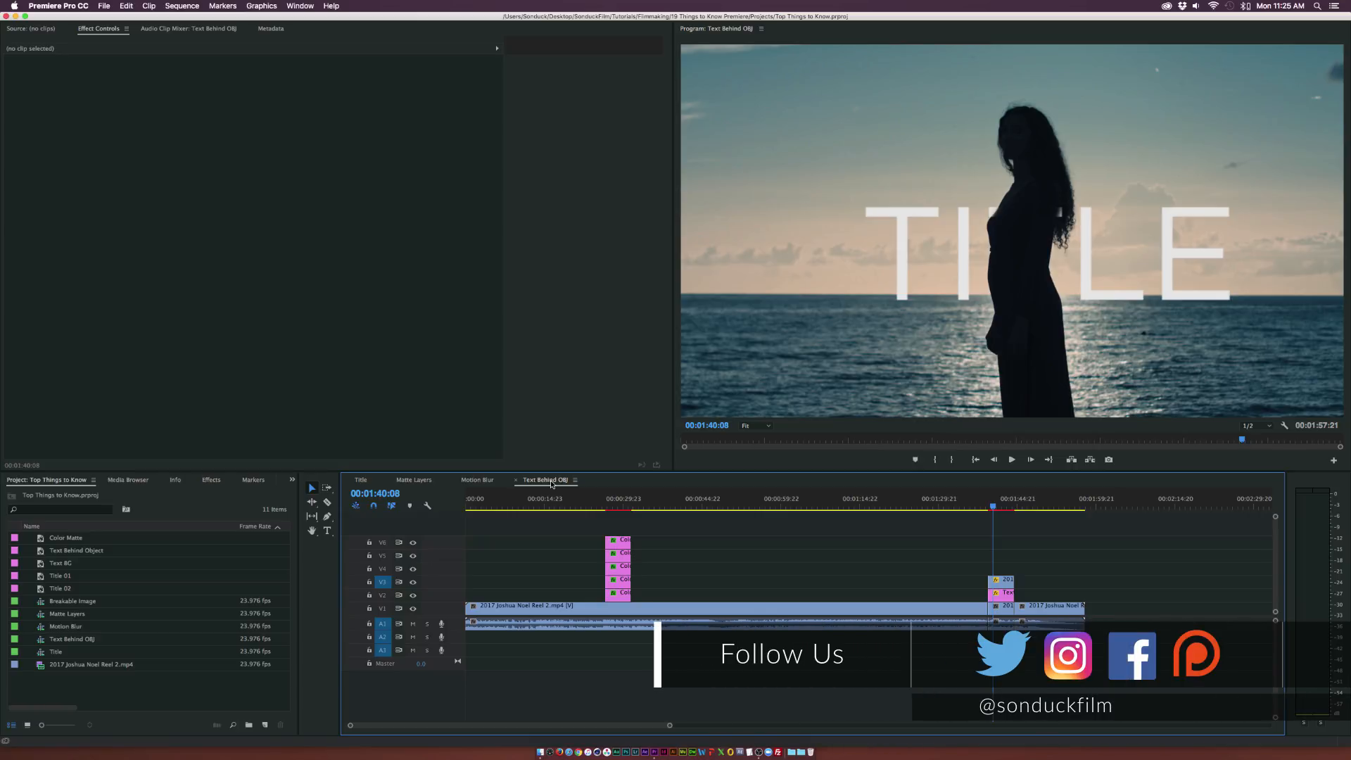
mouse_move(476, 488)
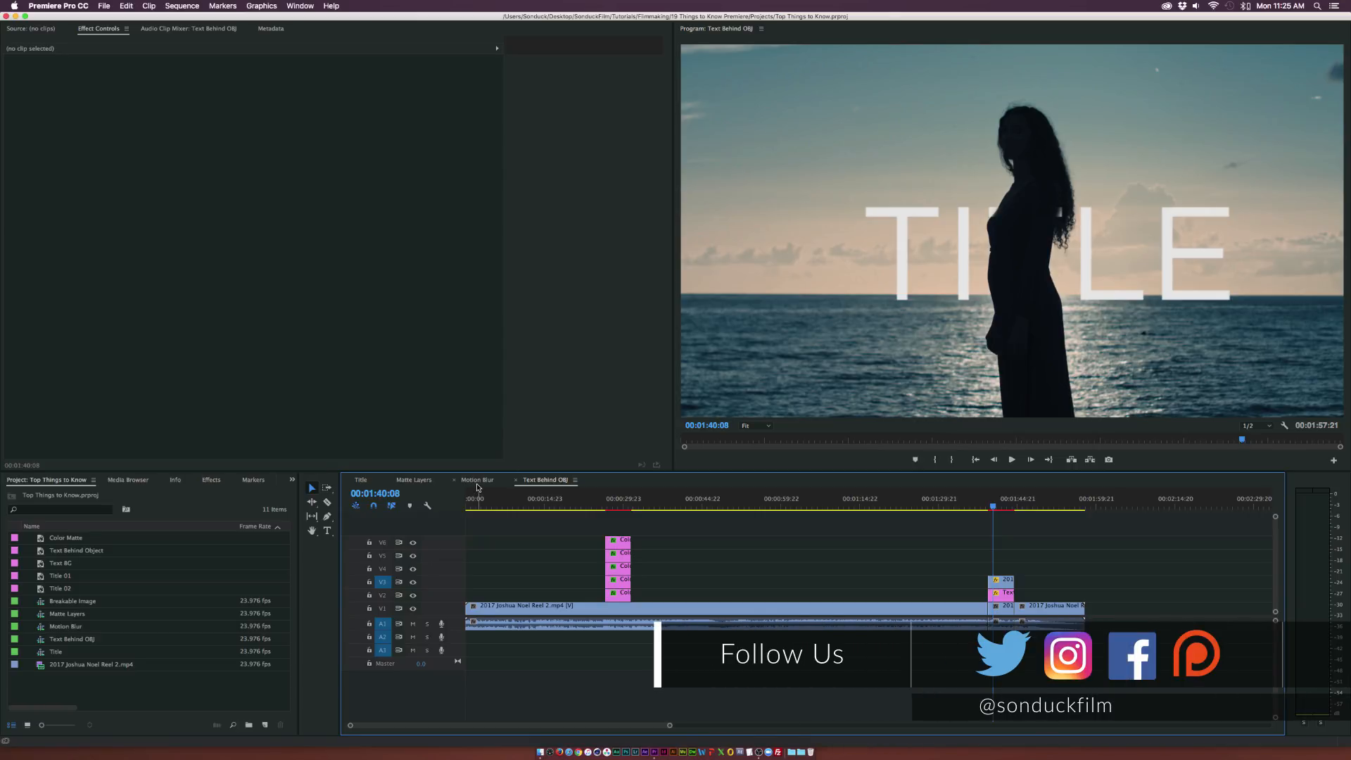
Go from the Matte Layers sequence to the Title sequence with CLEAN TITLES / GREAT DESIGN.
click(414, 479)
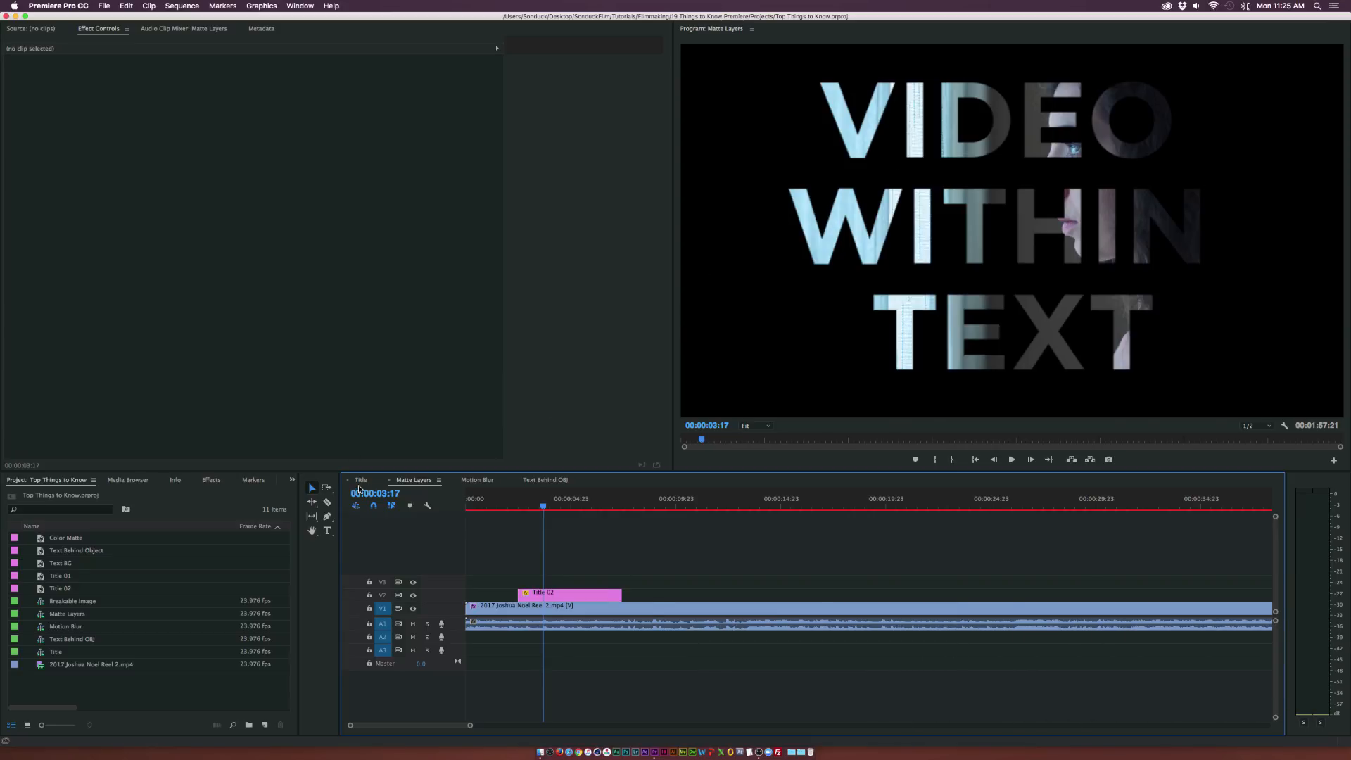
click(361, 480)
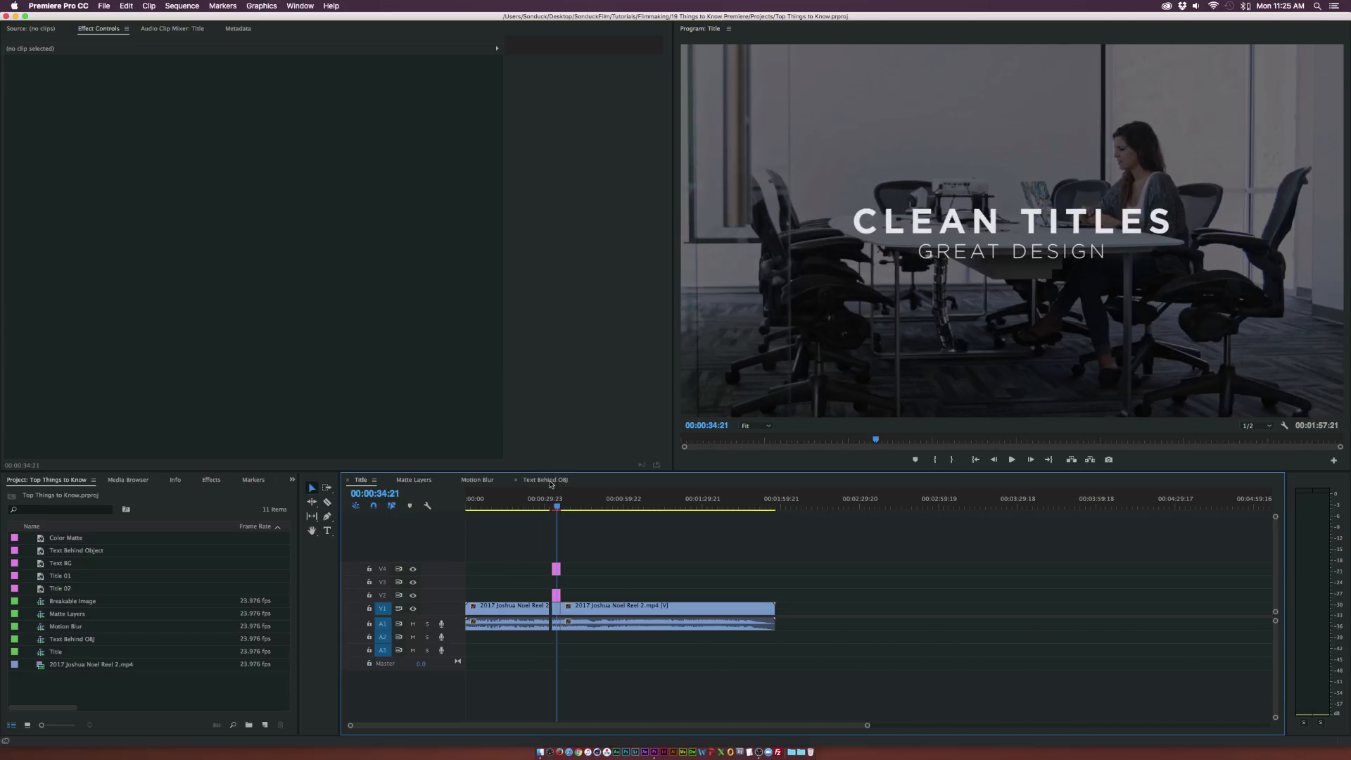
Open Text Behind OBJ, advance into the silhouette shot, and select the Text Behind Object title.
click(545, 479)
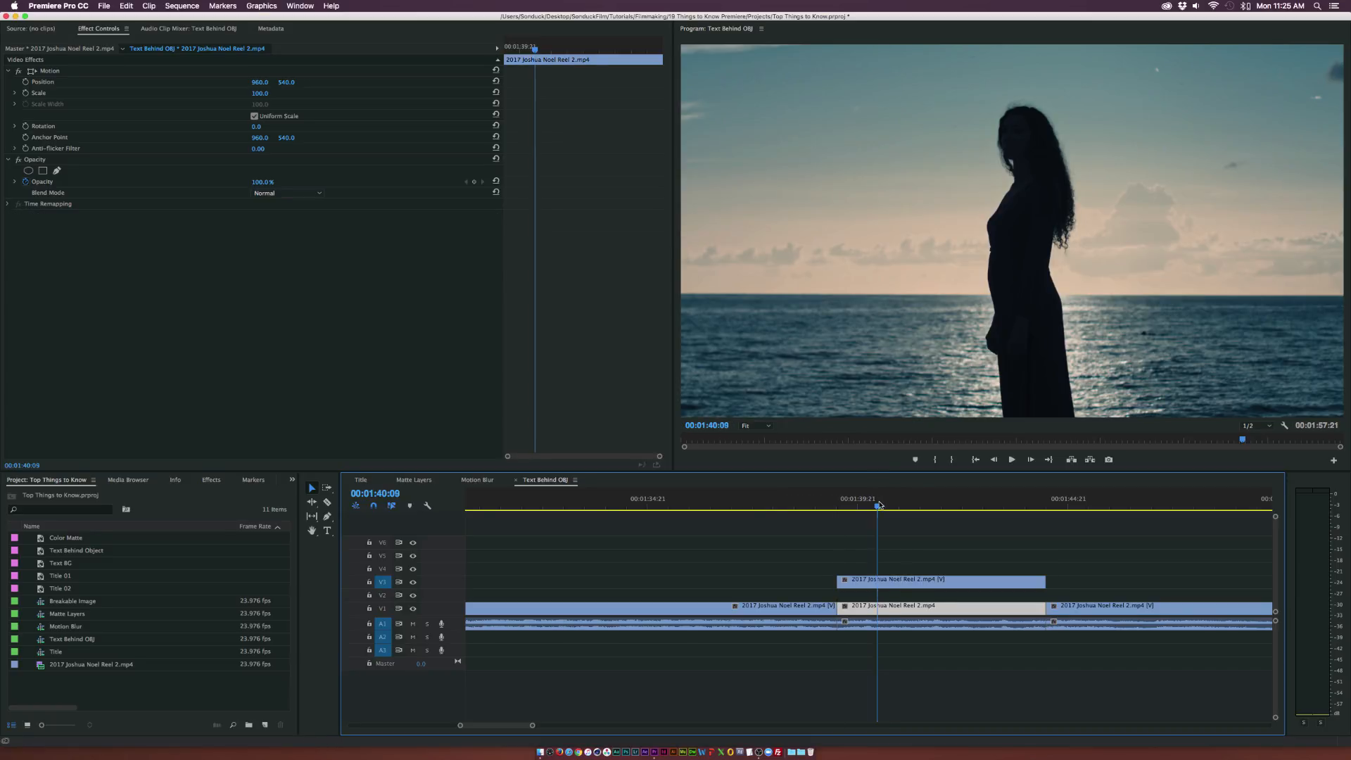
click(883, 498)
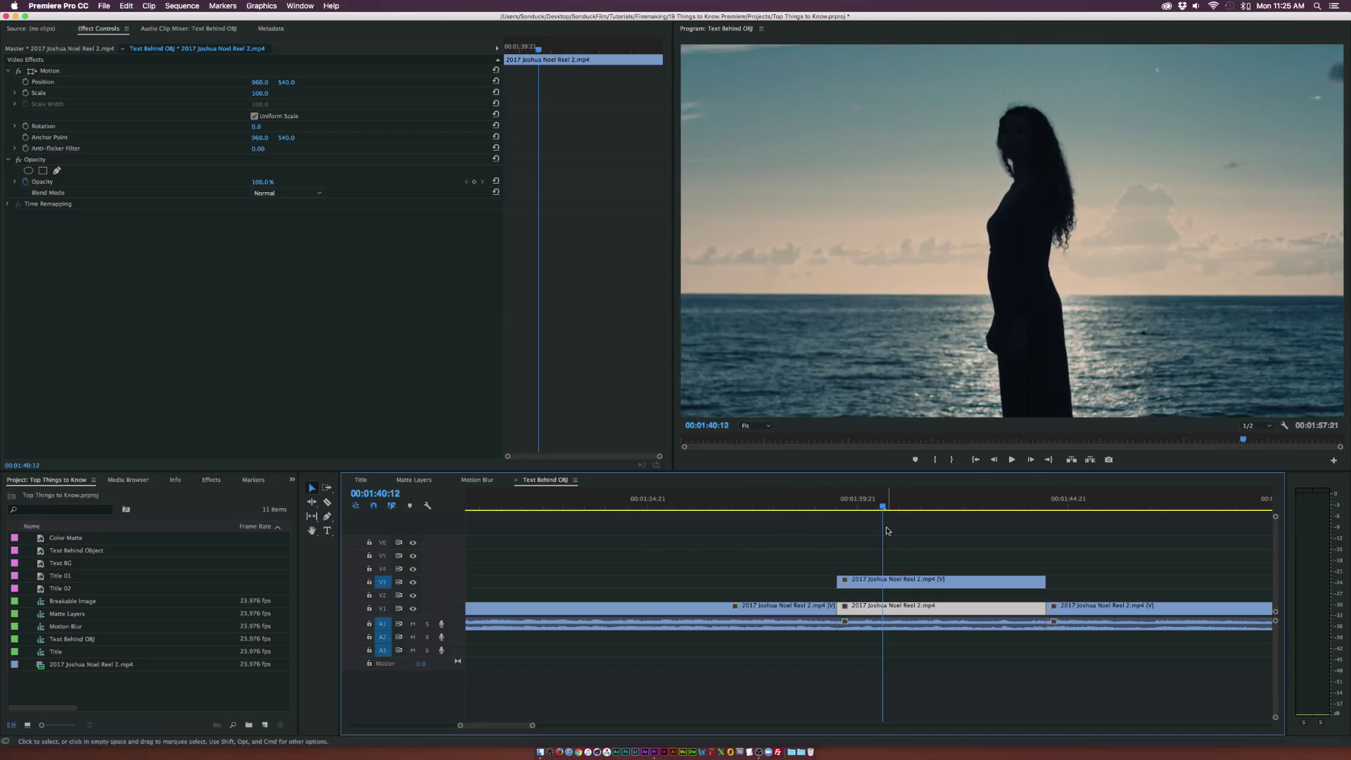
click(77, 550)
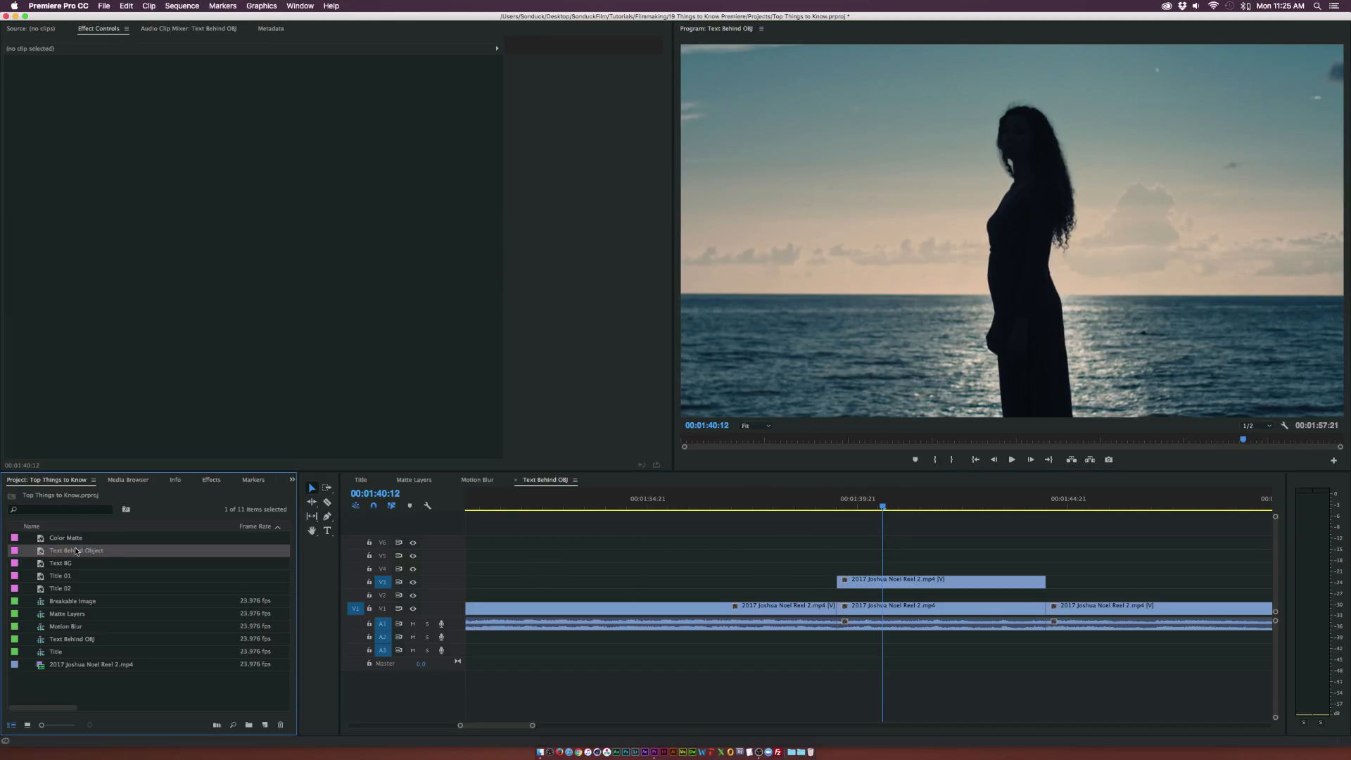
Place the Text Behind Object title on V2, between the silhouette clip and its V3 copy.
click(104, 7)
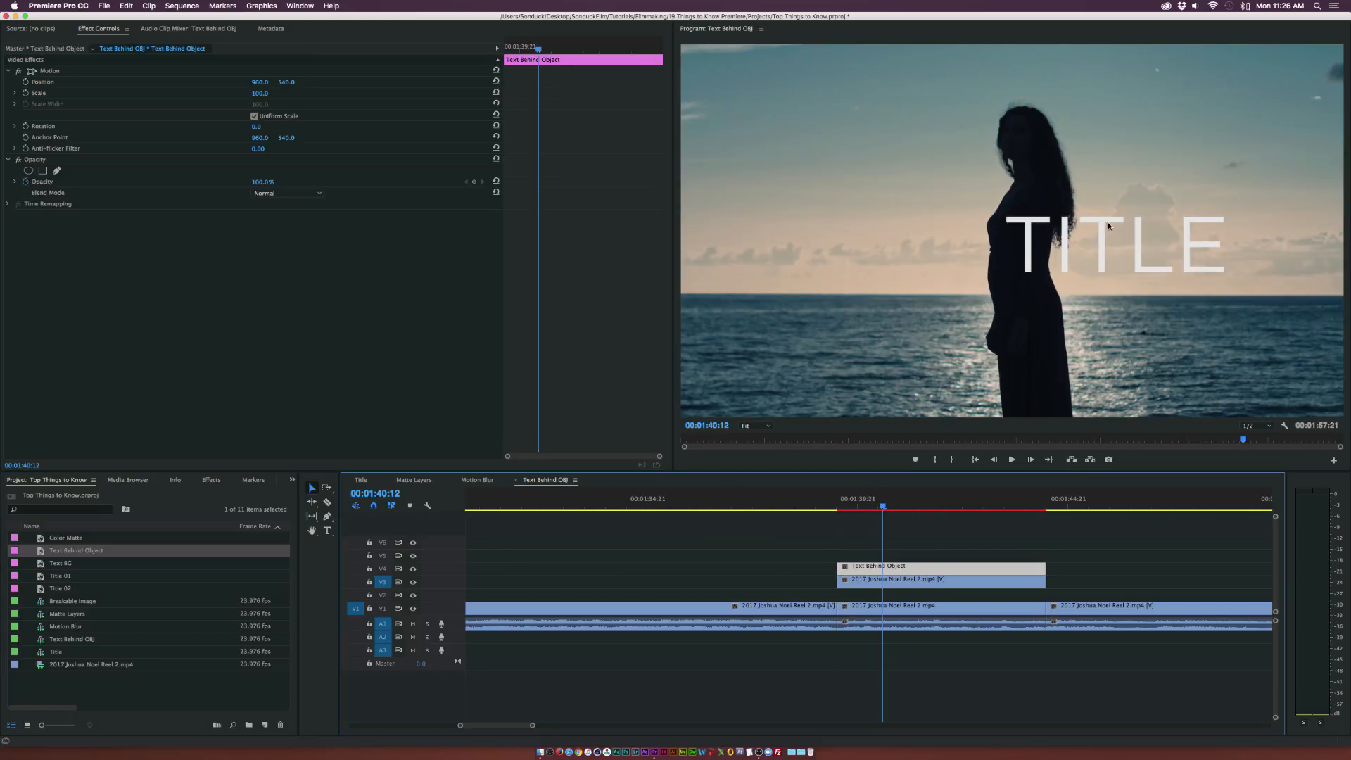
mouse_move(1028, 147)
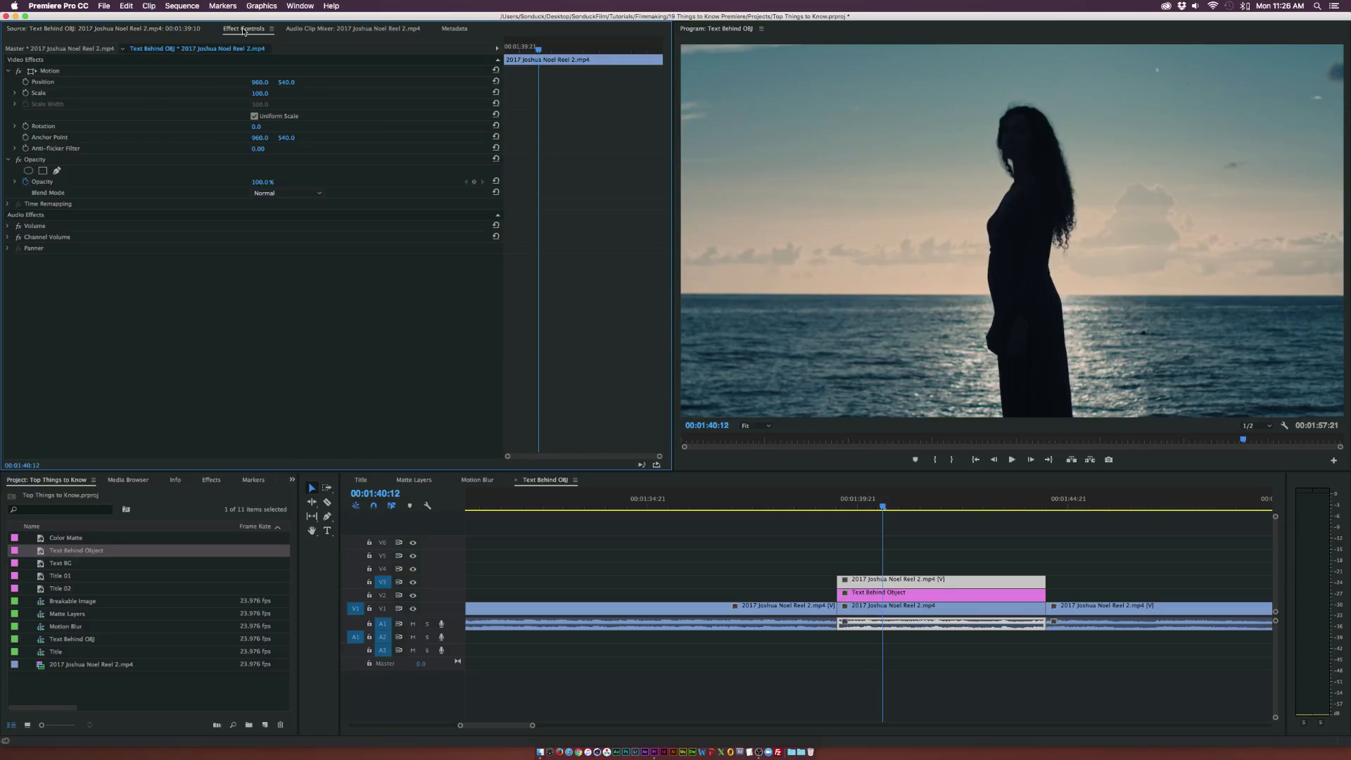
mouse_move(57, 169)
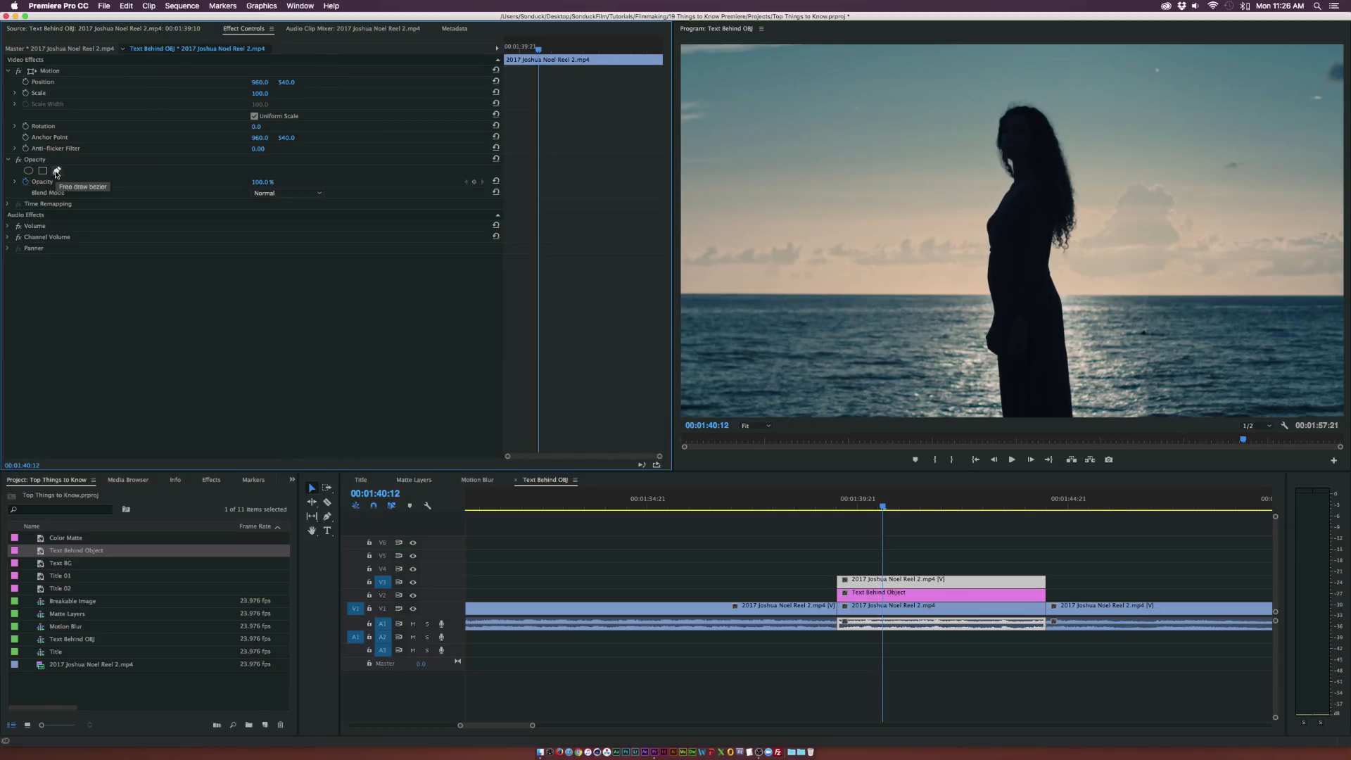
Draw a free bezier opacity mask around the woman on the top clip copy.
click(57, 170)
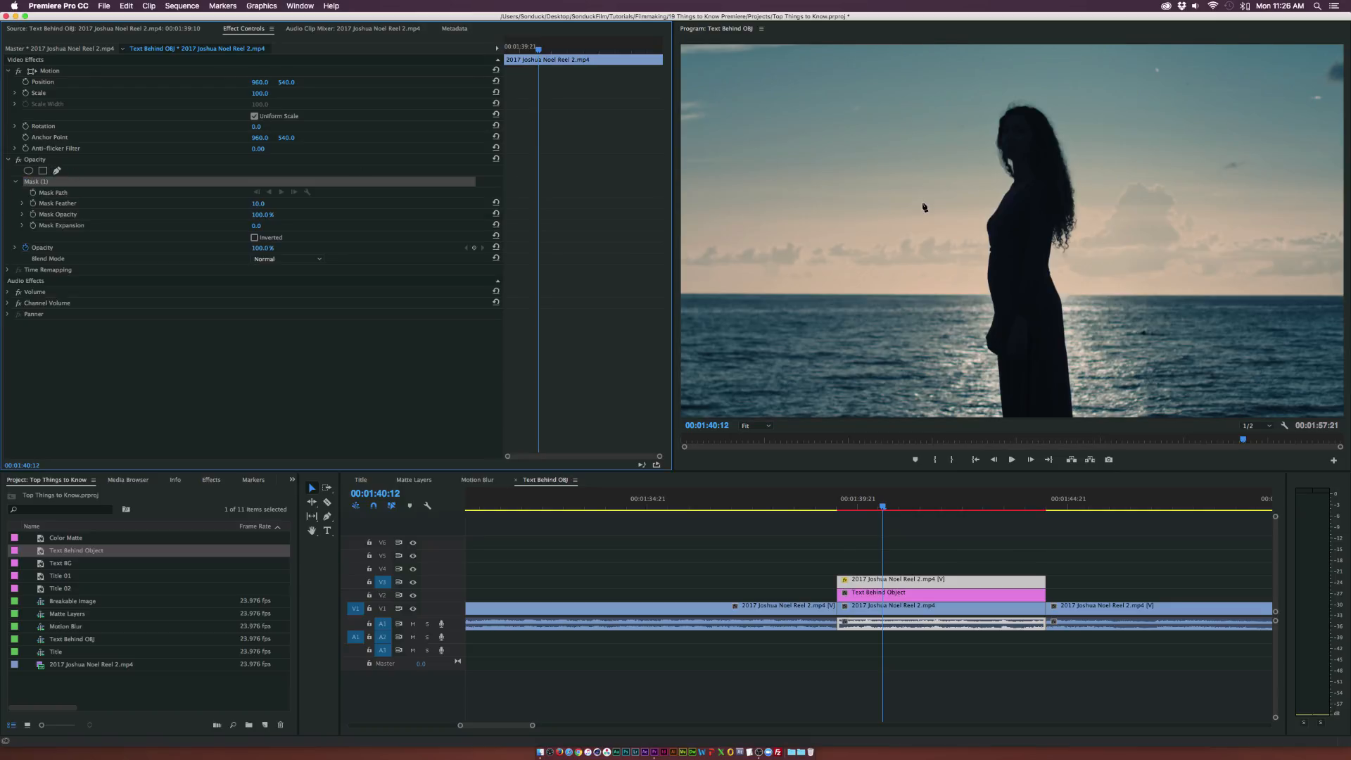
mouse_move(1004, 207)
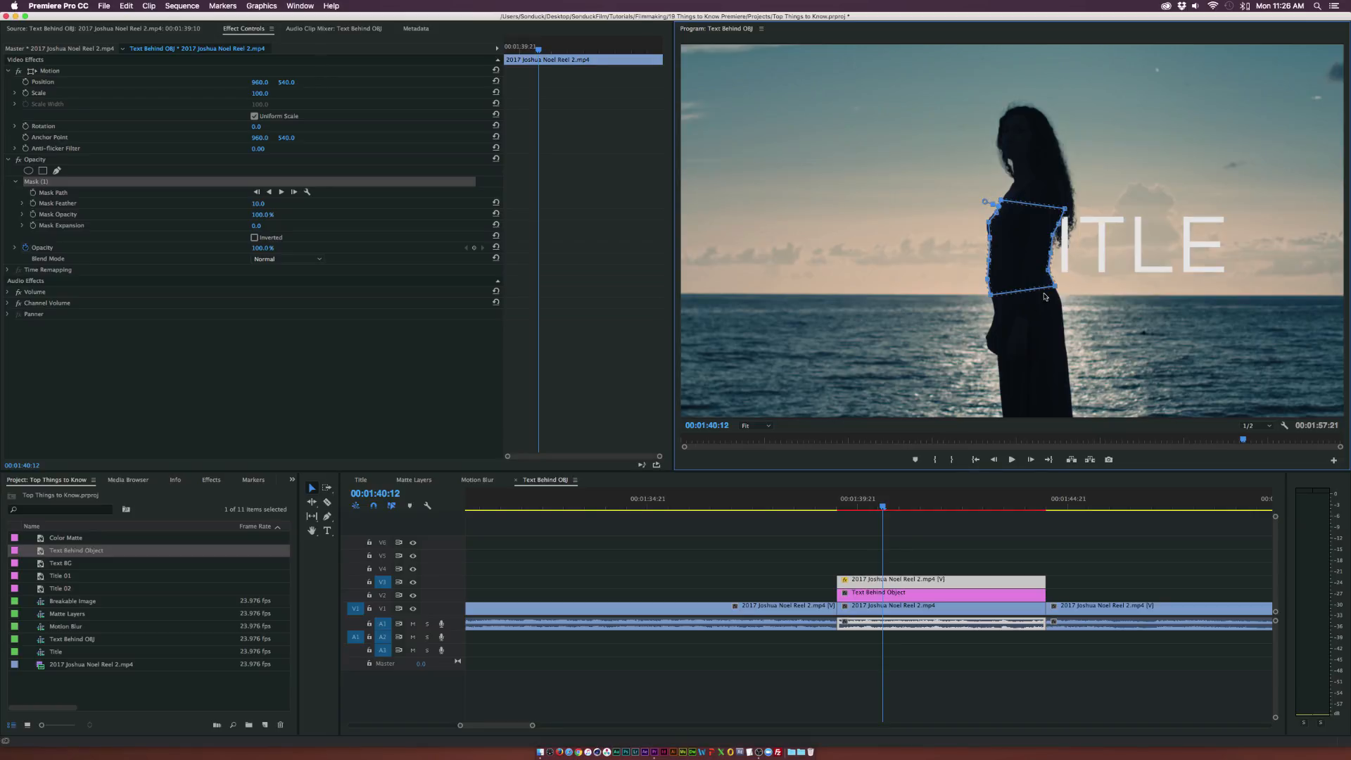
mouse_move(1118, 553)
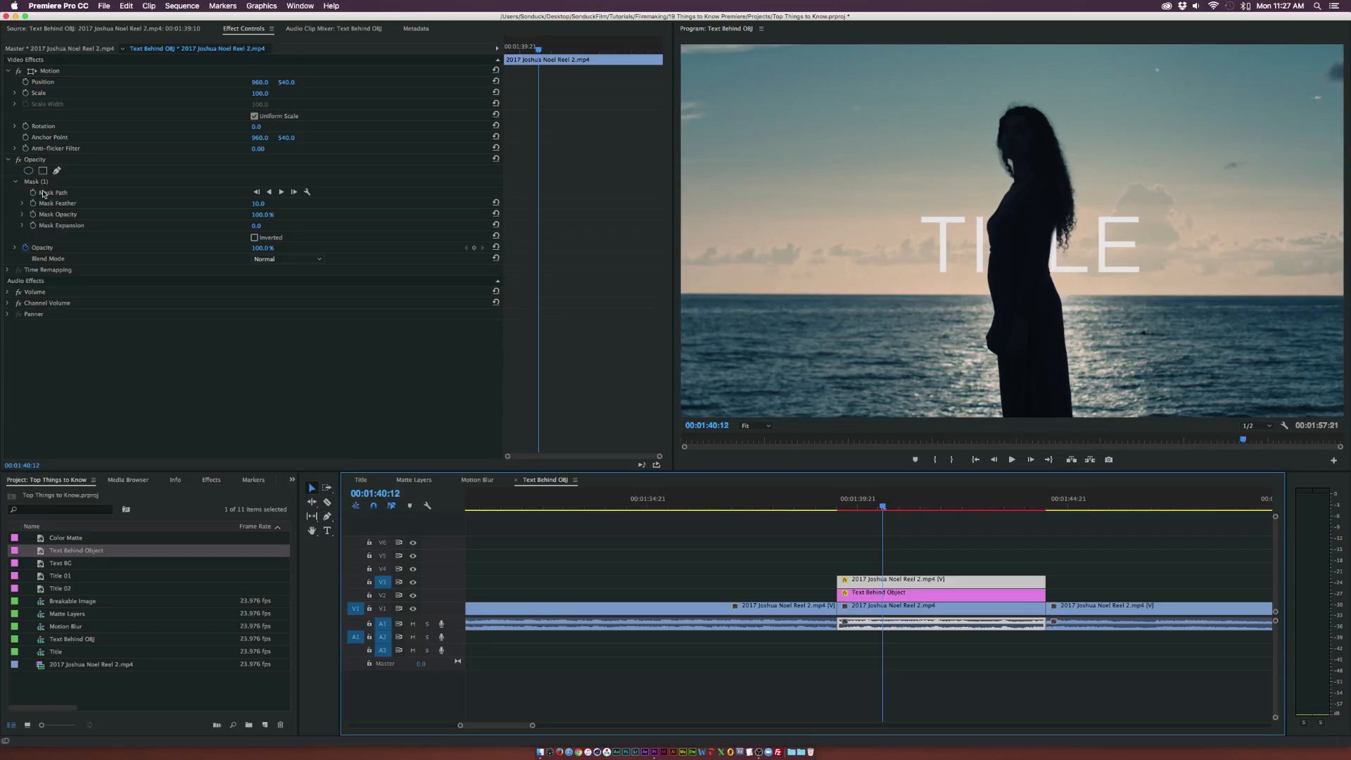
Enable the Mask Path stopwatch and increase the Mask Feather on the woman's mask.
click(54, 192)
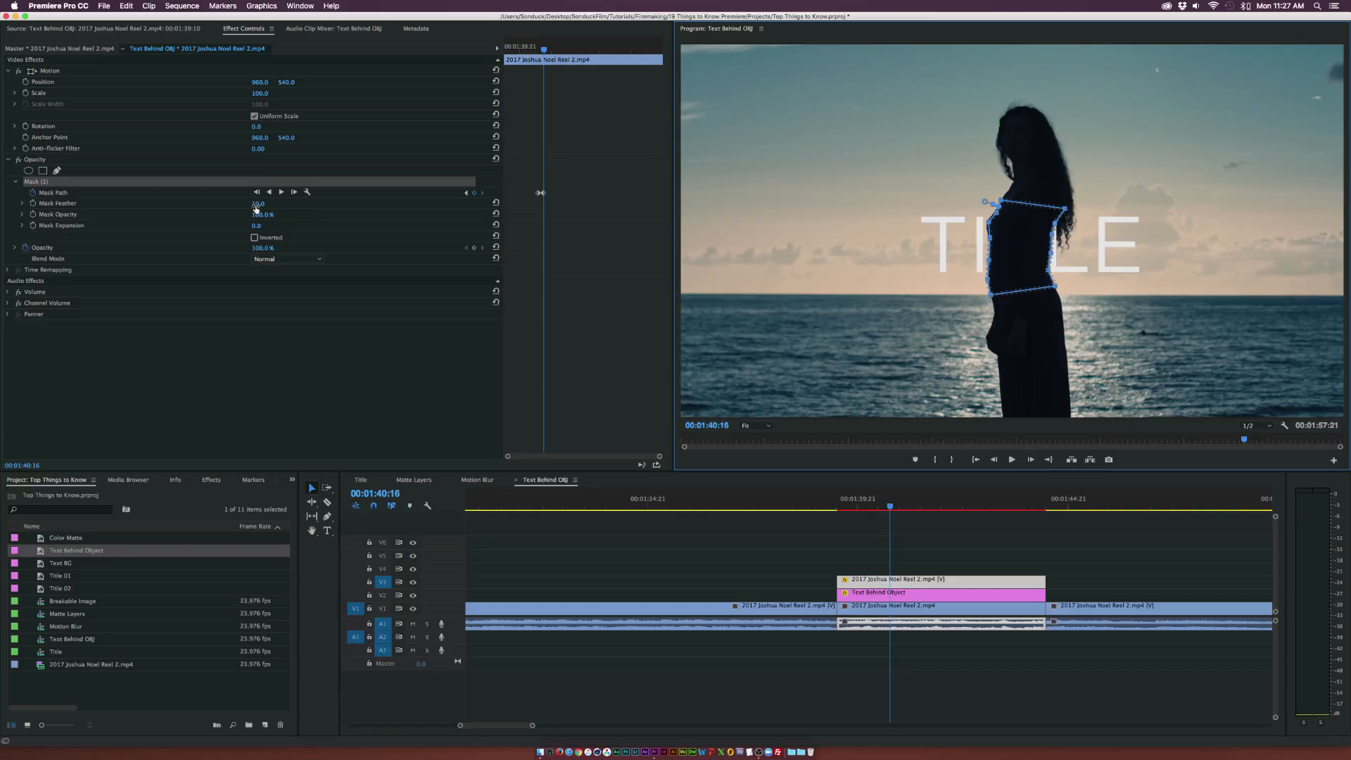
drag(257, 202, 276, 202)
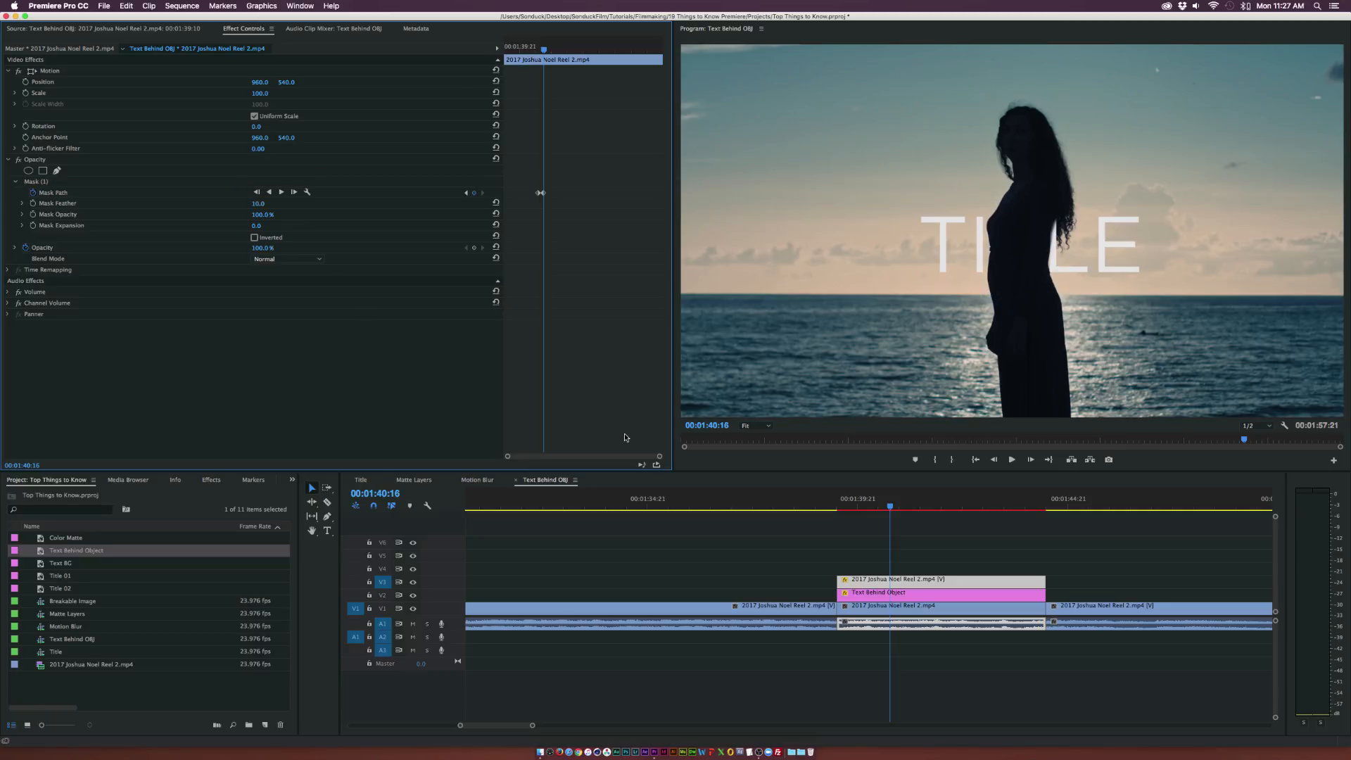
mouse_move(986, 235)
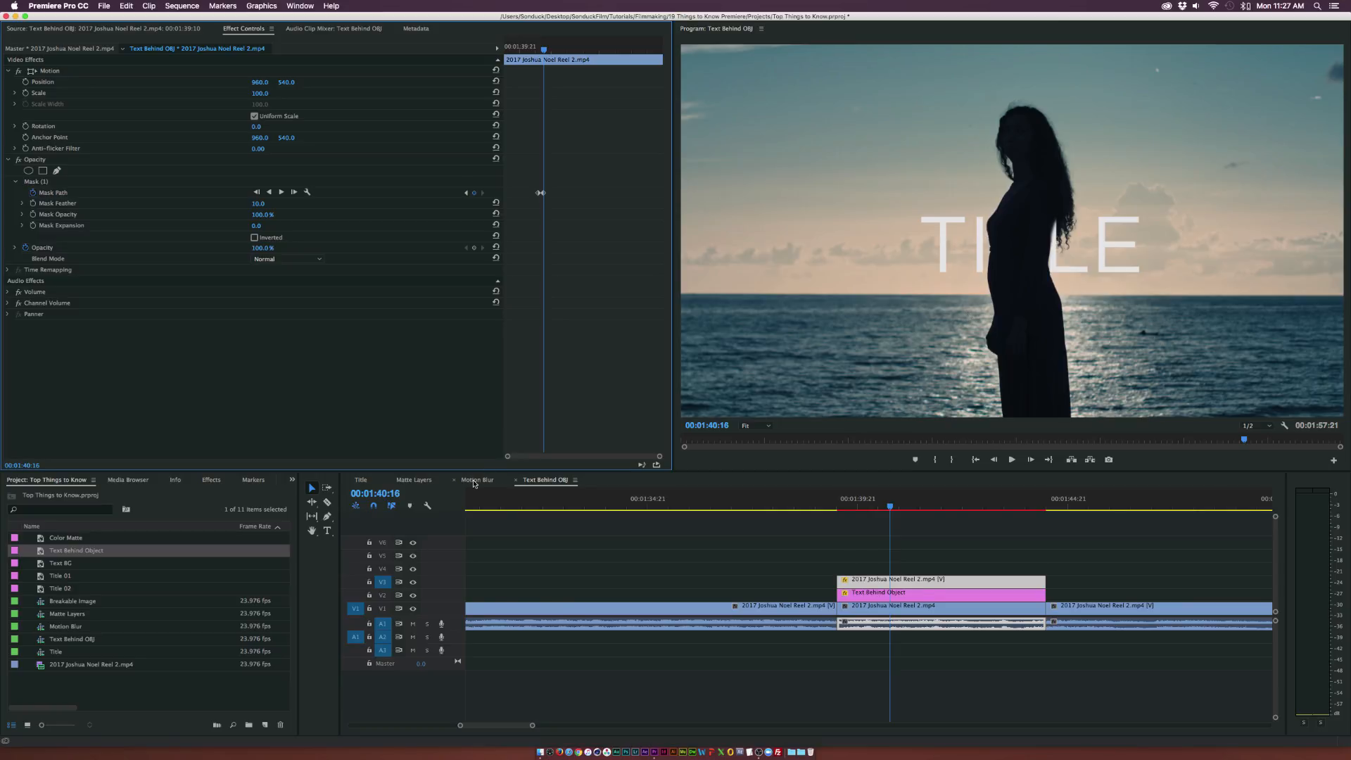
Open the Motion Blur sequence, select Title 01, and scrub through its Position animation.
click(476, 480)
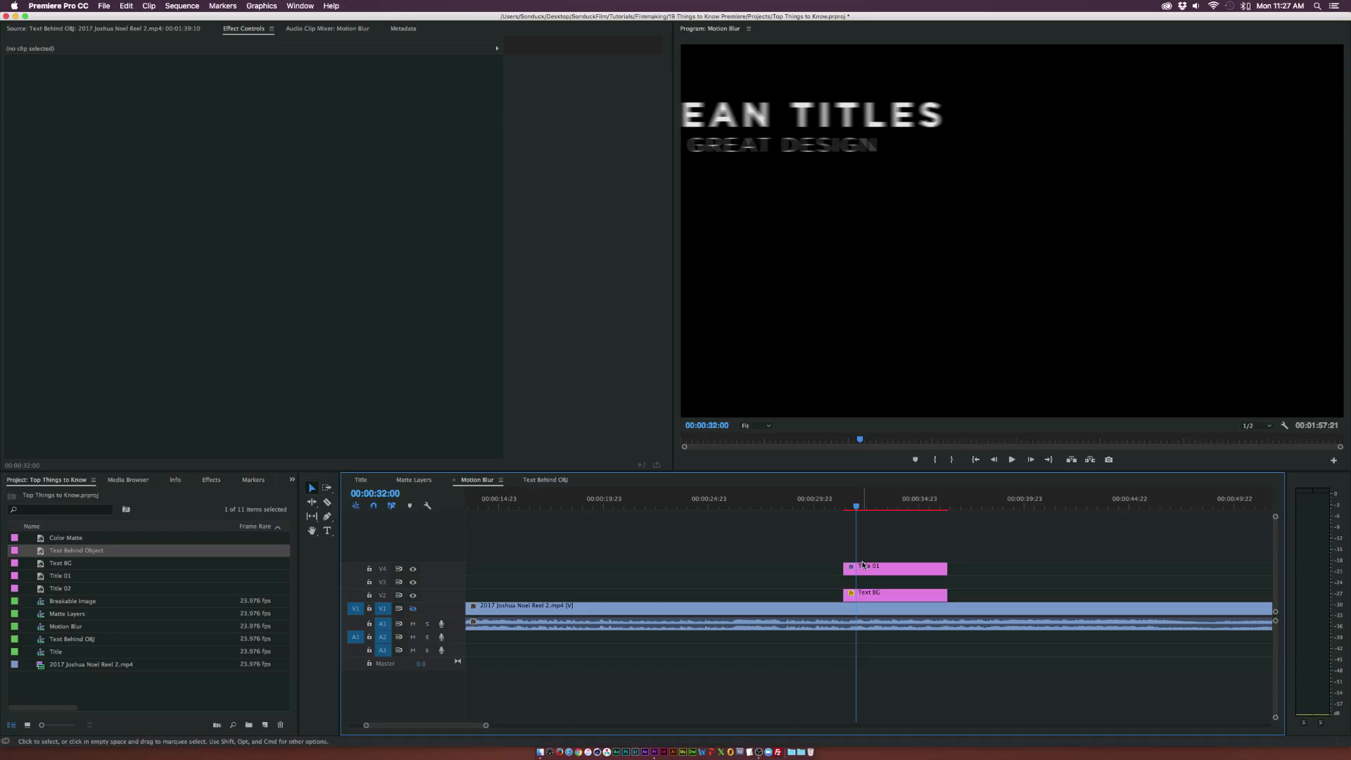
click(883, 506)
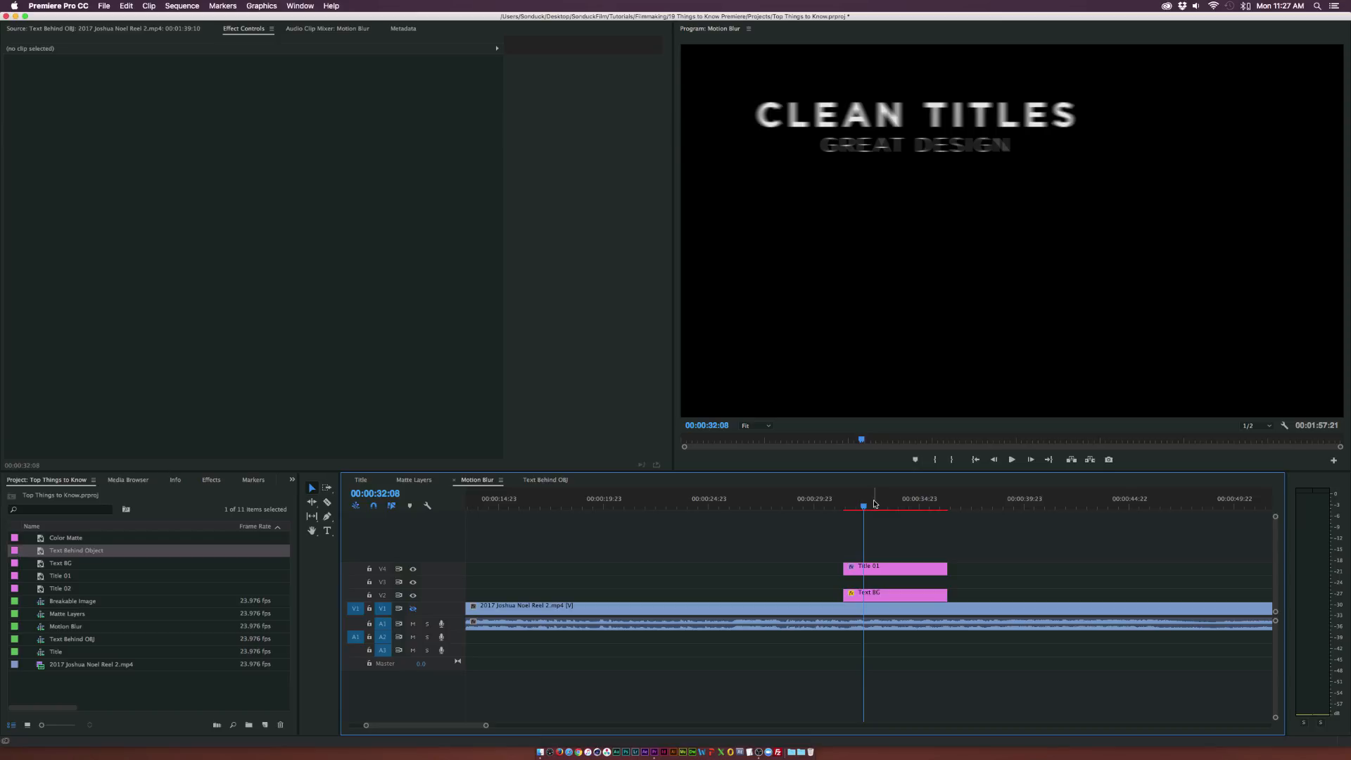
click(894, 565)
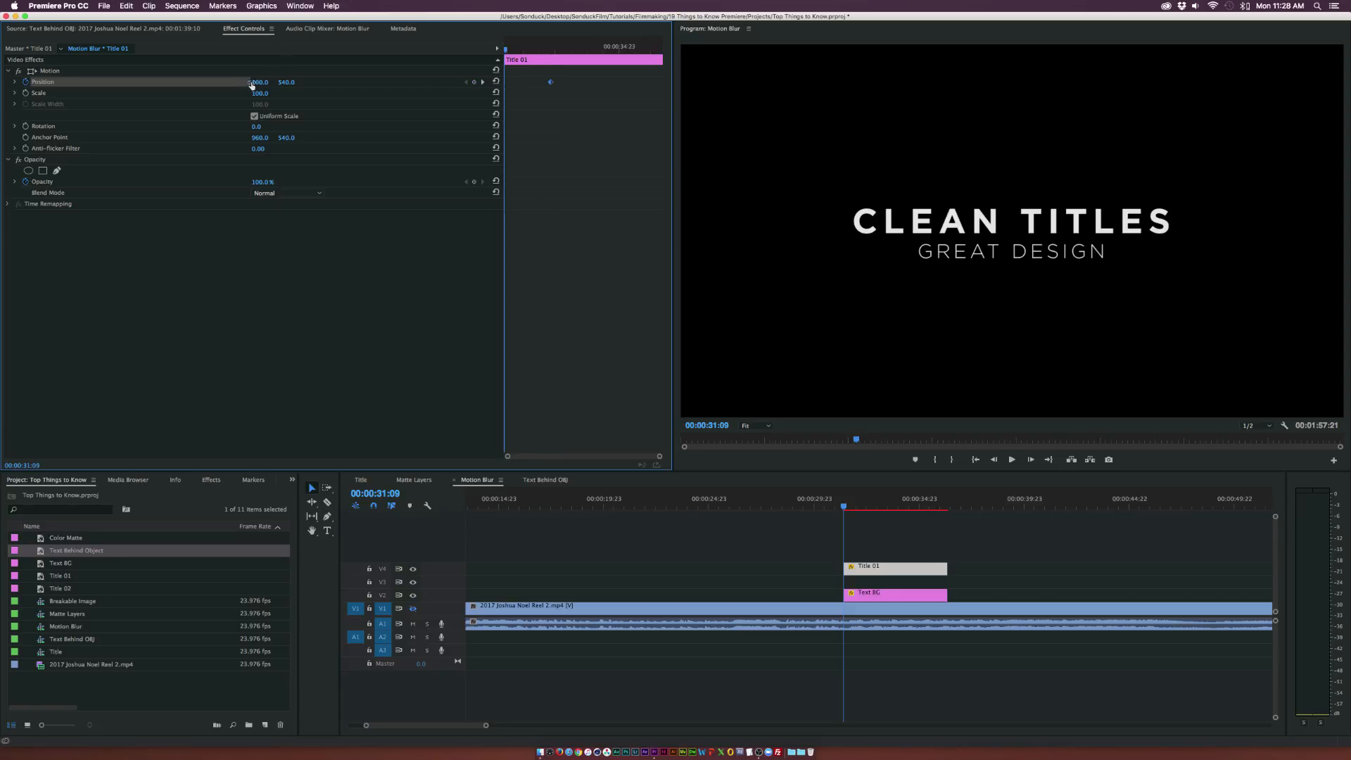
drag(258, 81, 183, 82)
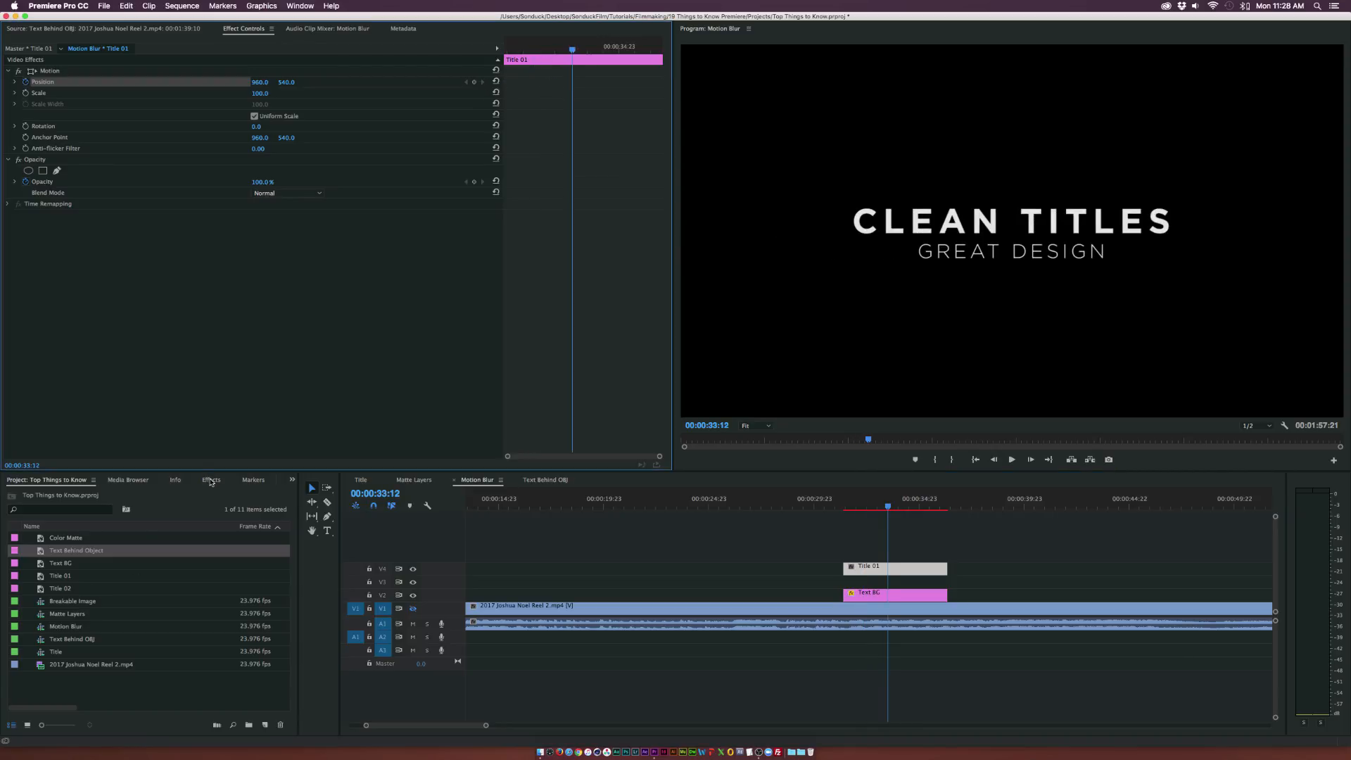
Apply the Transform effect to Title 01 via an Effects search for 'tran'.
click(299, 6)
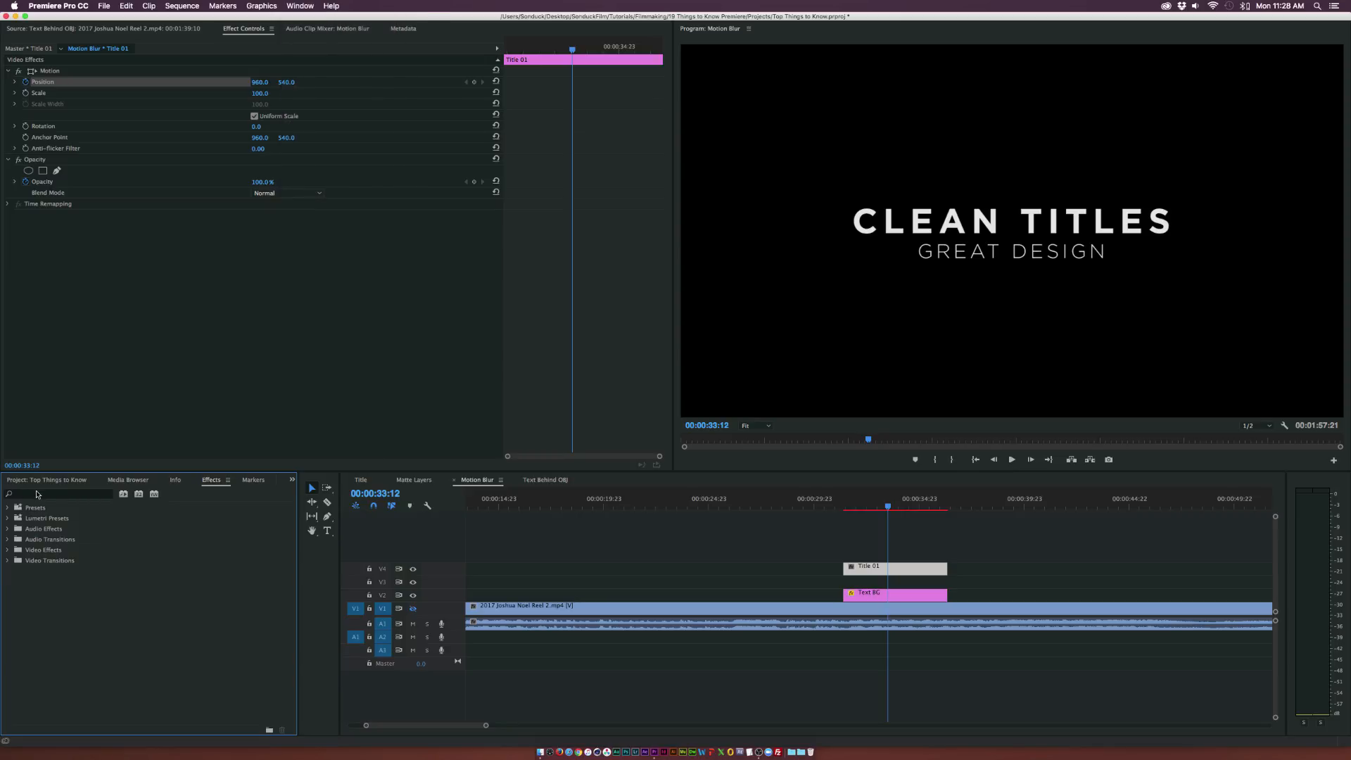
text(transfor)
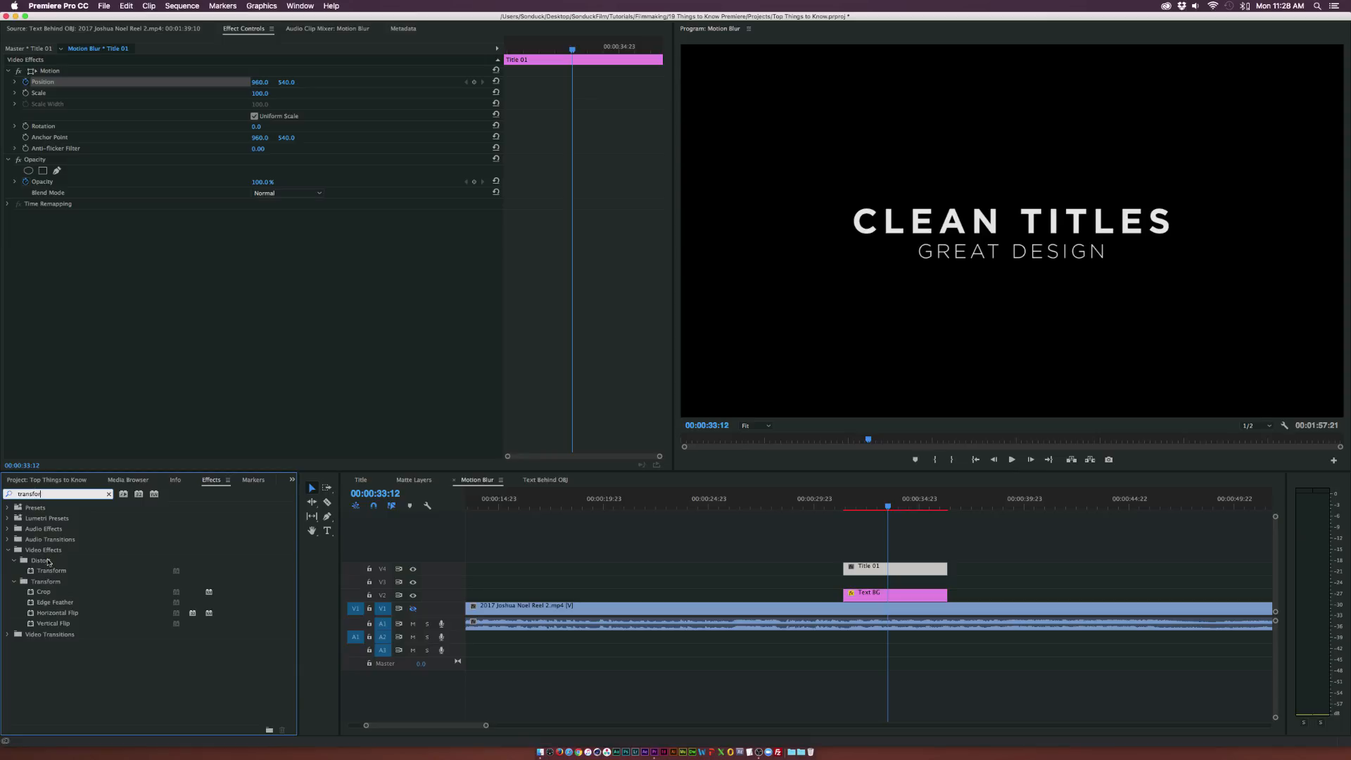
double_click(50, 571)
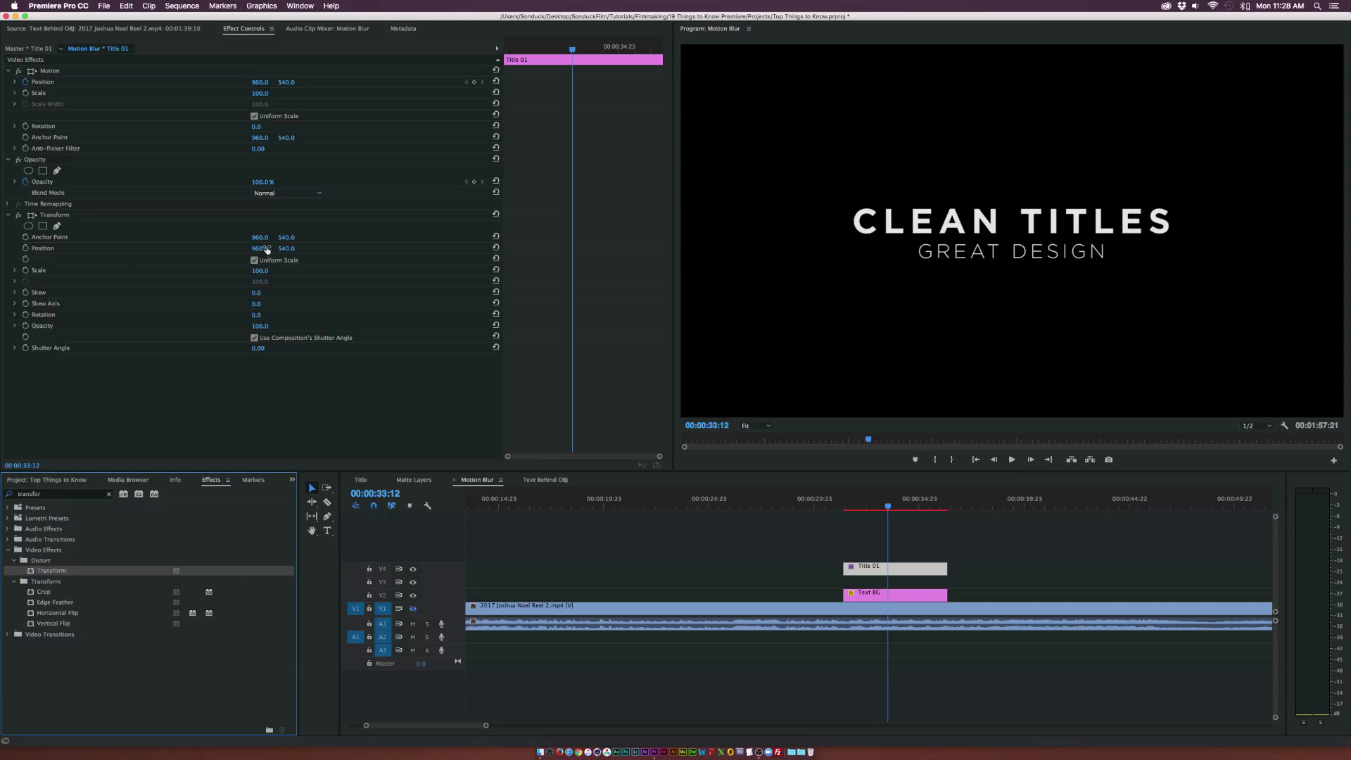
Keyframe Transform Position sliding the title sideways, and turn off Use Composition's Shutter Angle.
click(843, 498)
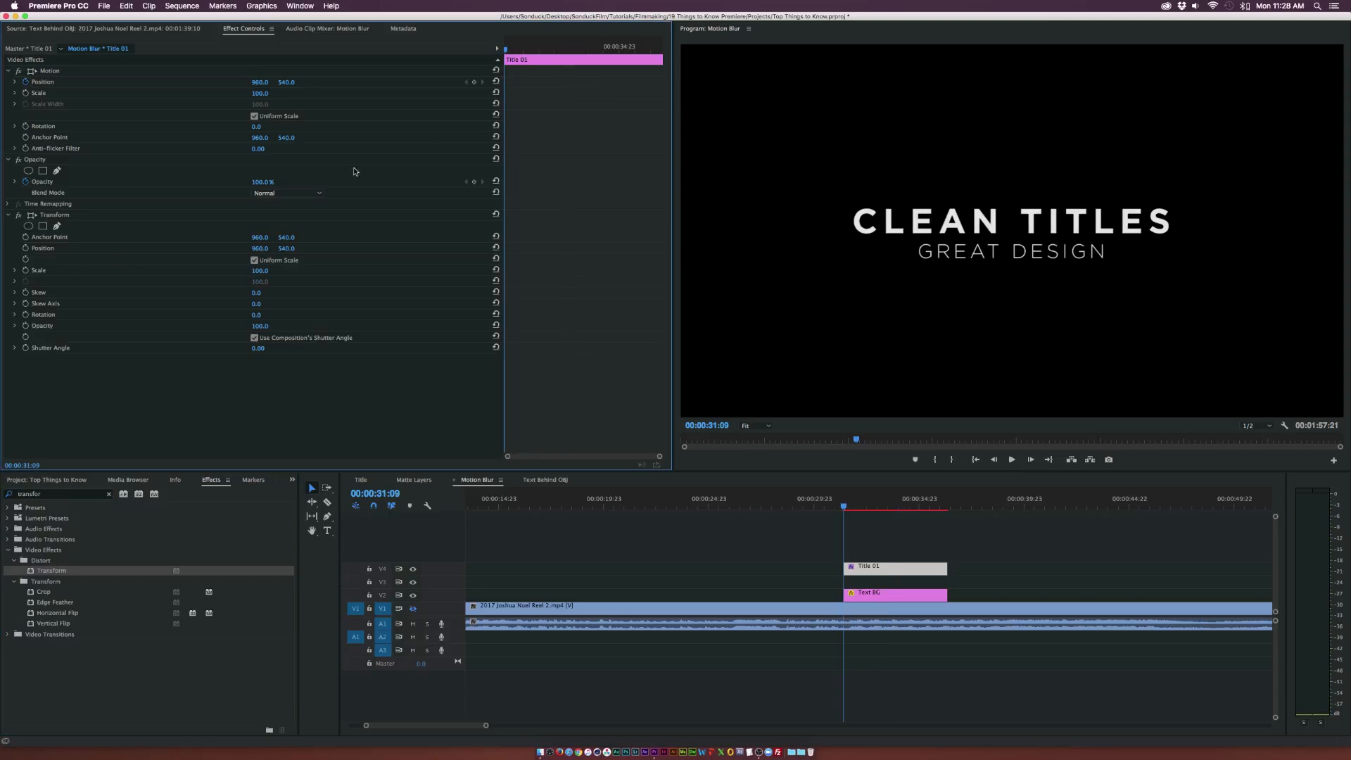
click(42, 248)
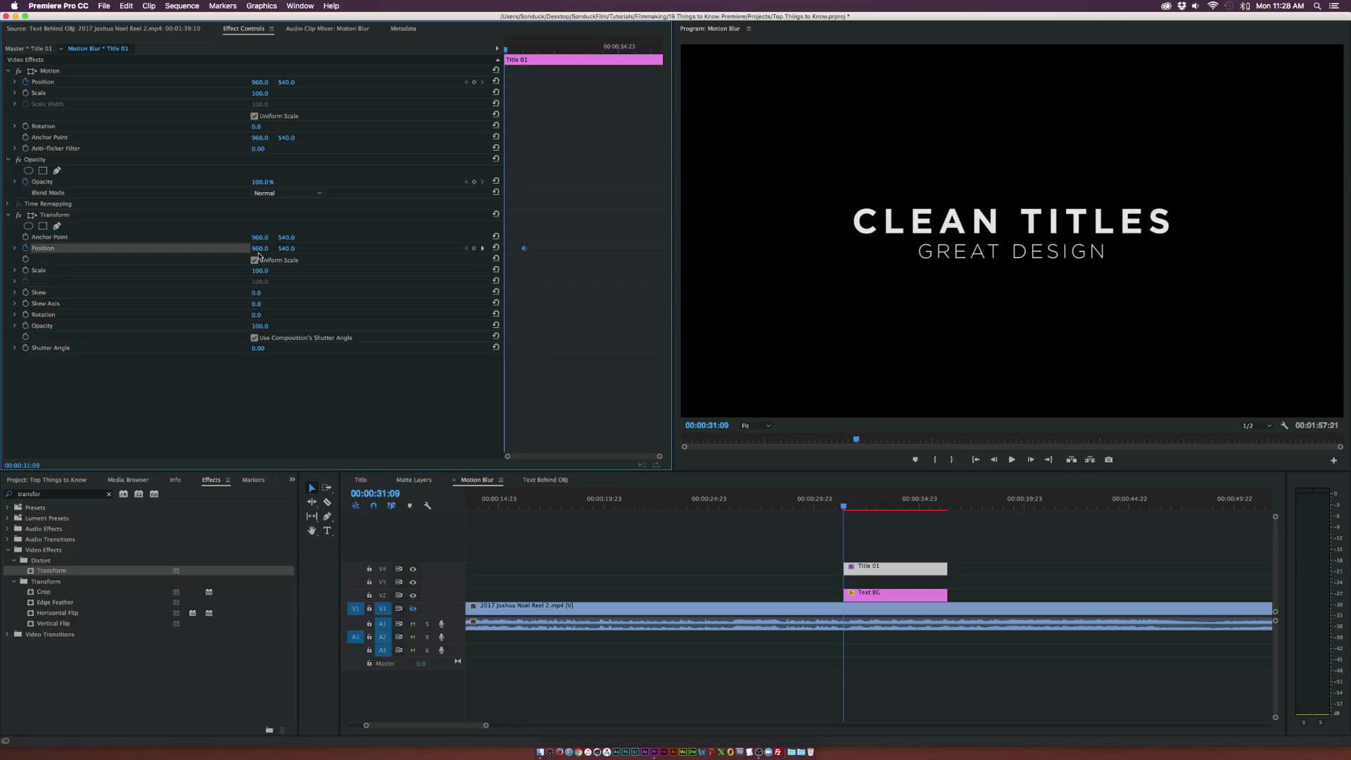
drag(261, 249, 215, 248)
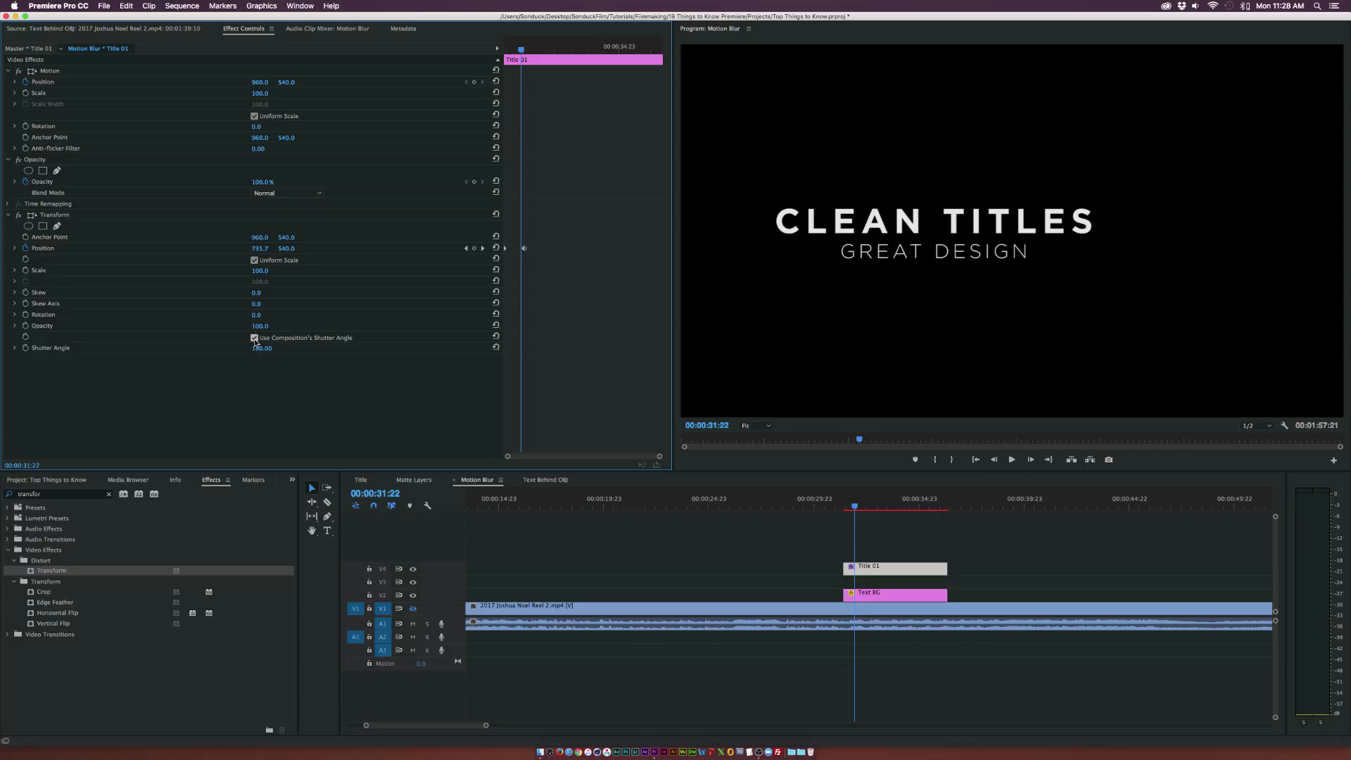
click(253, 337)
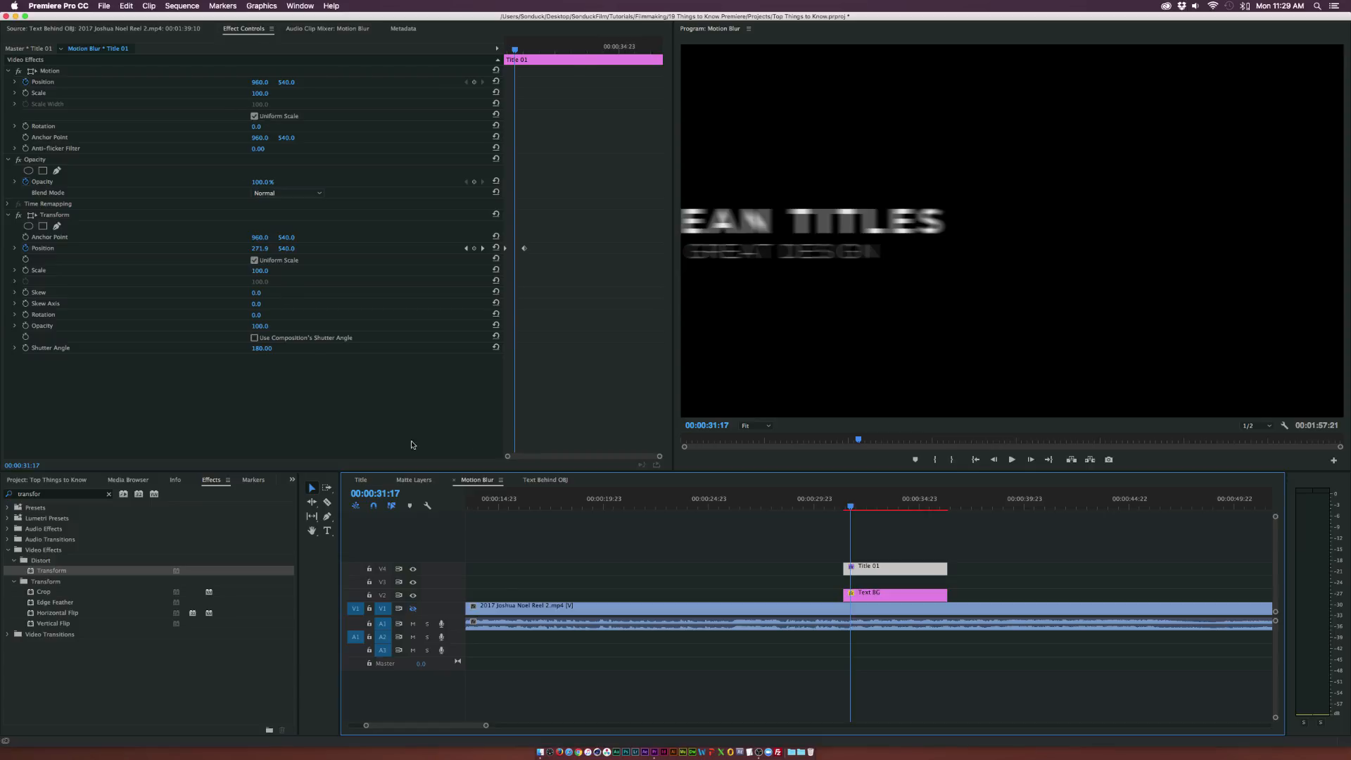
Open Matte Layers and delete the Track Matte Key effect from the video clip.
click(414, 480)
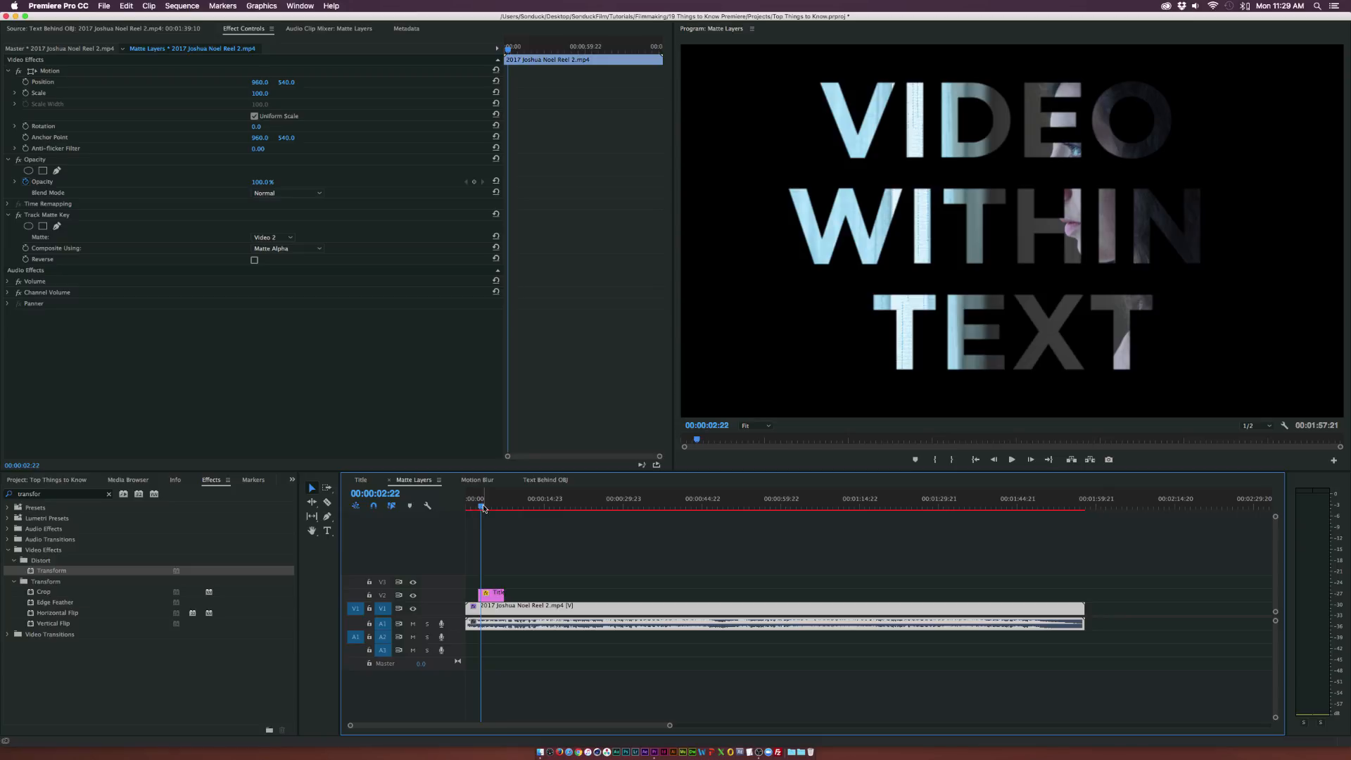
mouse_move(1141, 190)
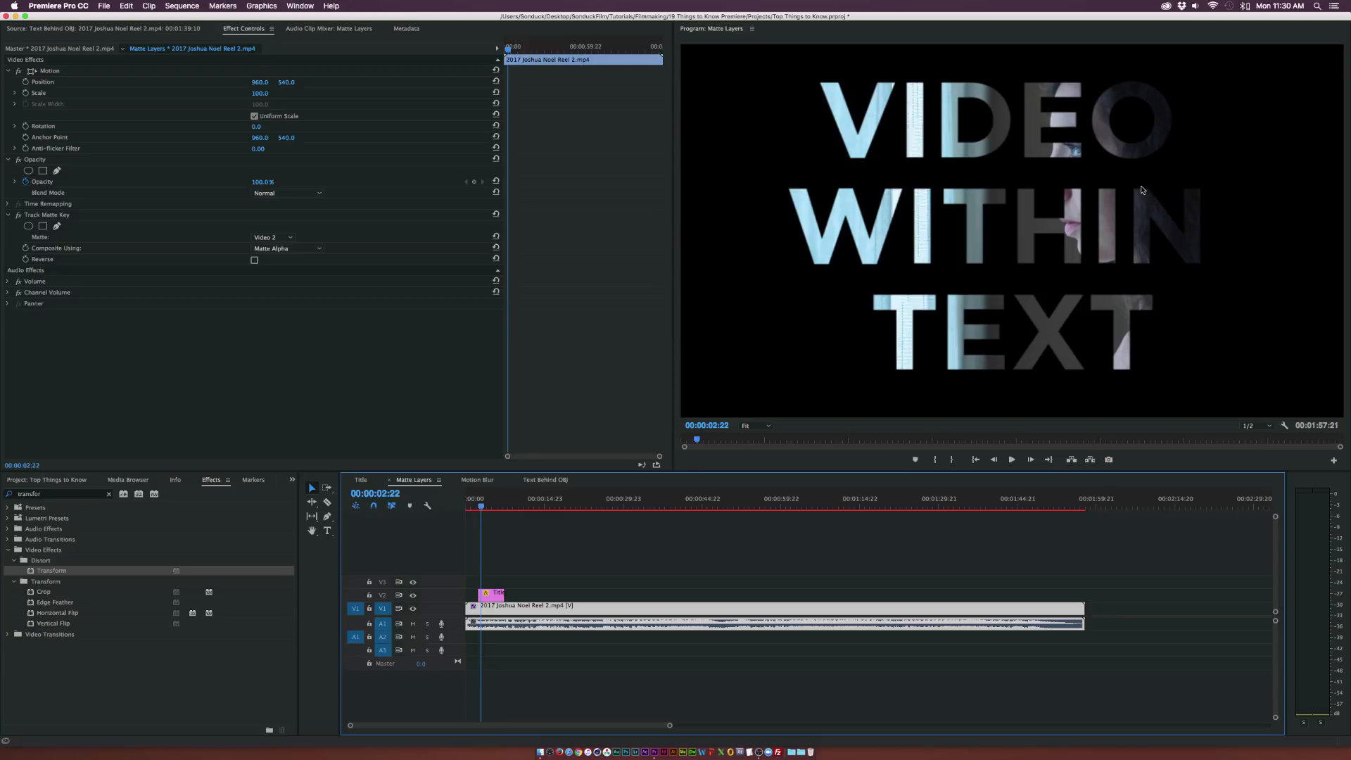
click(47, 215)
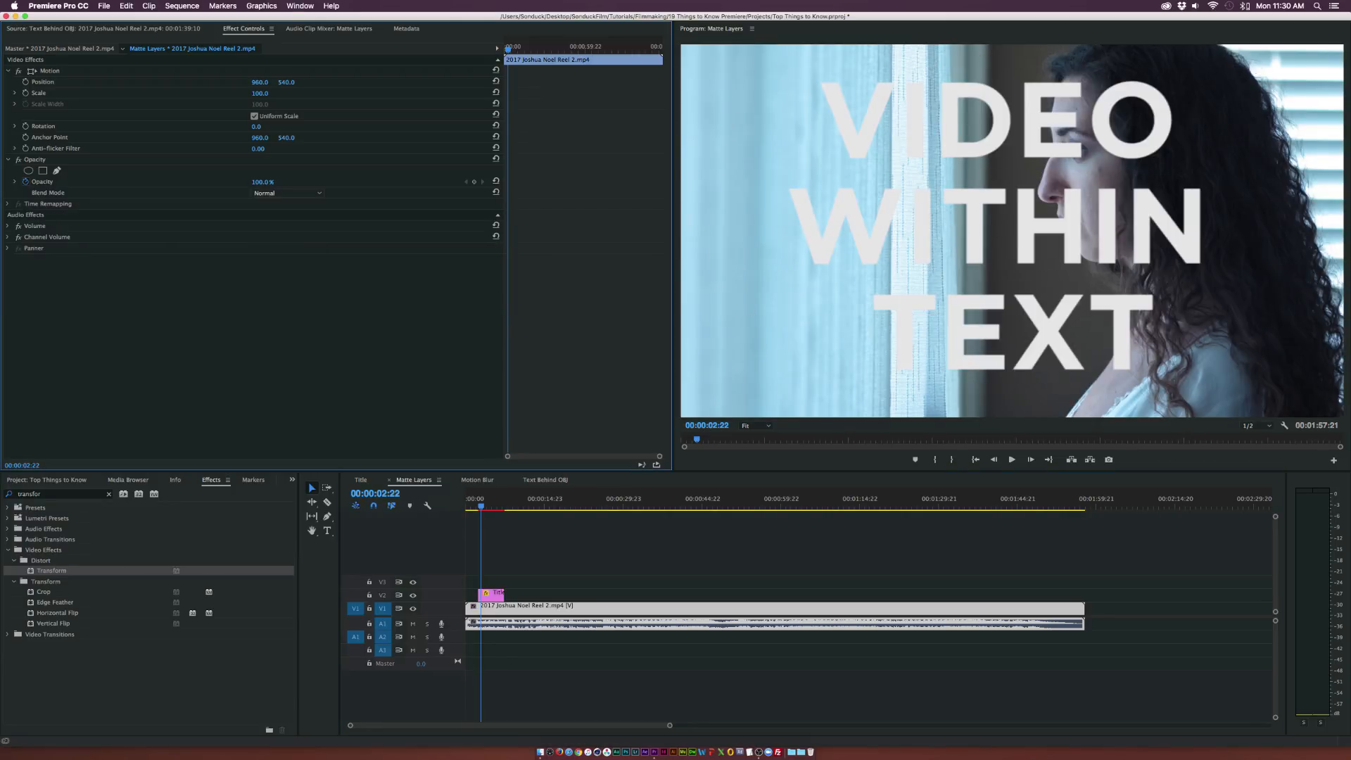
Reapply Track Matte Key with Matte set to Video 2, then go to Title sequence.
click(109, 494)
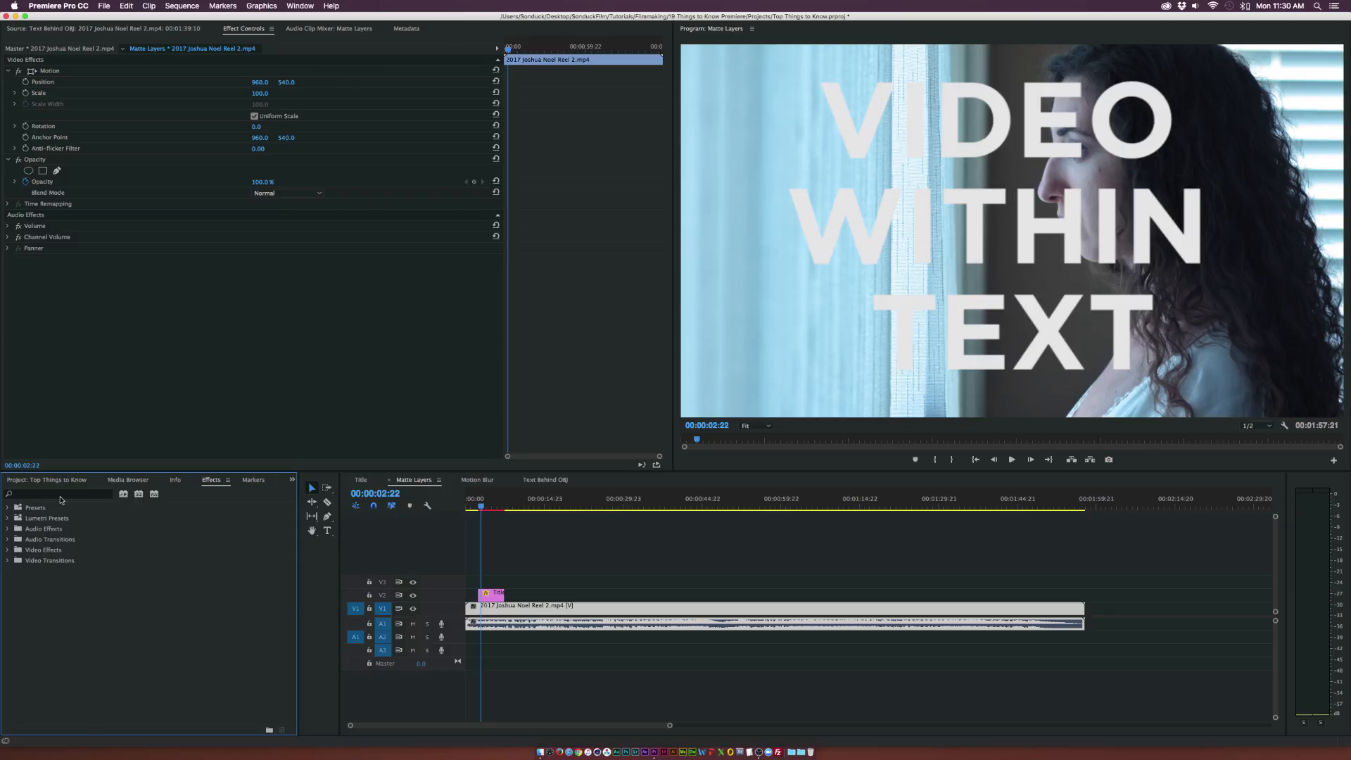
text(track)
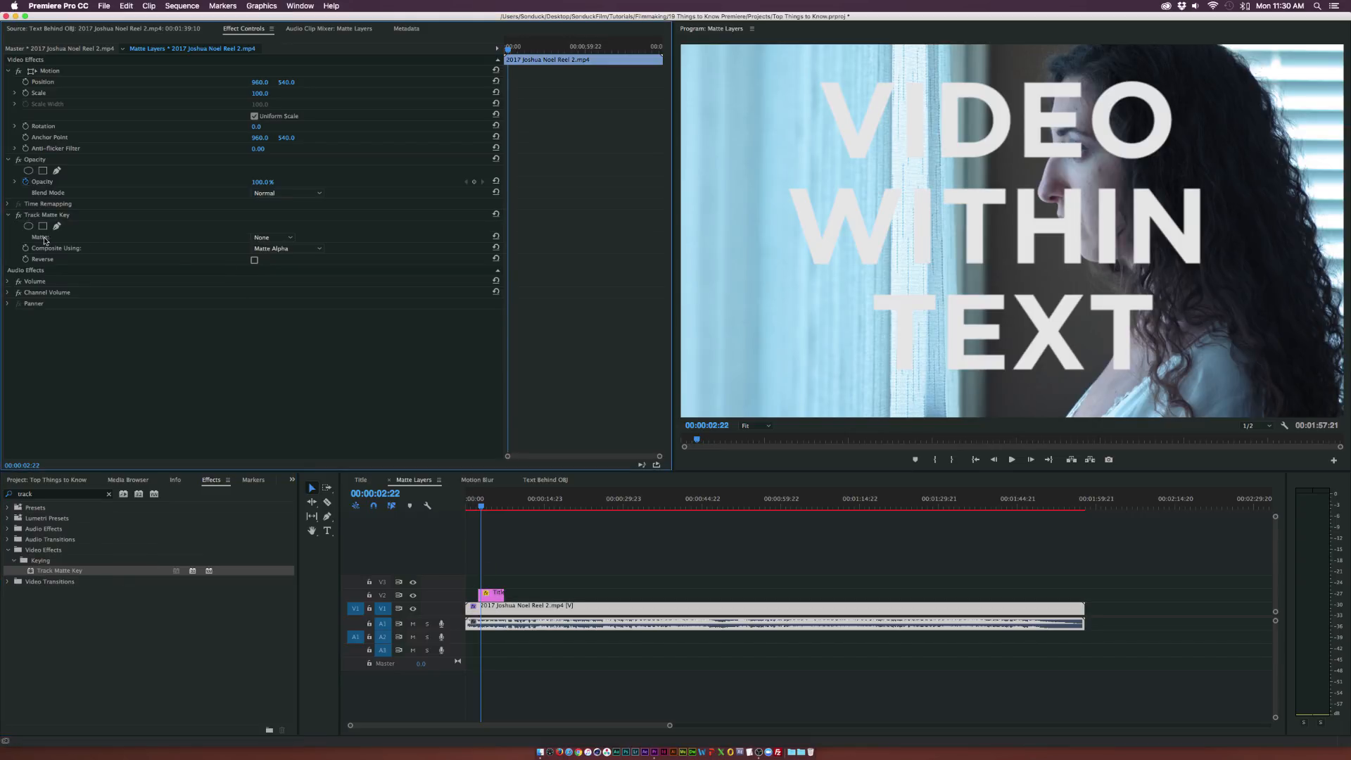
click(271, 237)
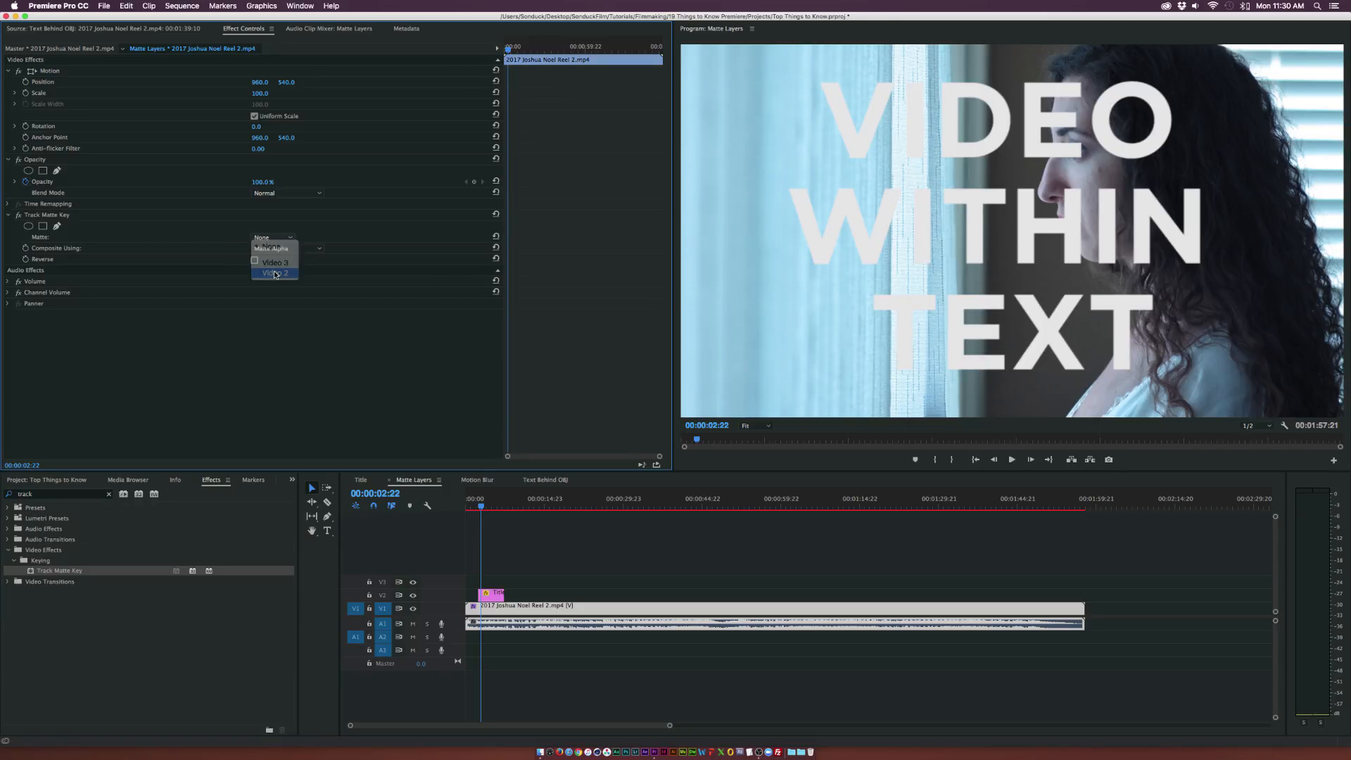
click(274, 273)
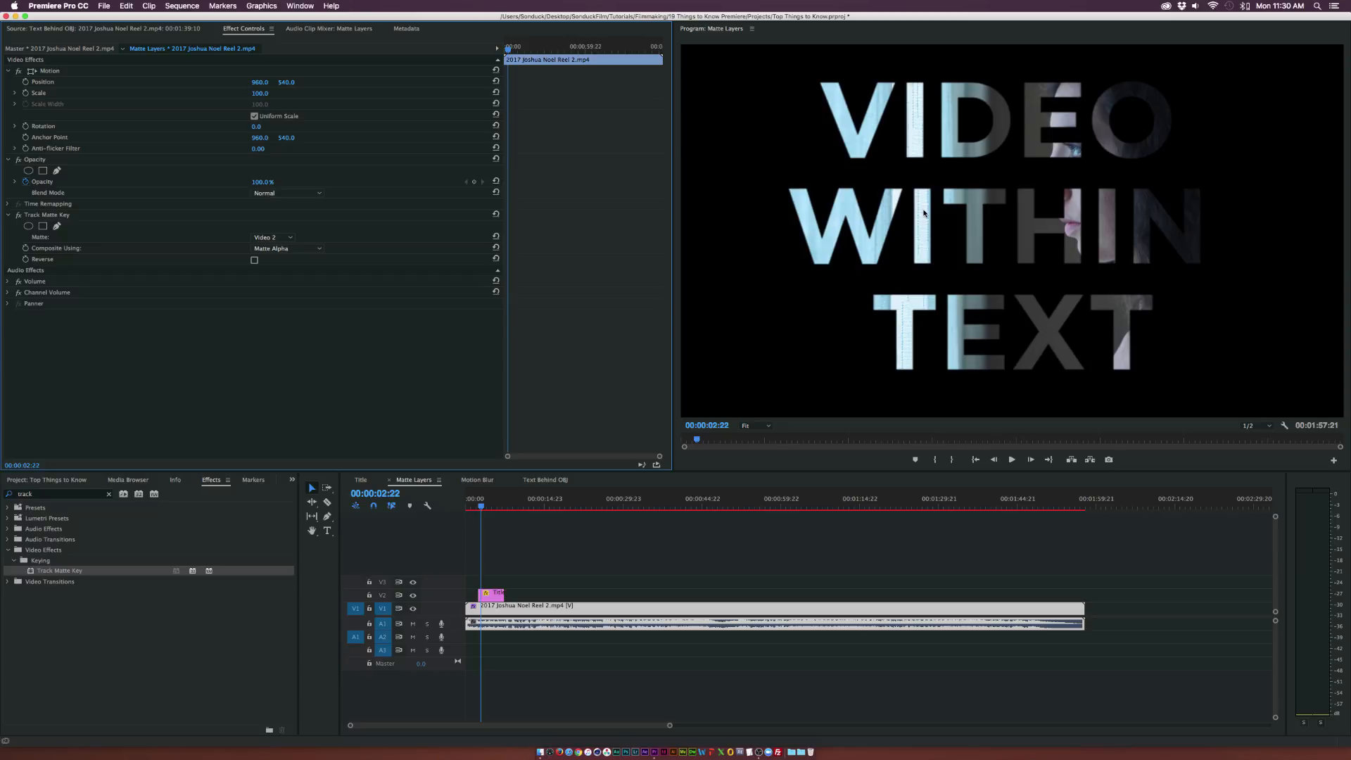
click(492, 506)
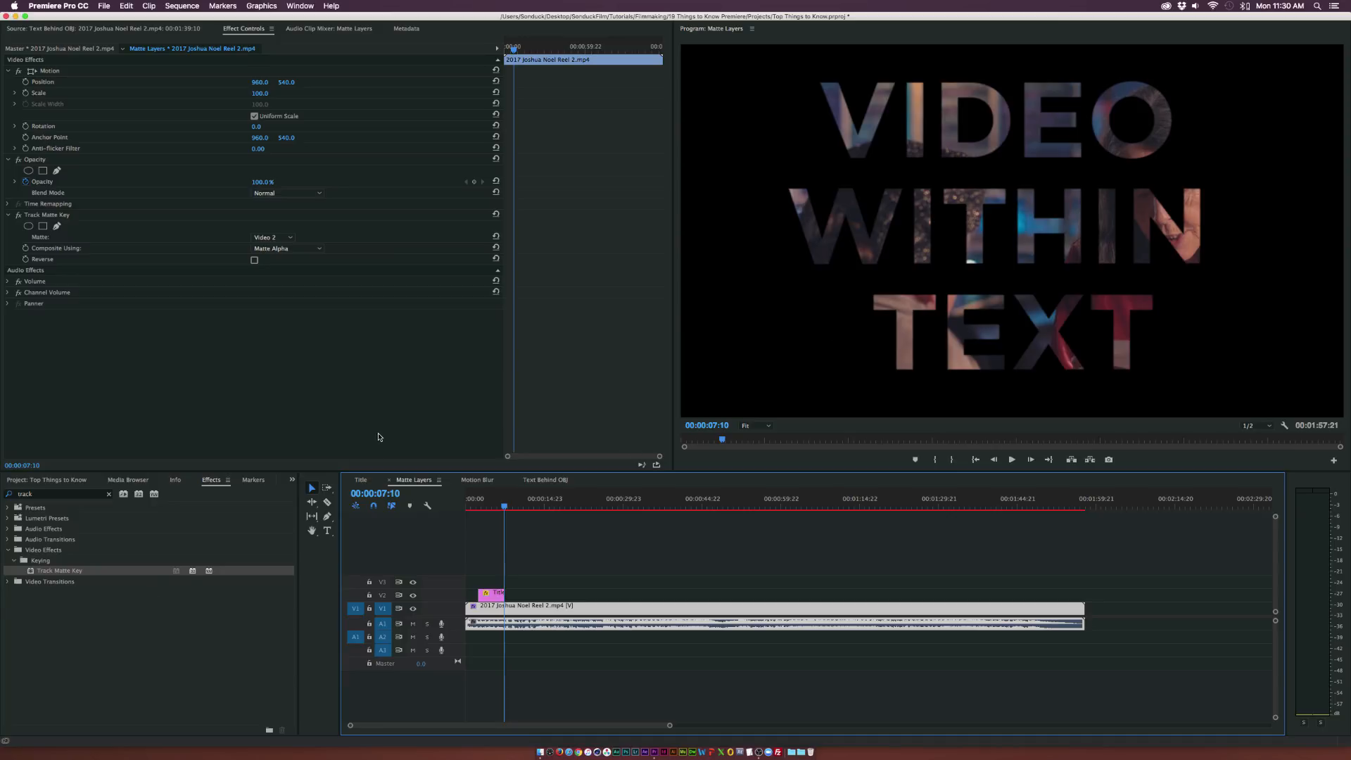
click(361, 480)
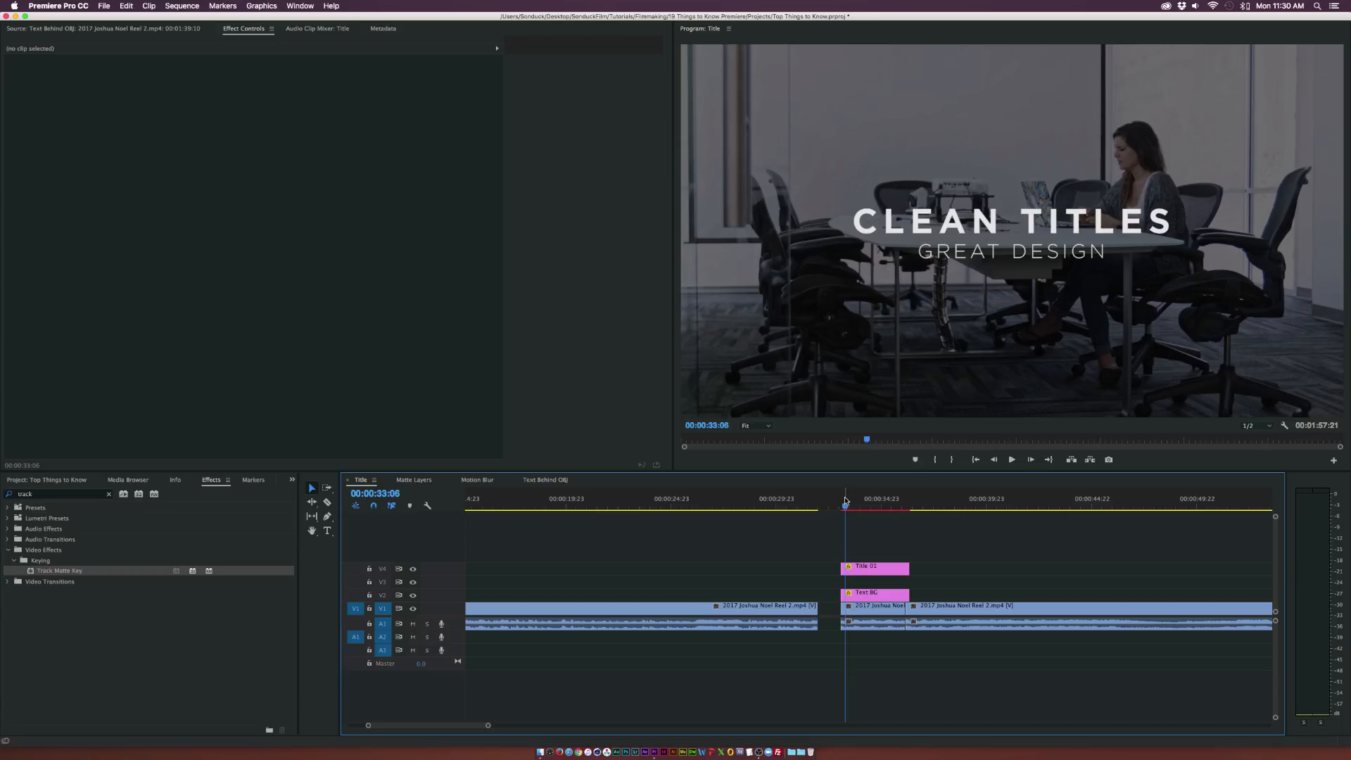
Select the Title 01 and Text BG clips in the Title sequence timeline.
click(841, 506)
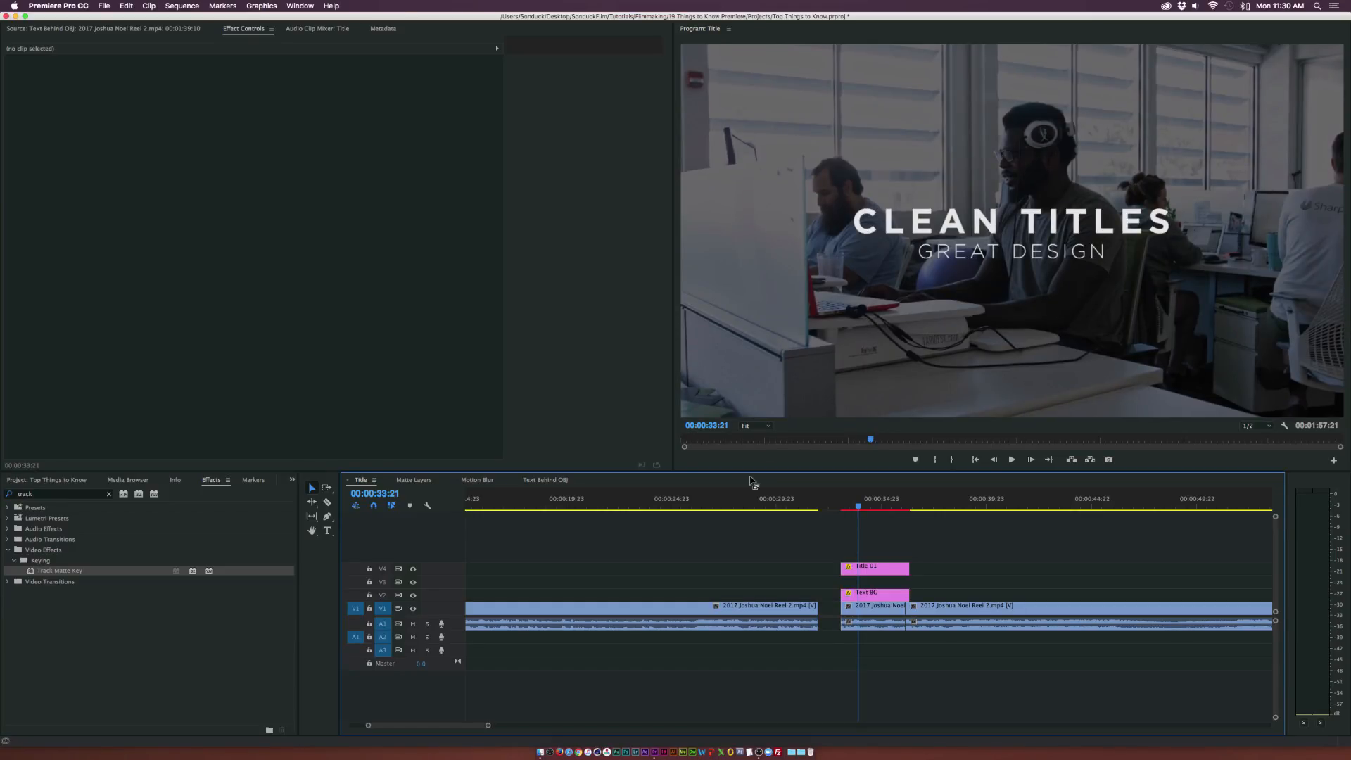
mouse_move(875, 327)
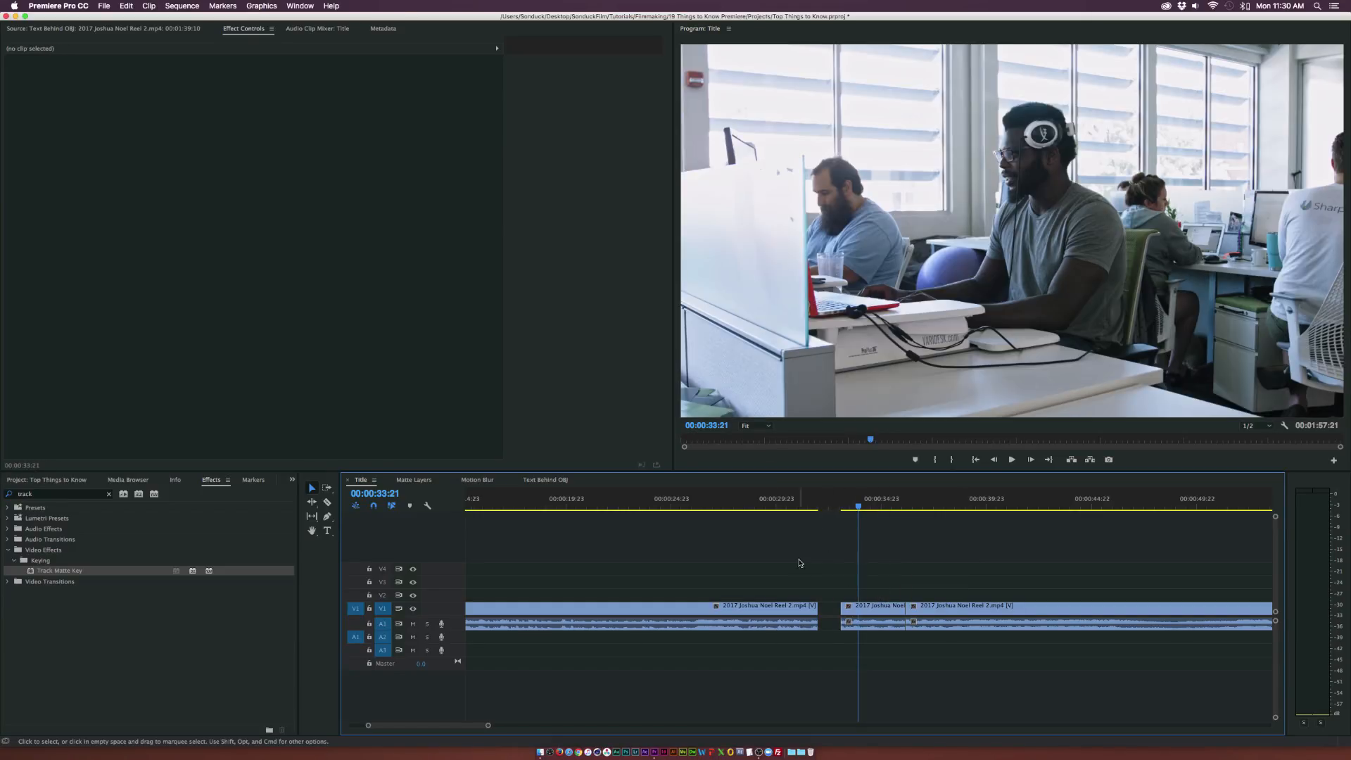
Create a new black color matte named BC with the default video settings.
click(43, 480)
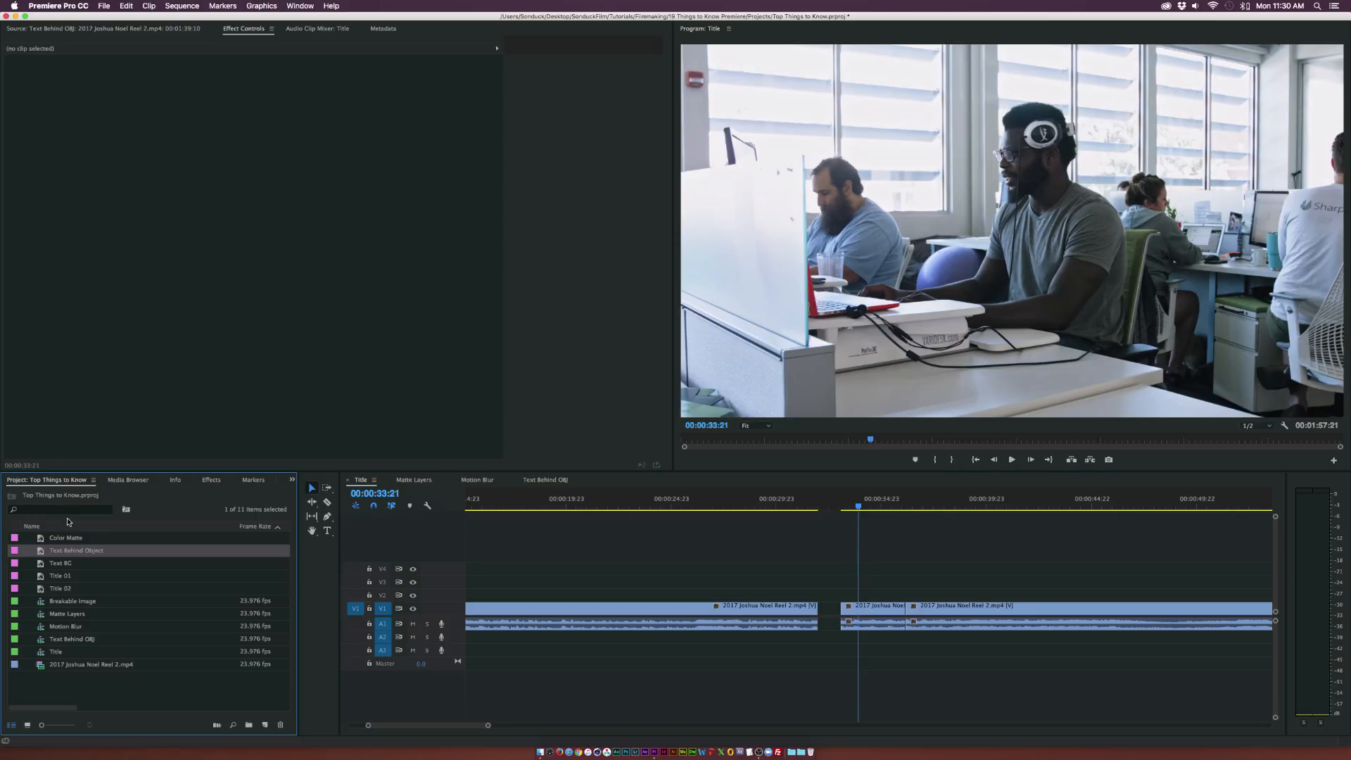
mouse_move(265, 724)
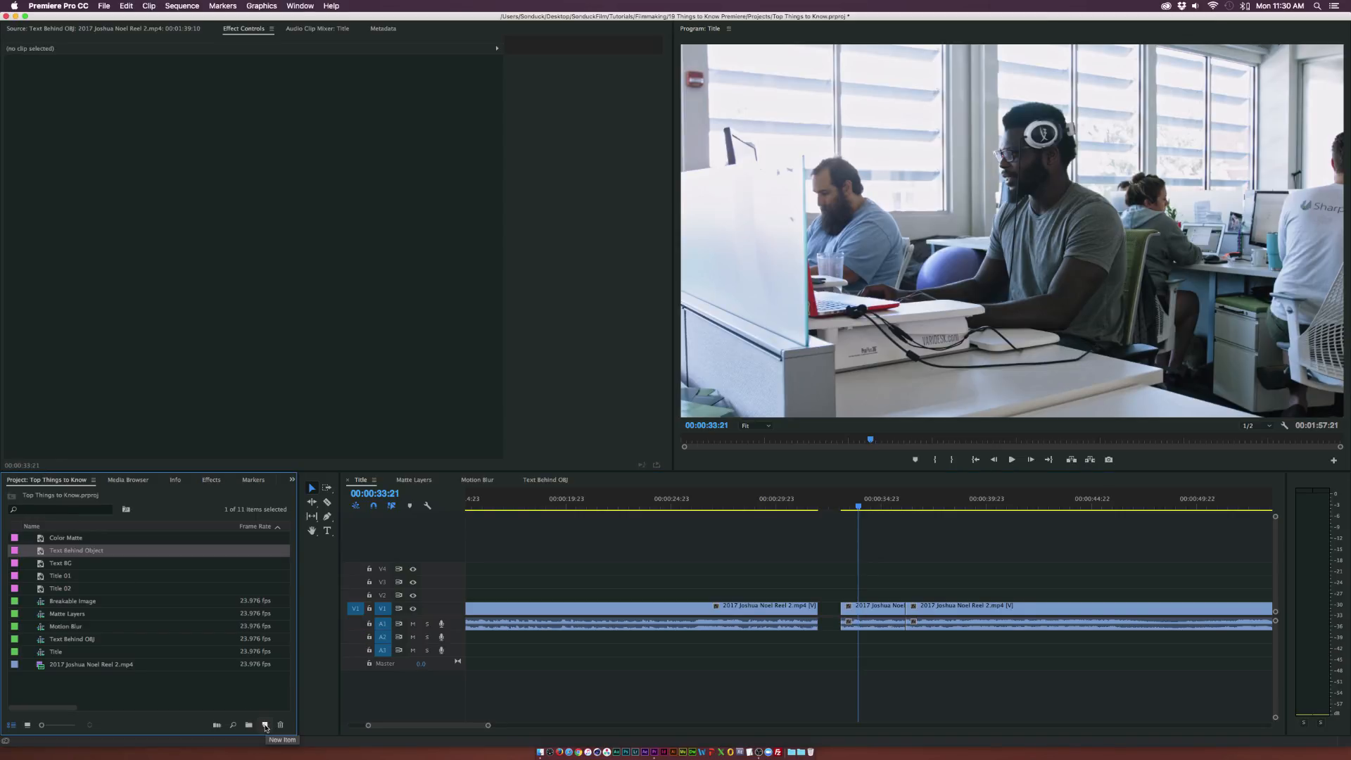
click(105, 7)
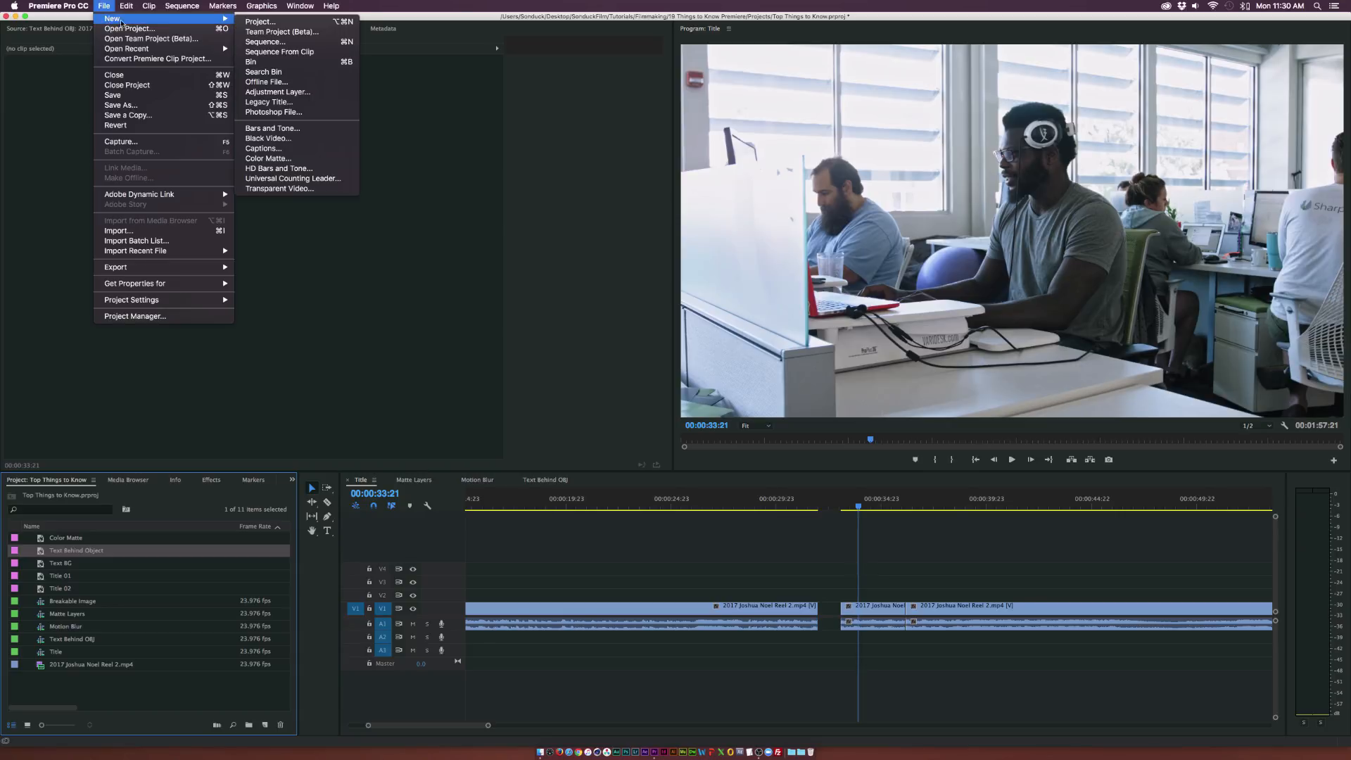
mouse_move(262, 148)
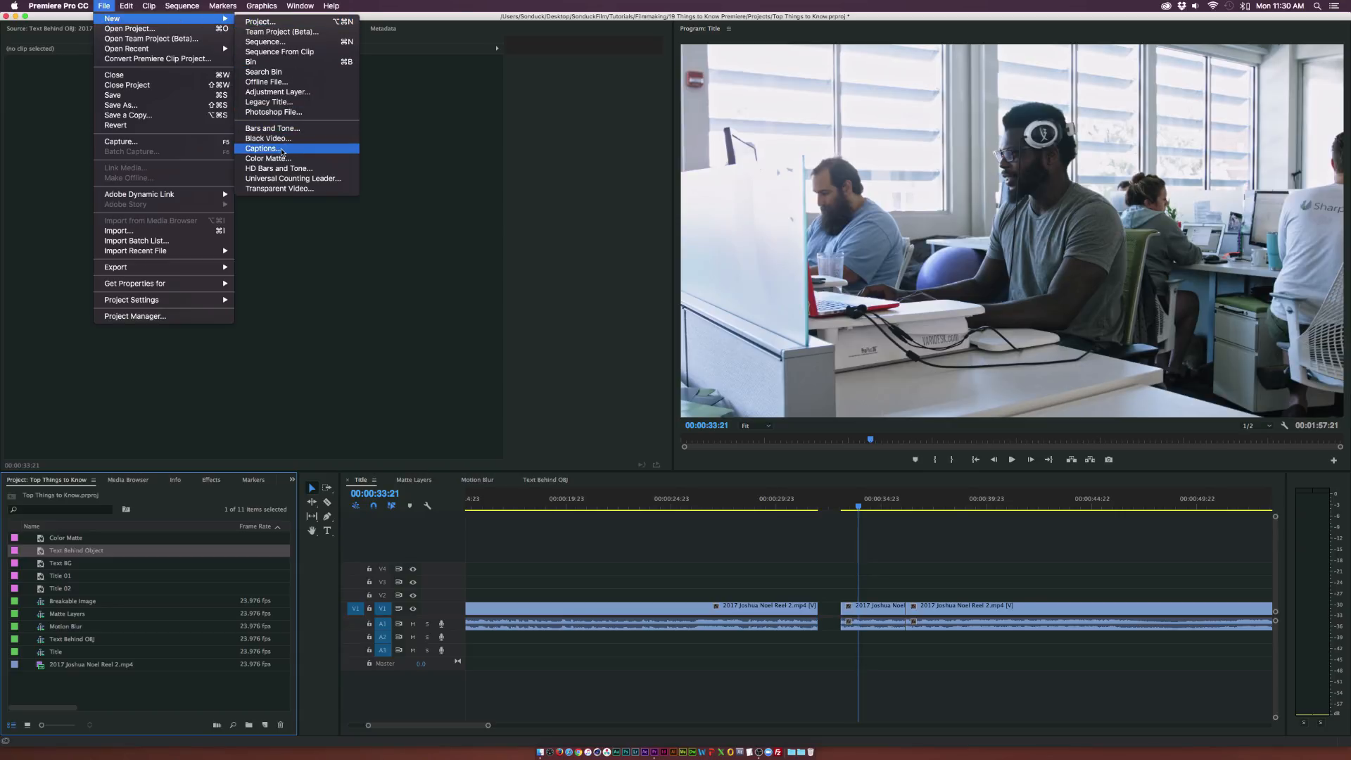
click(268, 158)
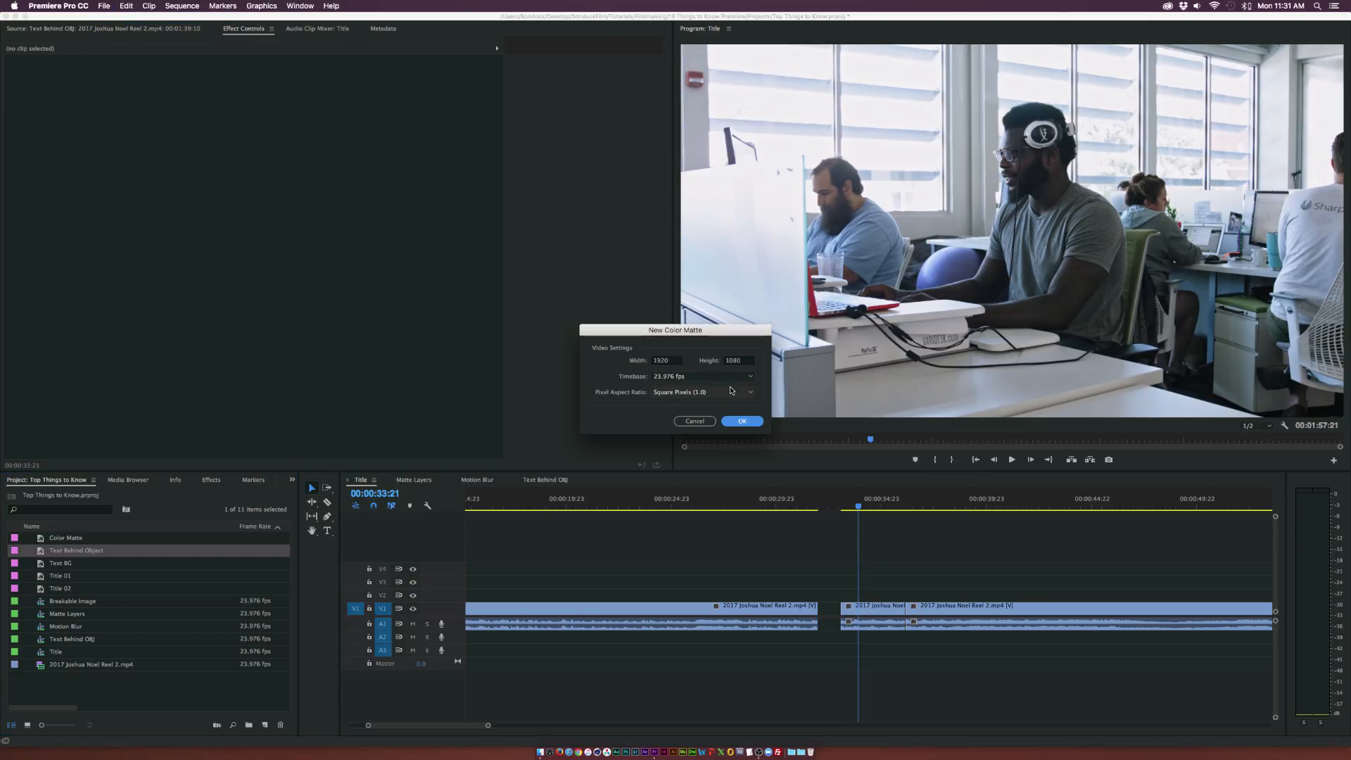
click(740, 421)
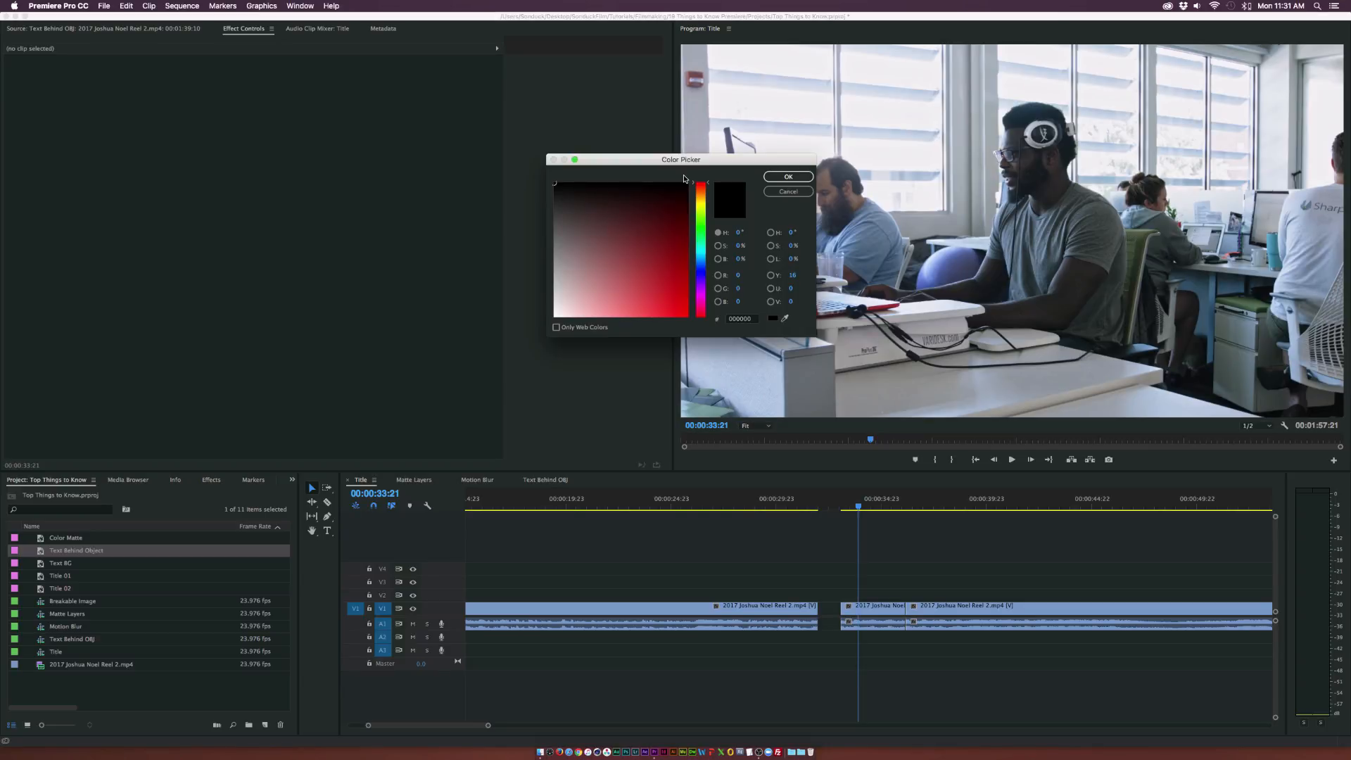
mouse_move(787, 177)
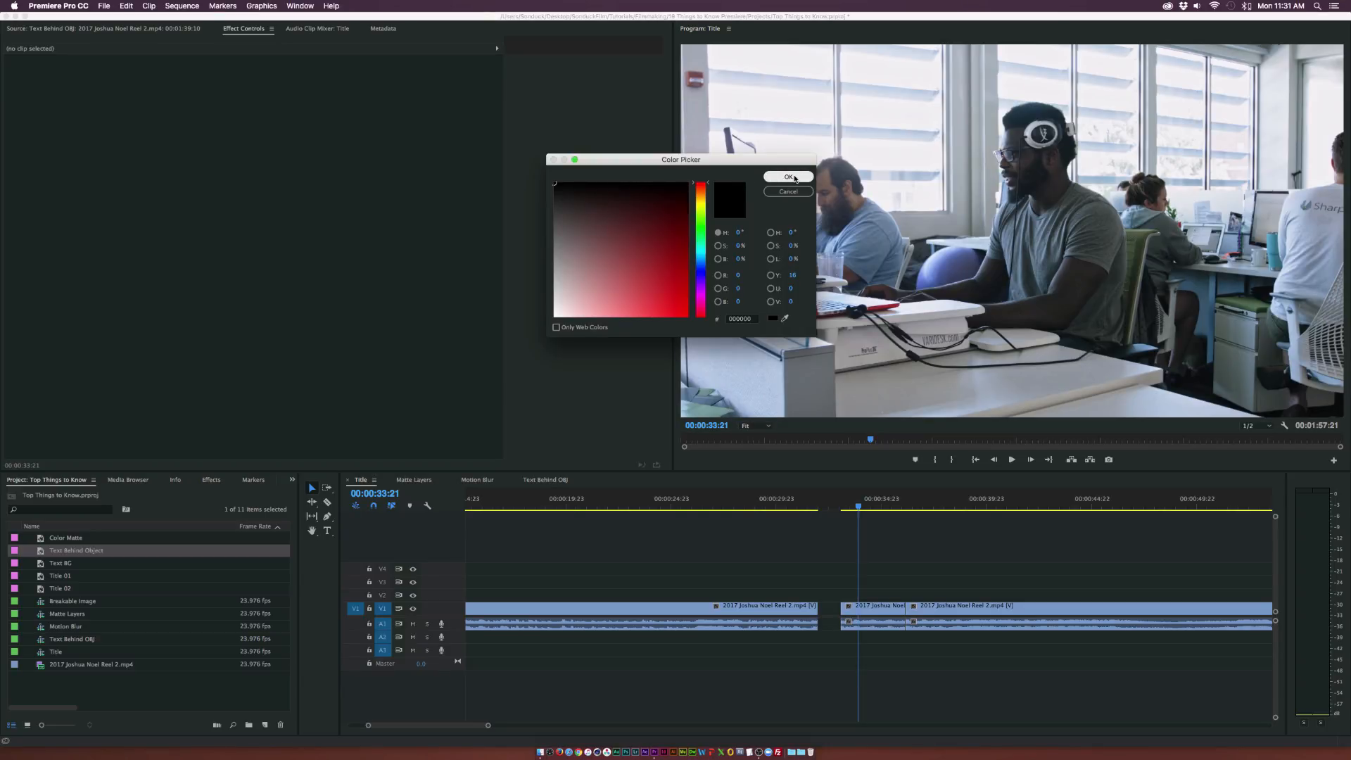
click(788, 178)
text(BG)
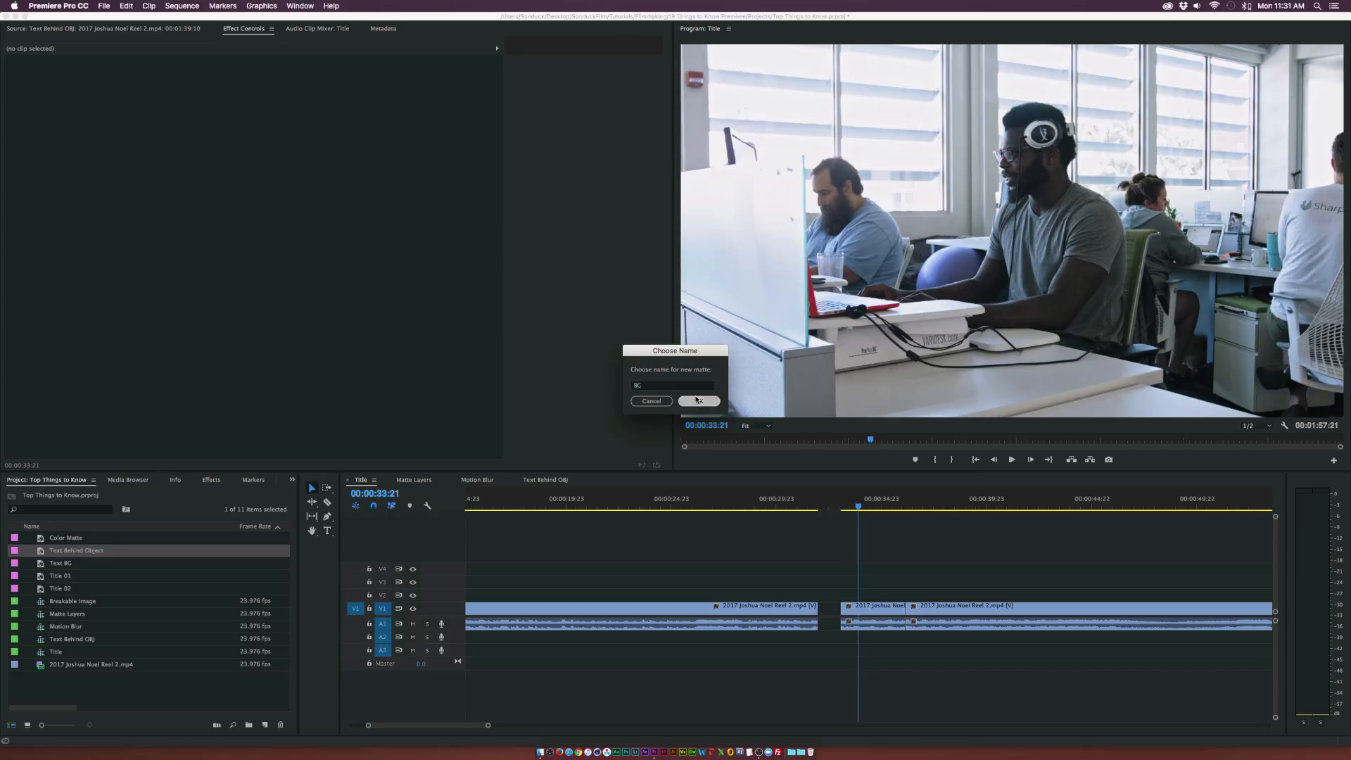
click(698, 400)
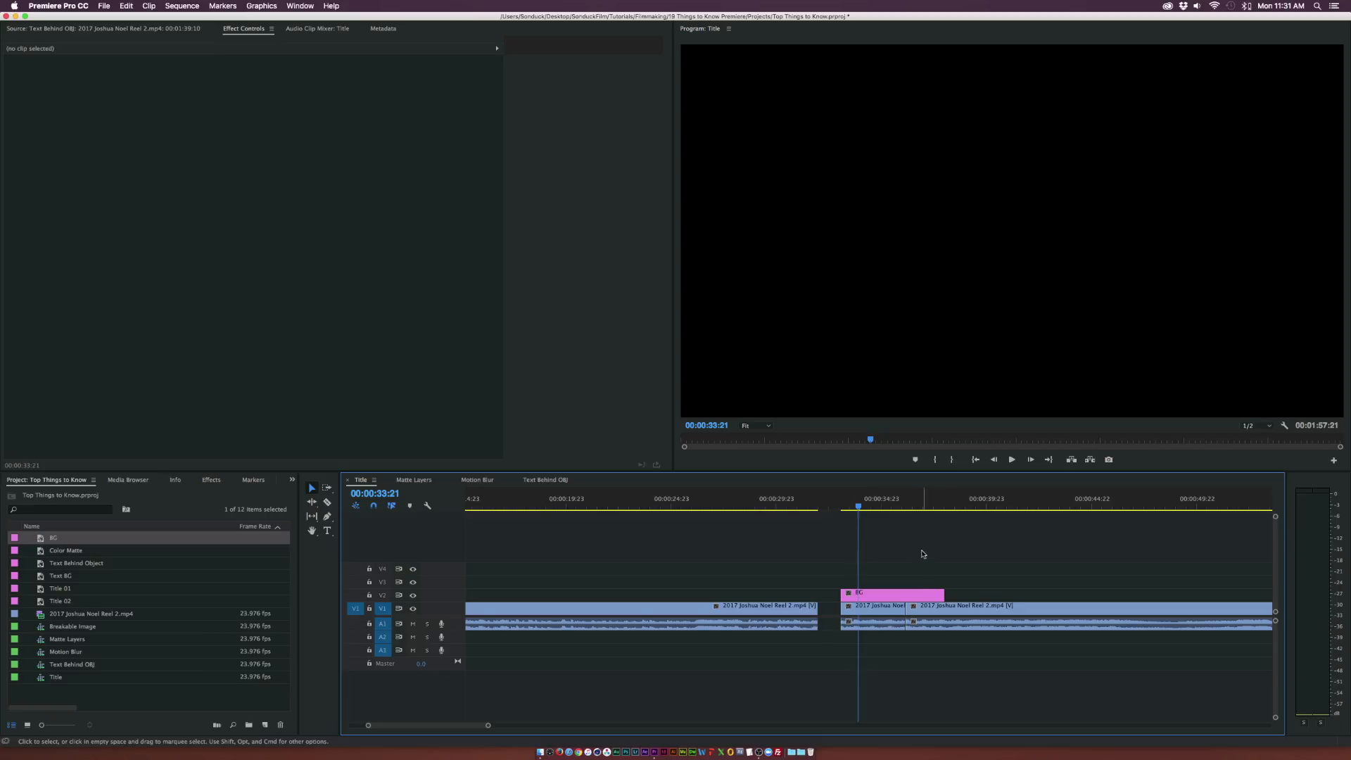
click(871, 594)
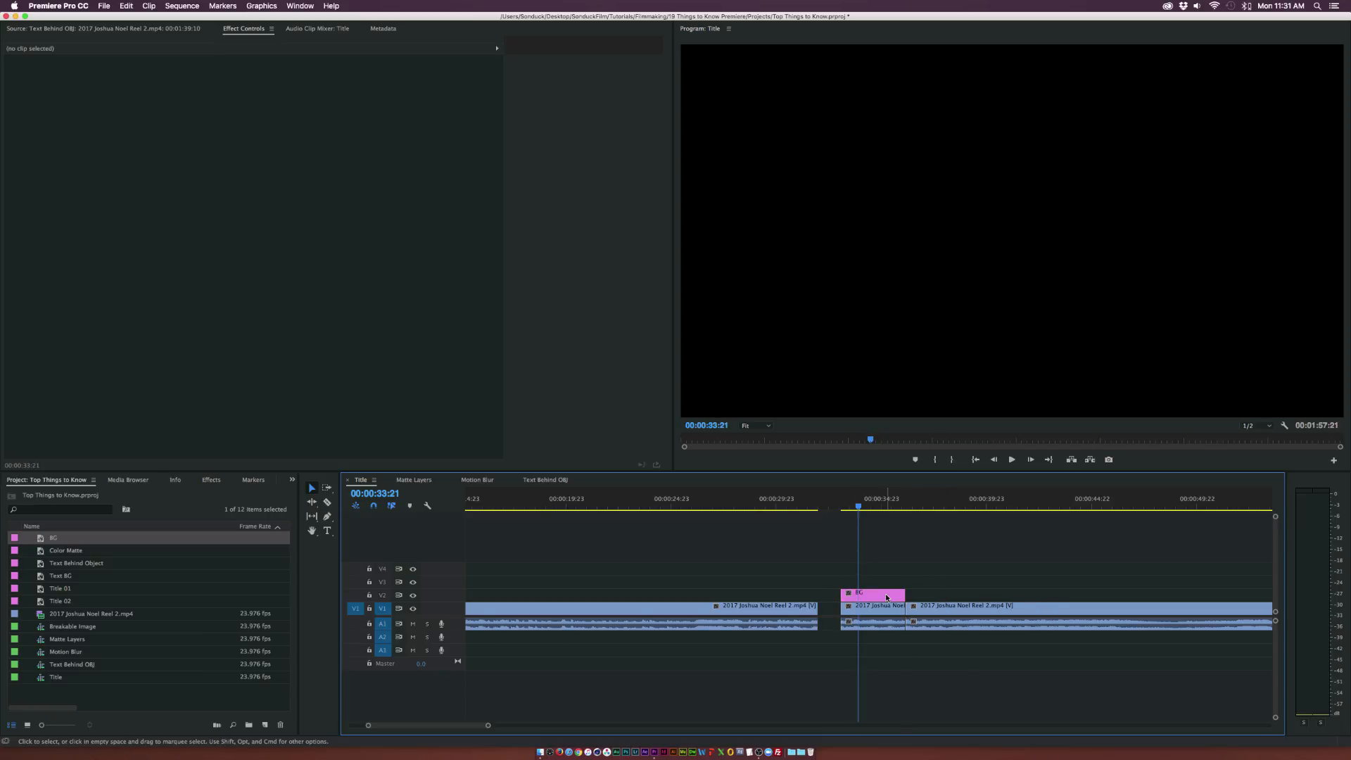
click(872, 595)
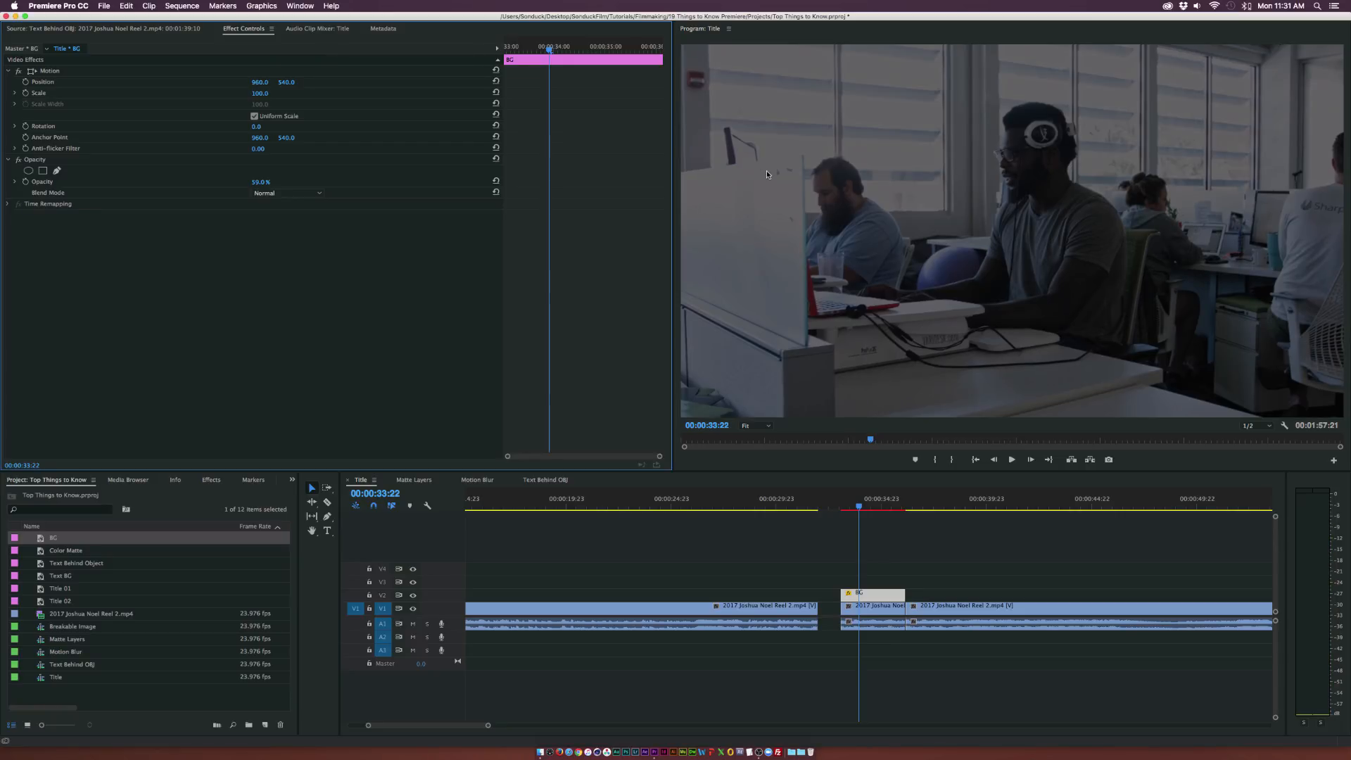
mouse_move(311, 81)
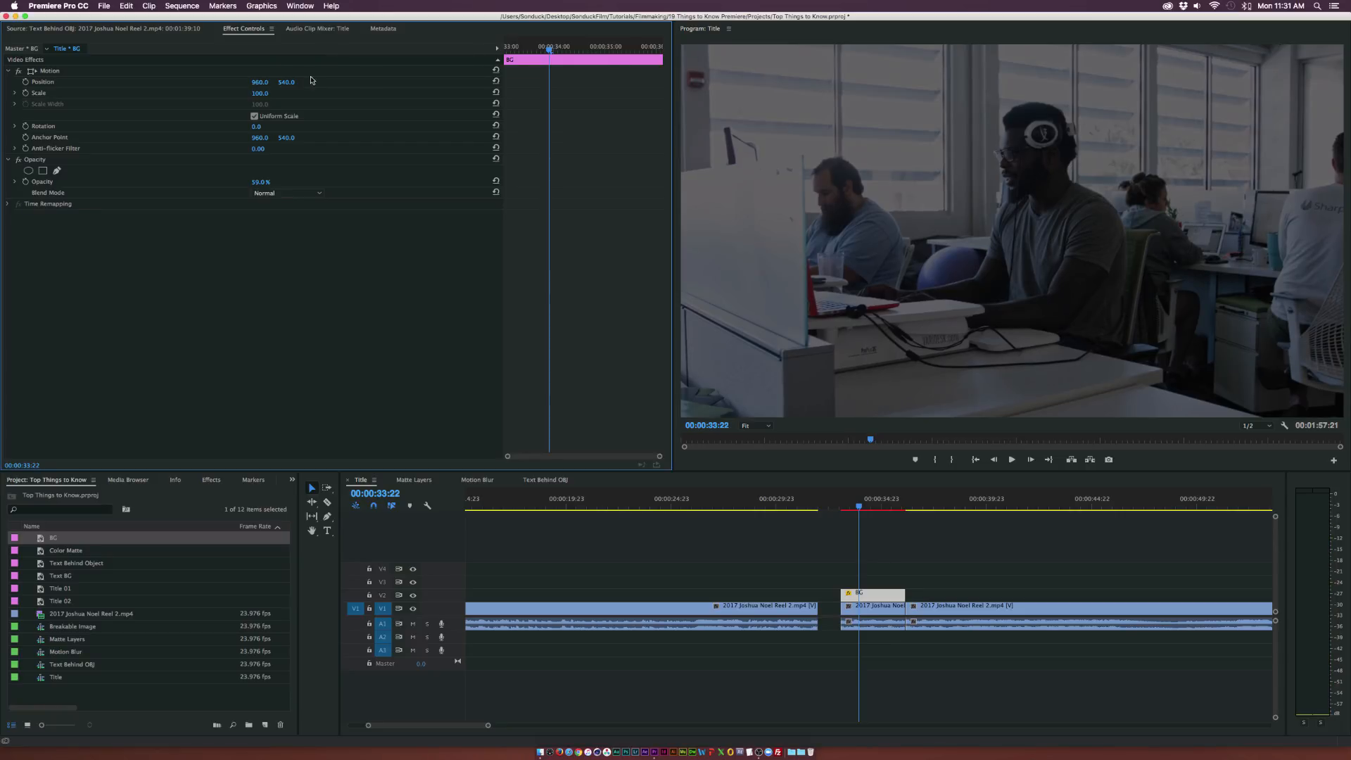
click(254, 116)
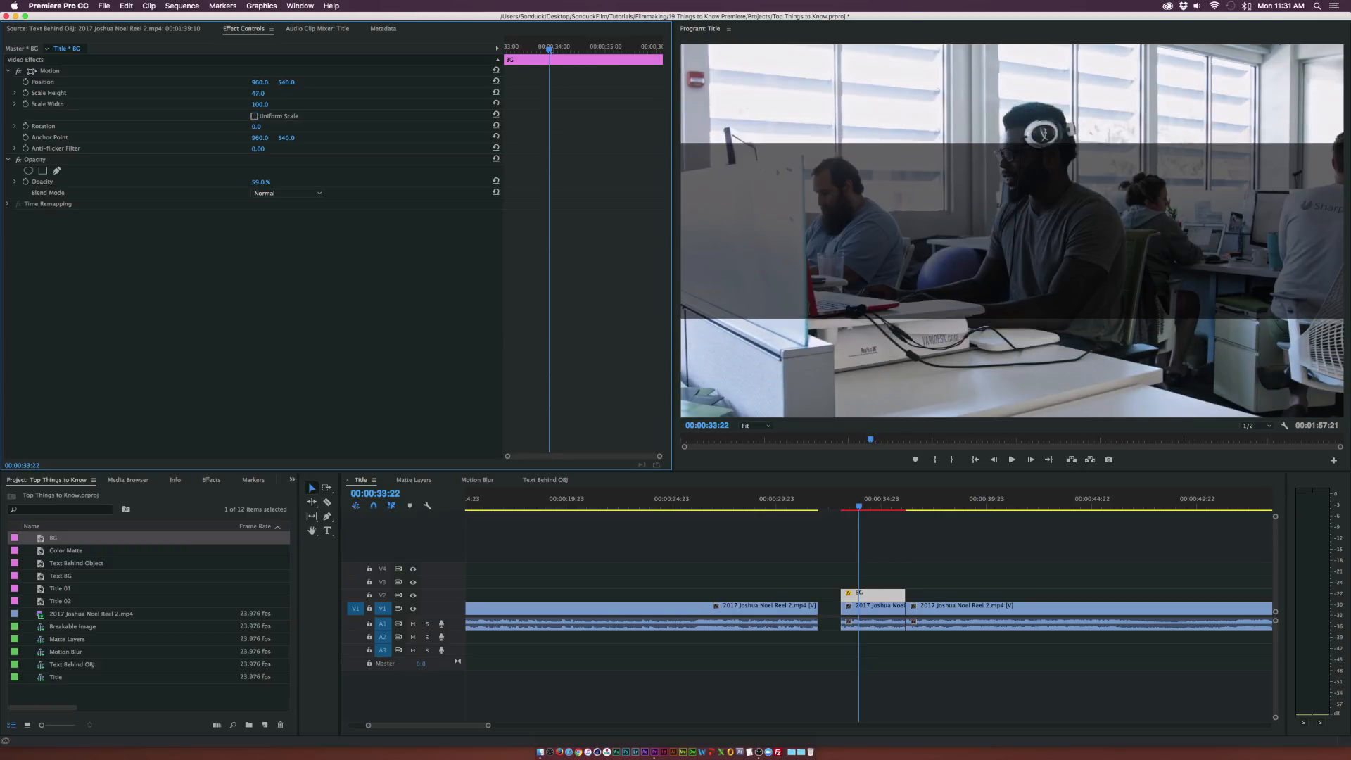
drag(285, 81, 285, 82)
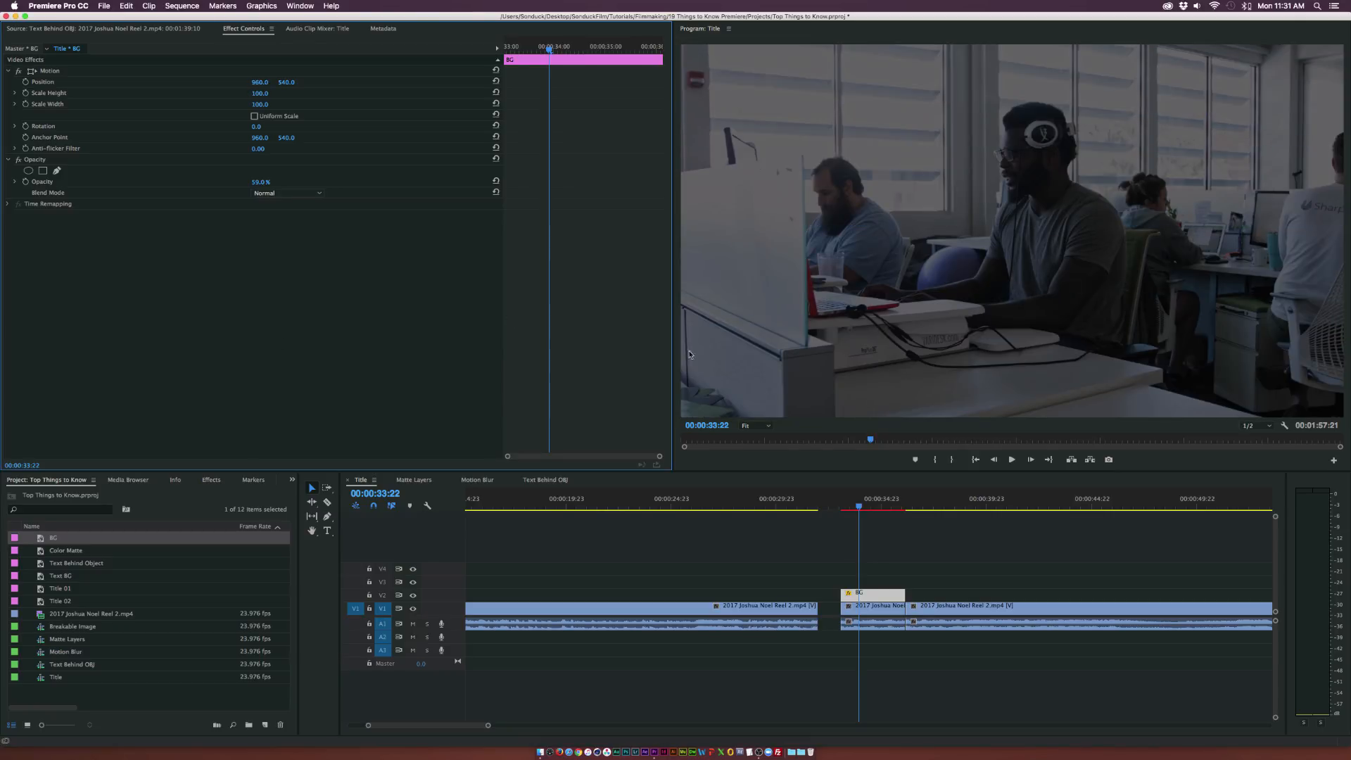
Start a new legacy title, Title 04, with the default title settings.
click(104, 6)
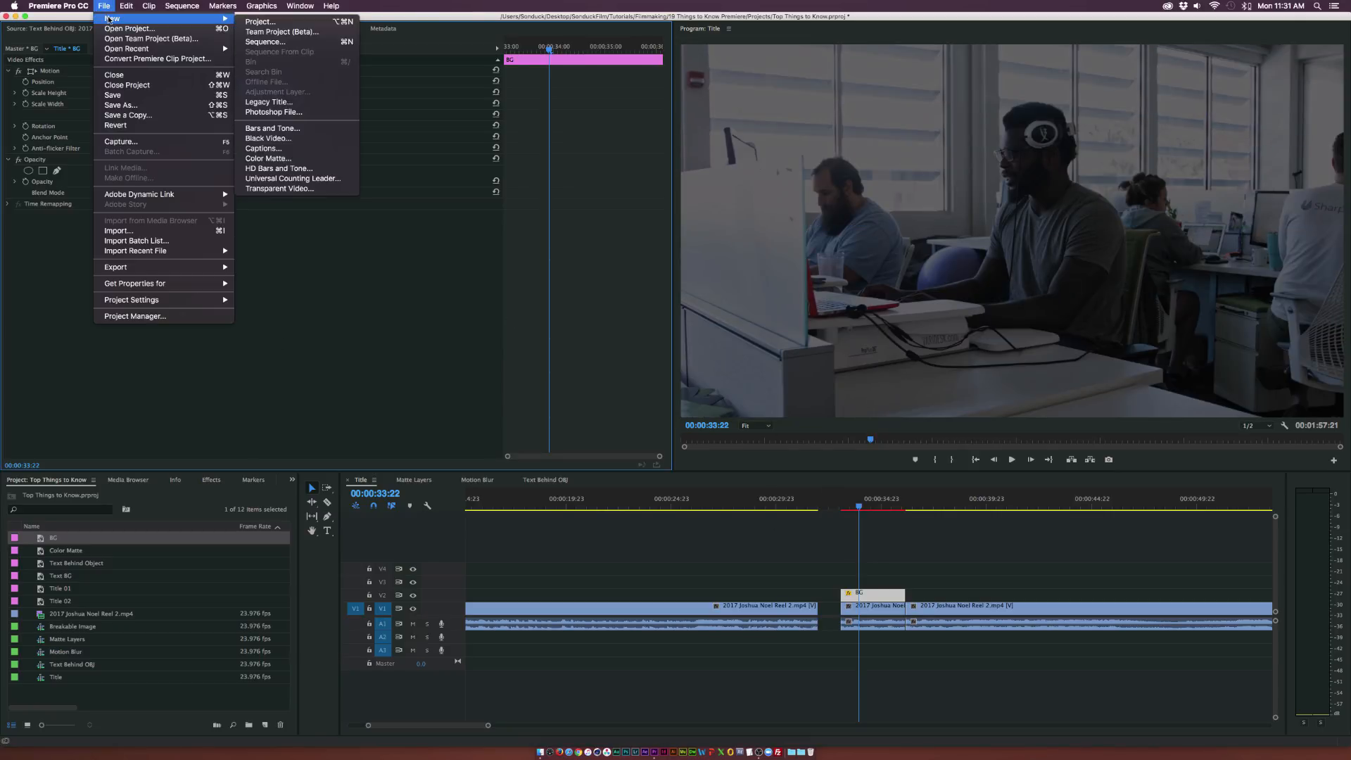
click(268, 101)
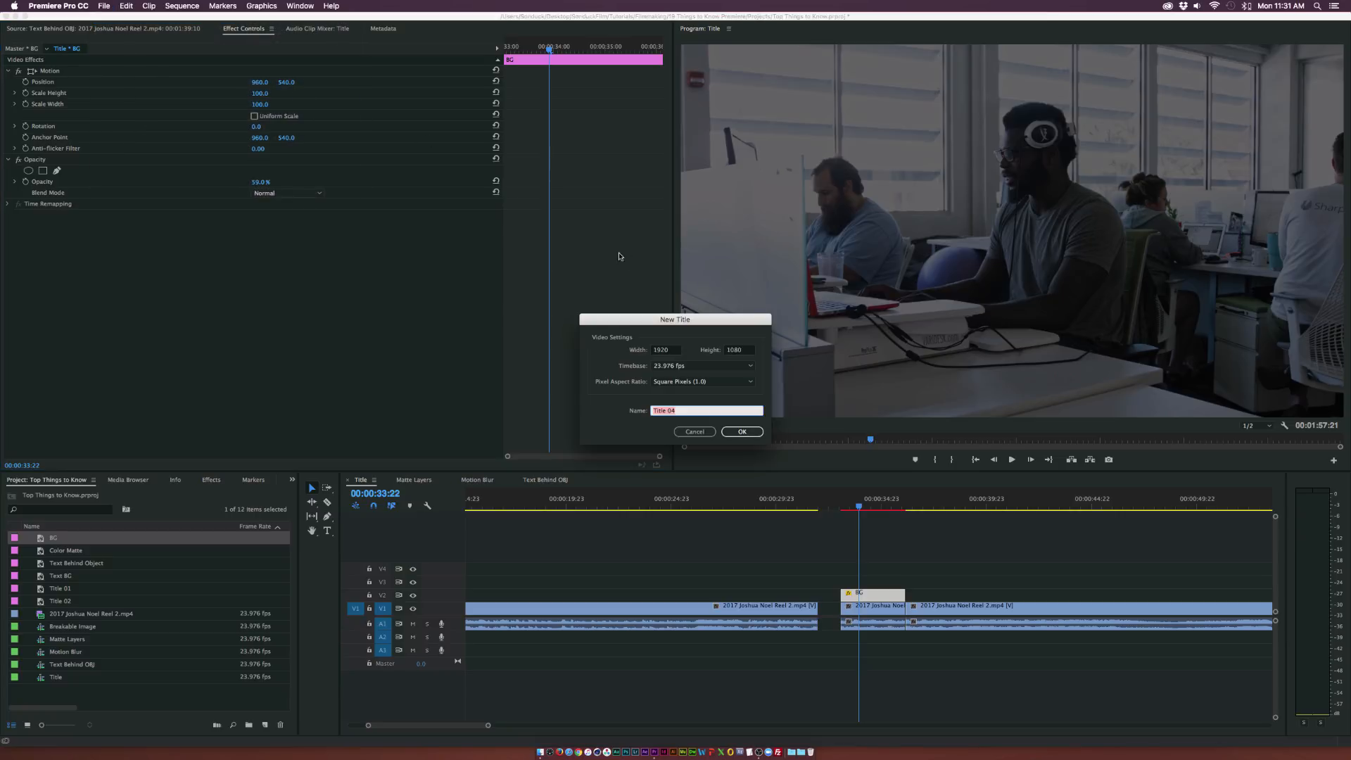
click(741, 431)
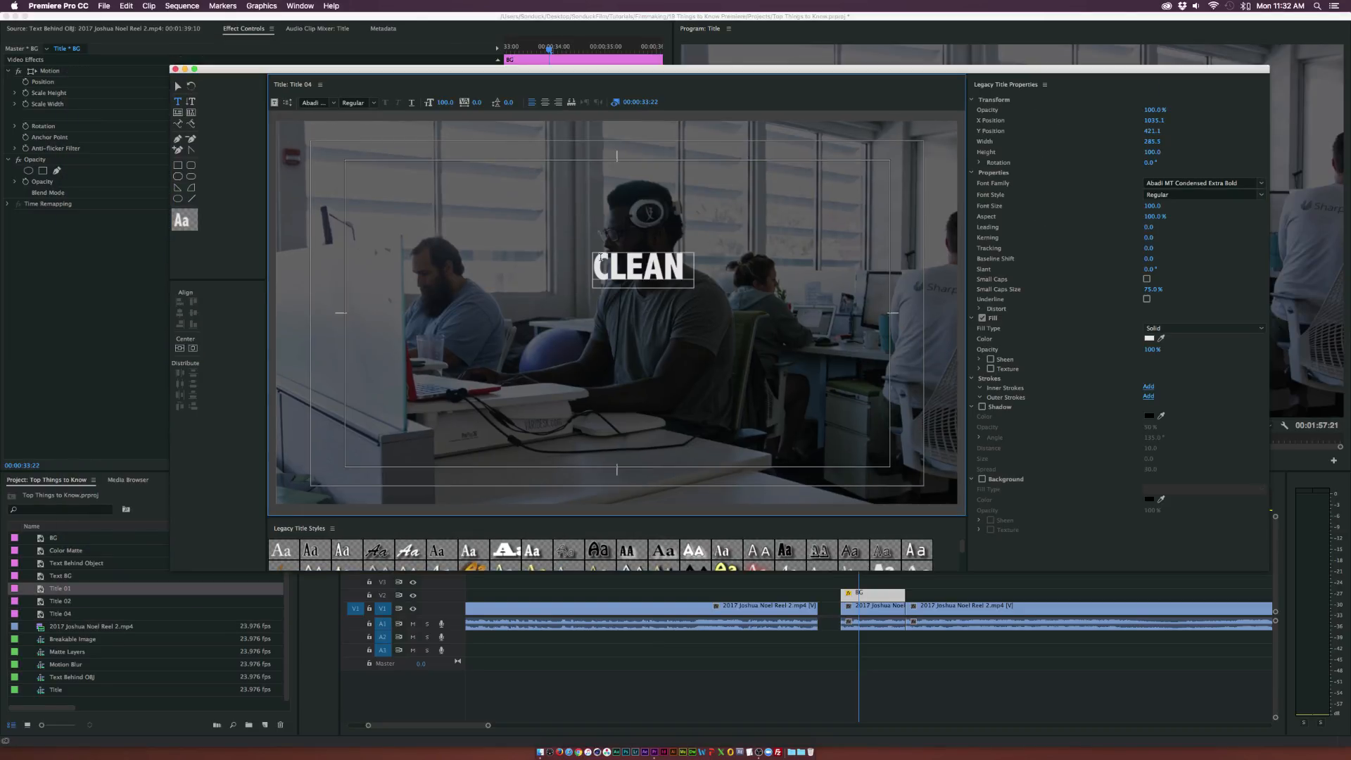
Type CLEAN TITLES and GREAT DESIGN on two lines of the title.
text(TITL)
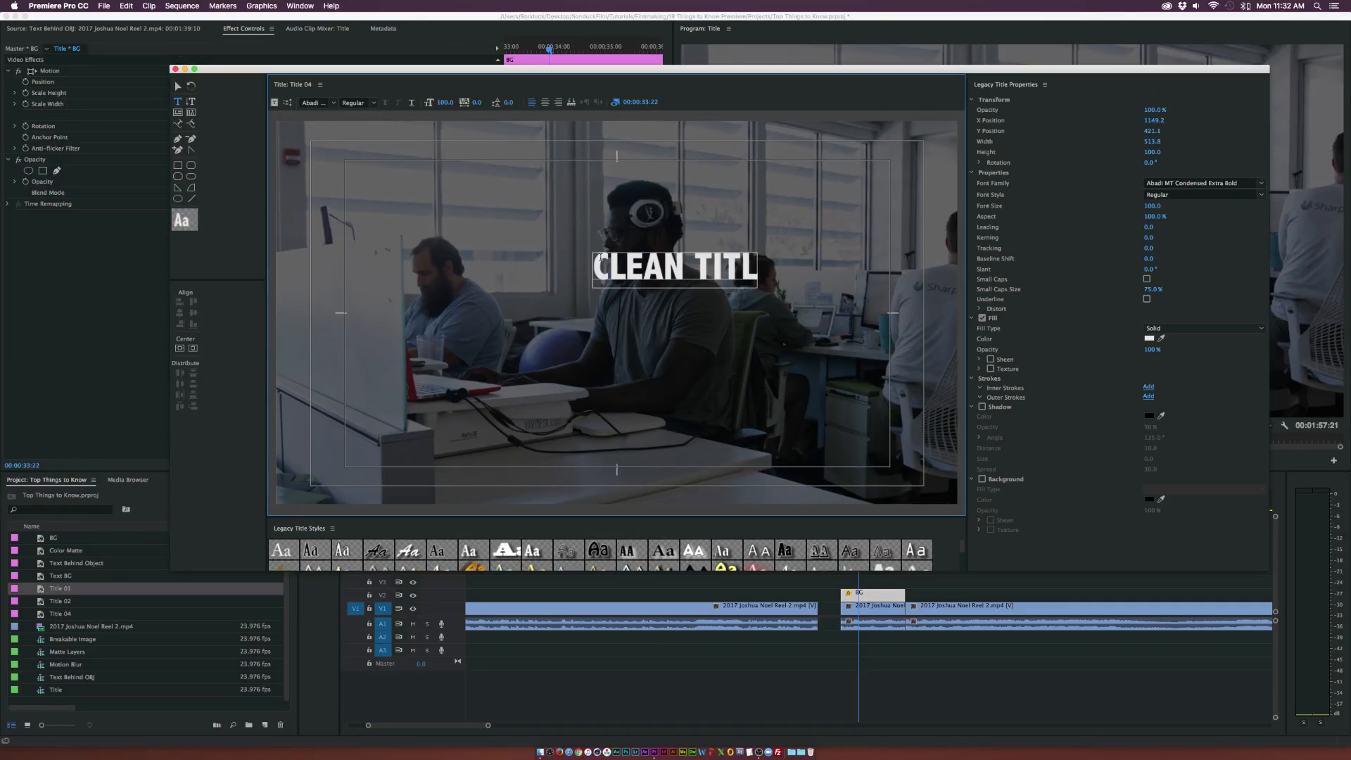
text(ES)
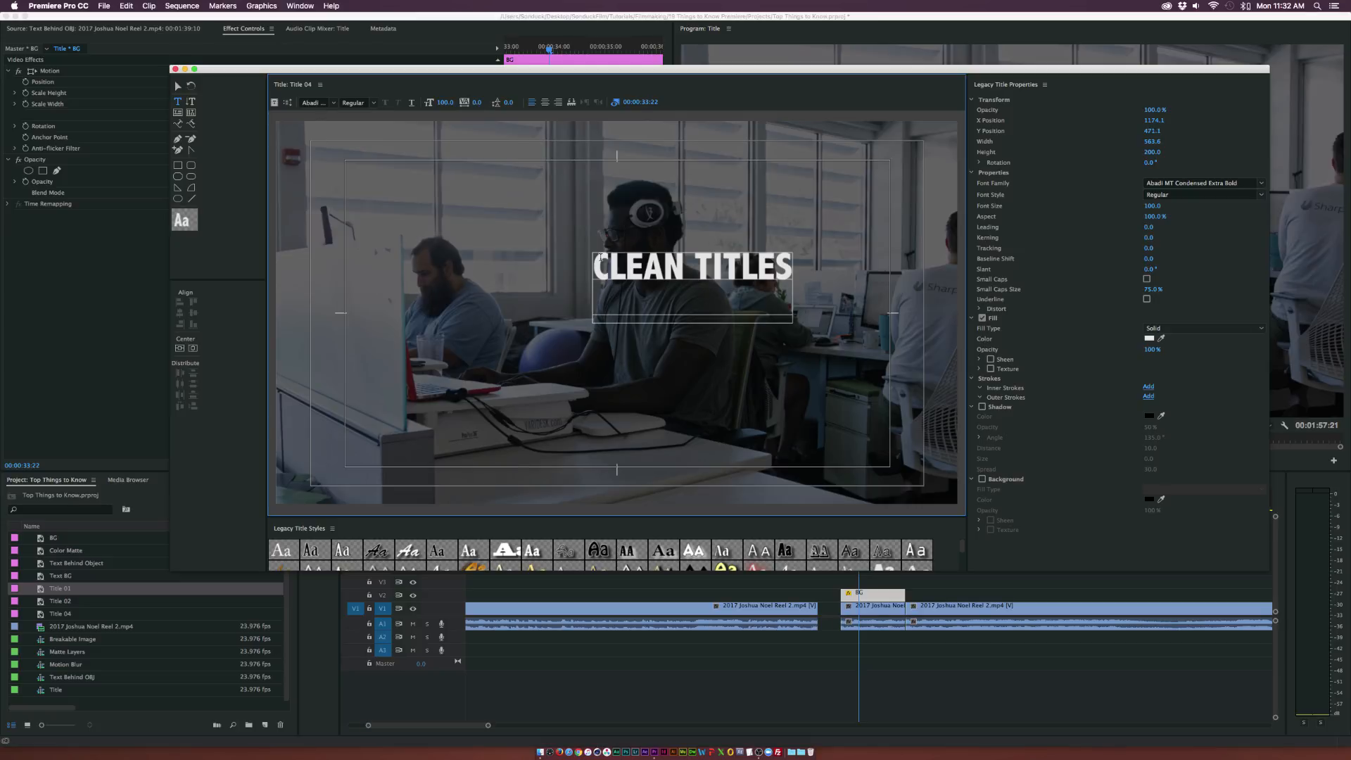
text(GREAT DESI)
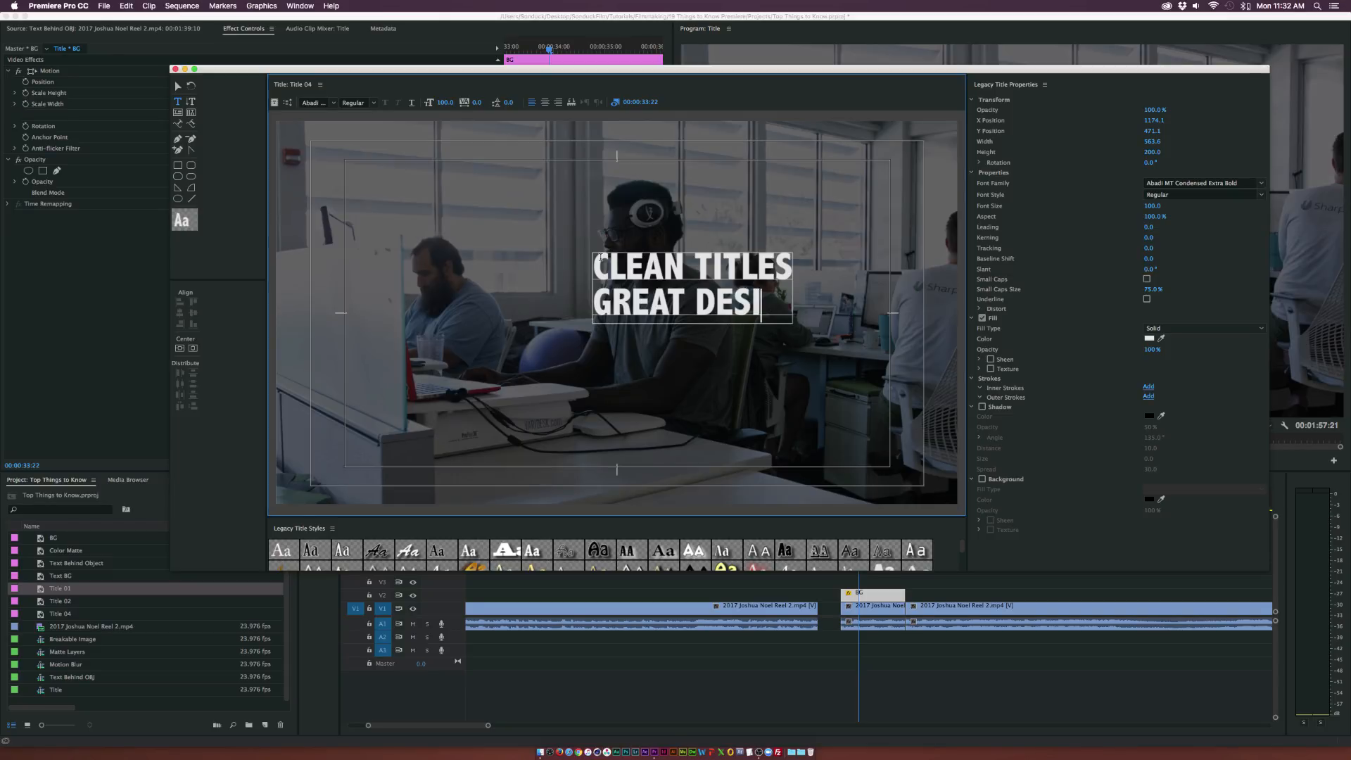
text(GN)
click(1203, 183)
text(Gotham)
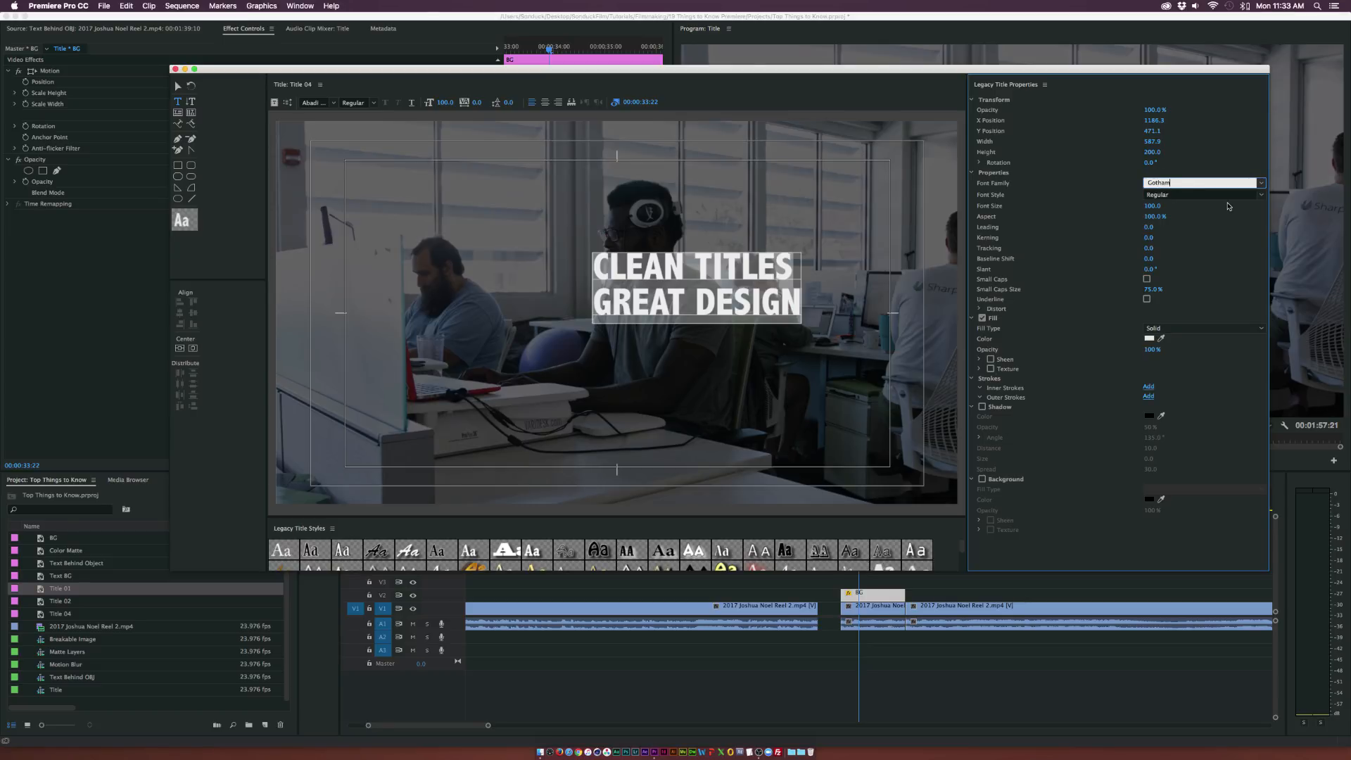
Set CLEAN TITLES in bold Gotham with wider spacing, and GREAT DESIGN in light Gotham.
click(1204, 194)
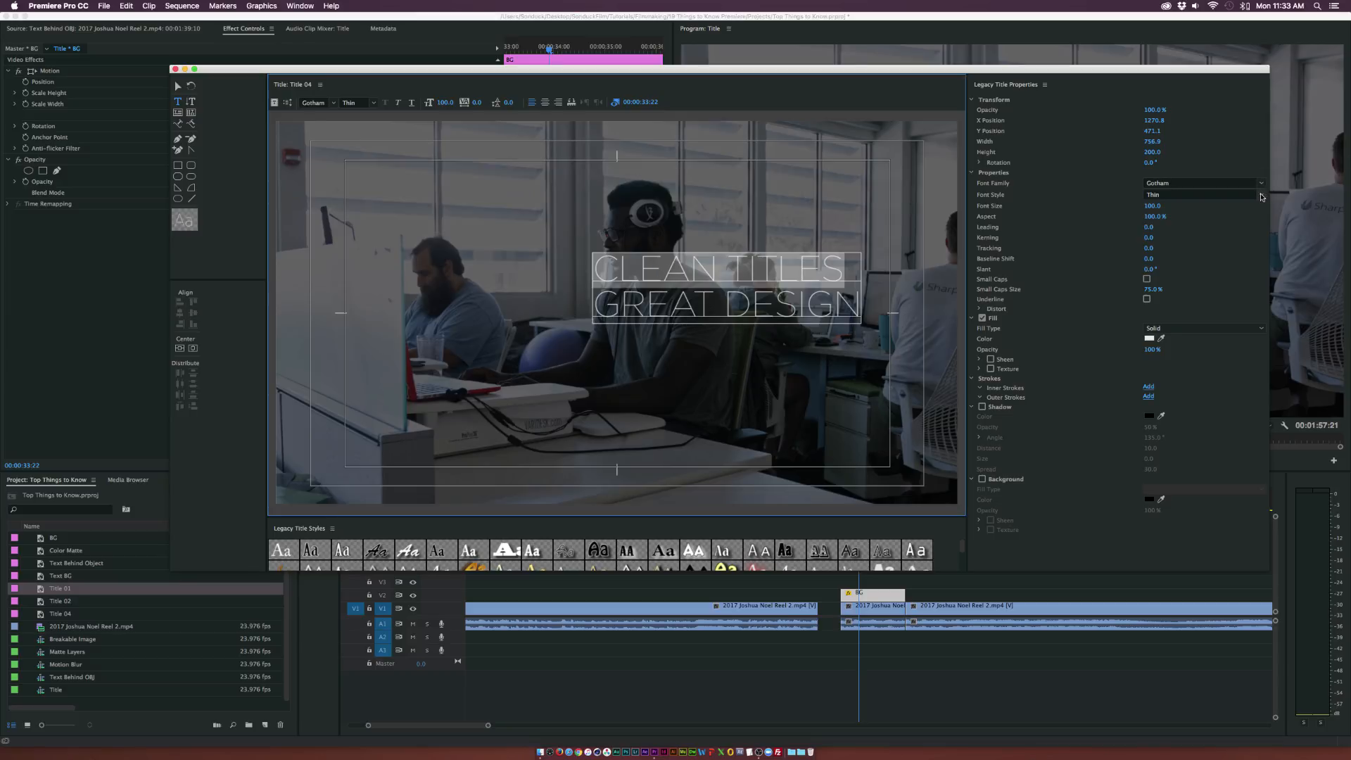
click(1201, 195)
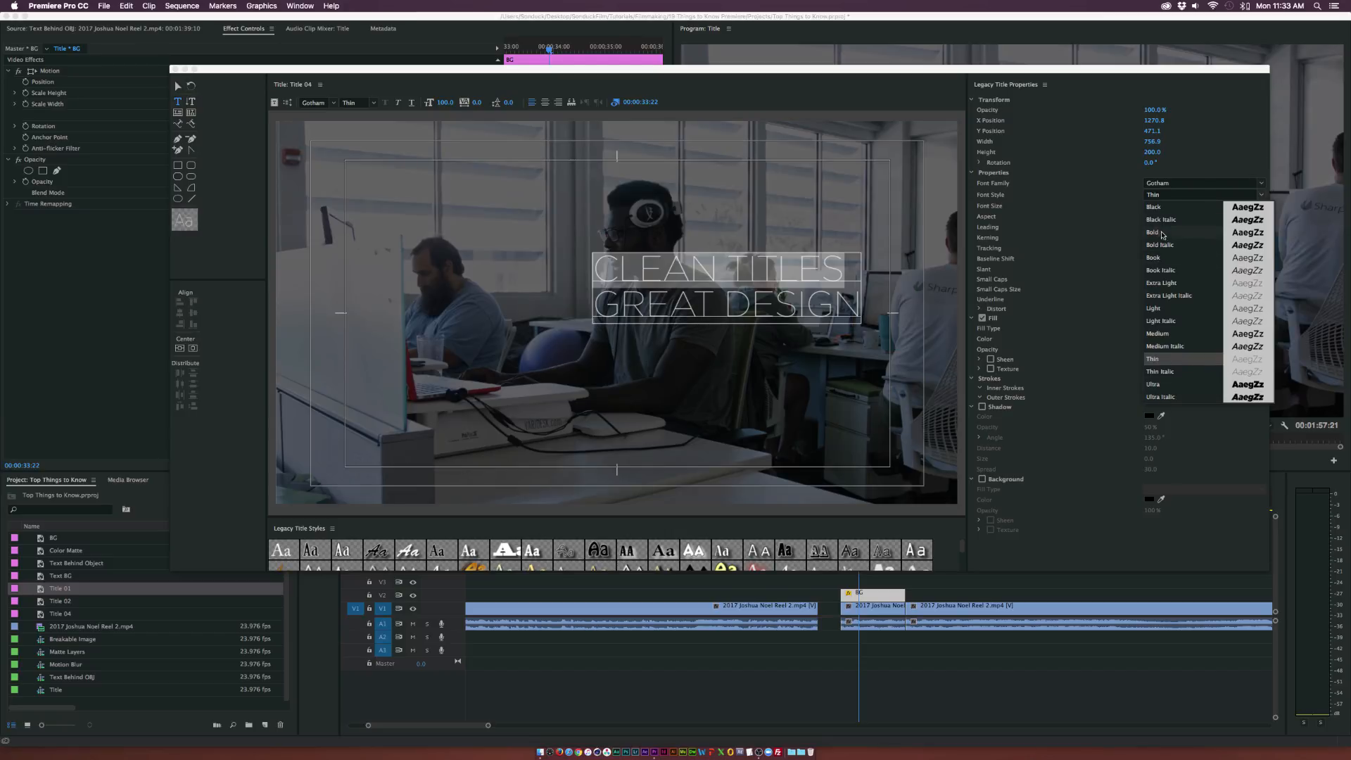
click(1154, 232)
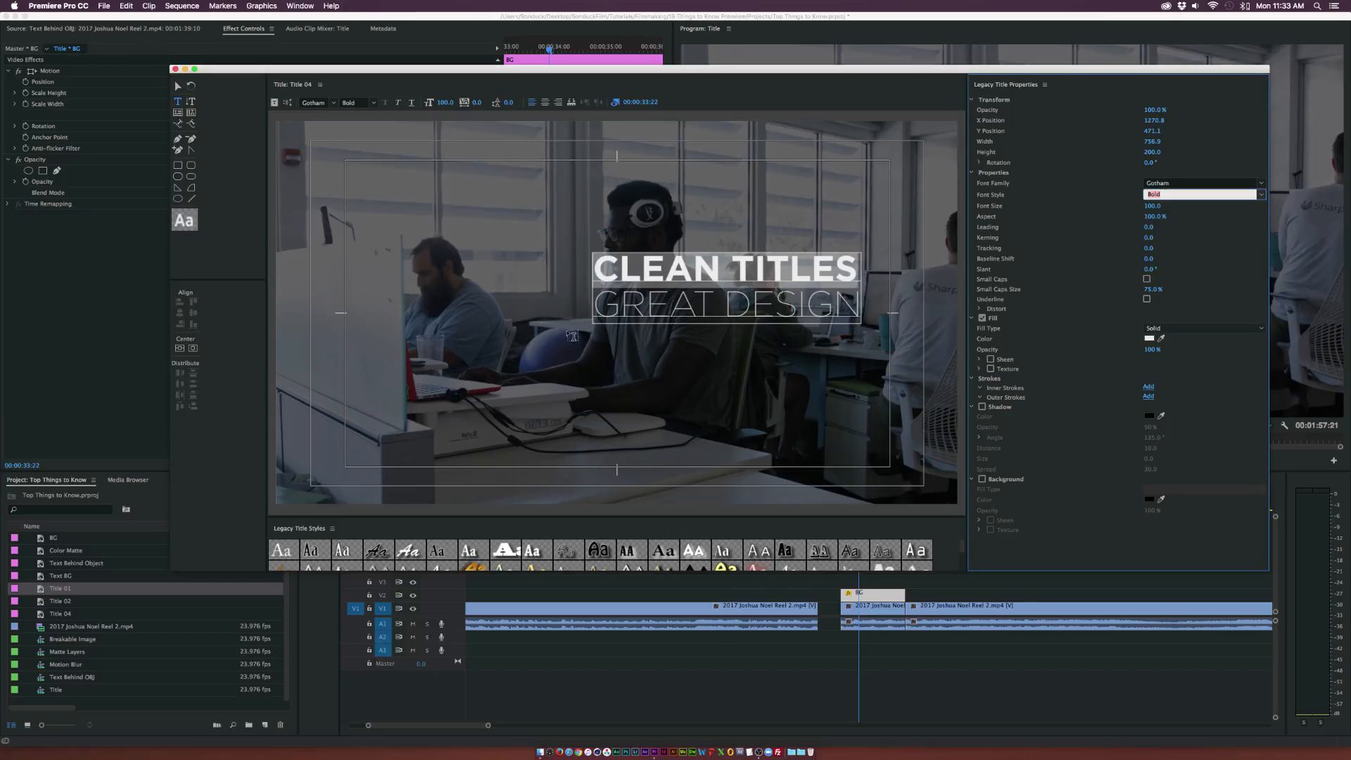
click(1201, 194)
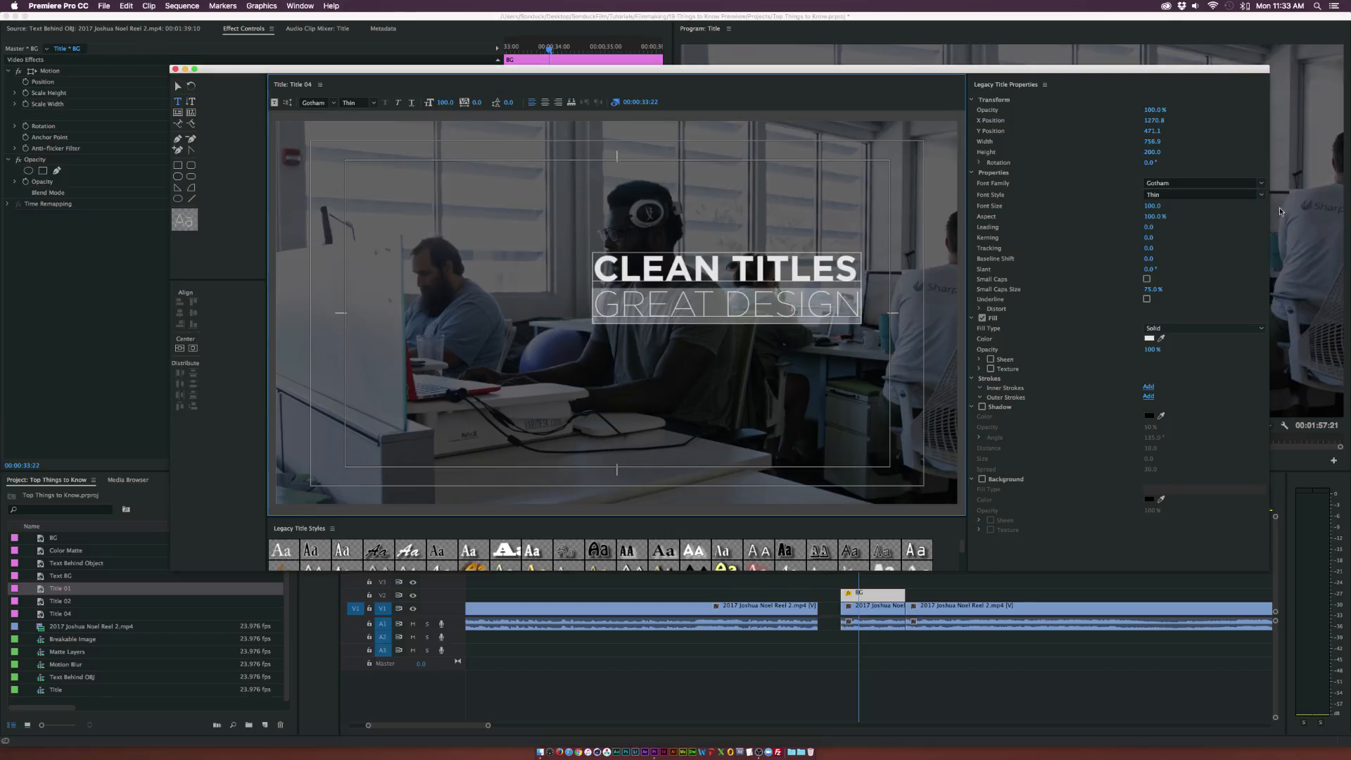
click(1202, 194)
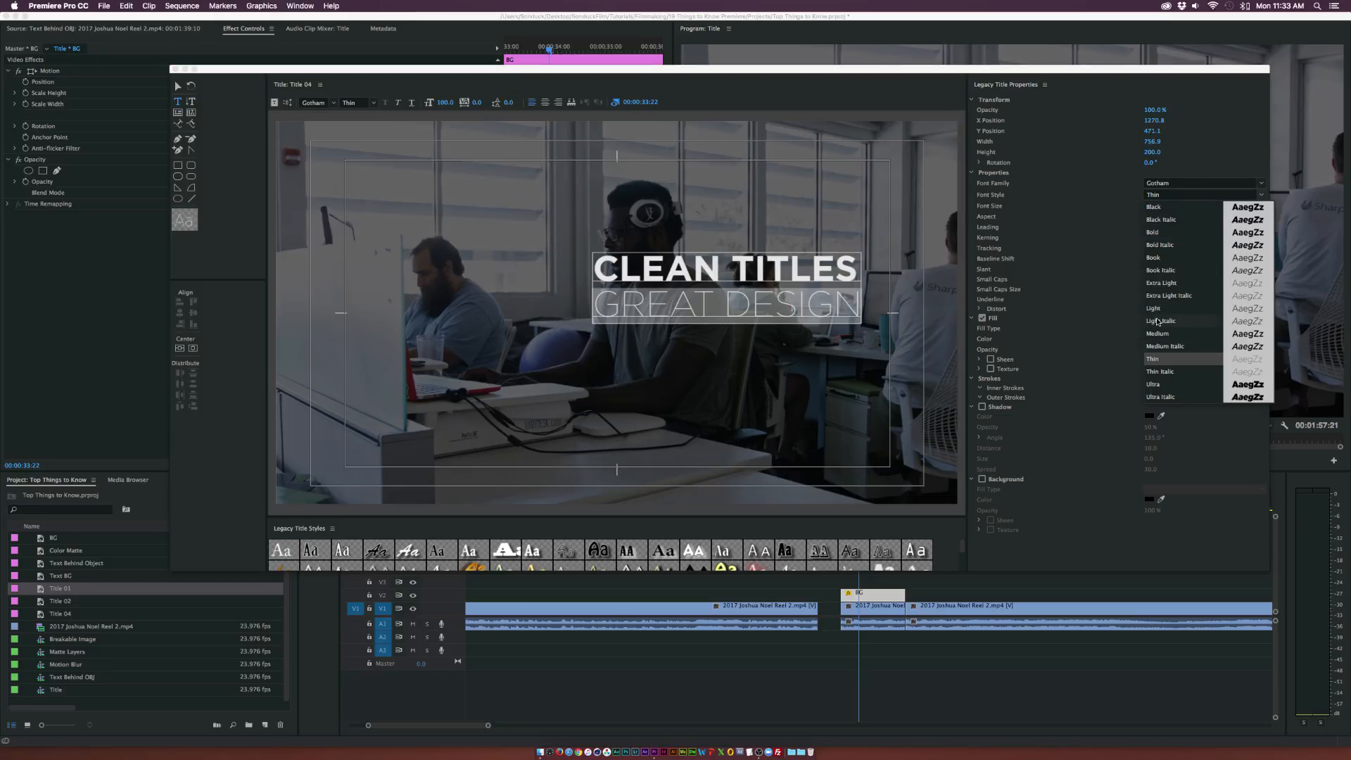
click(1154, 308)
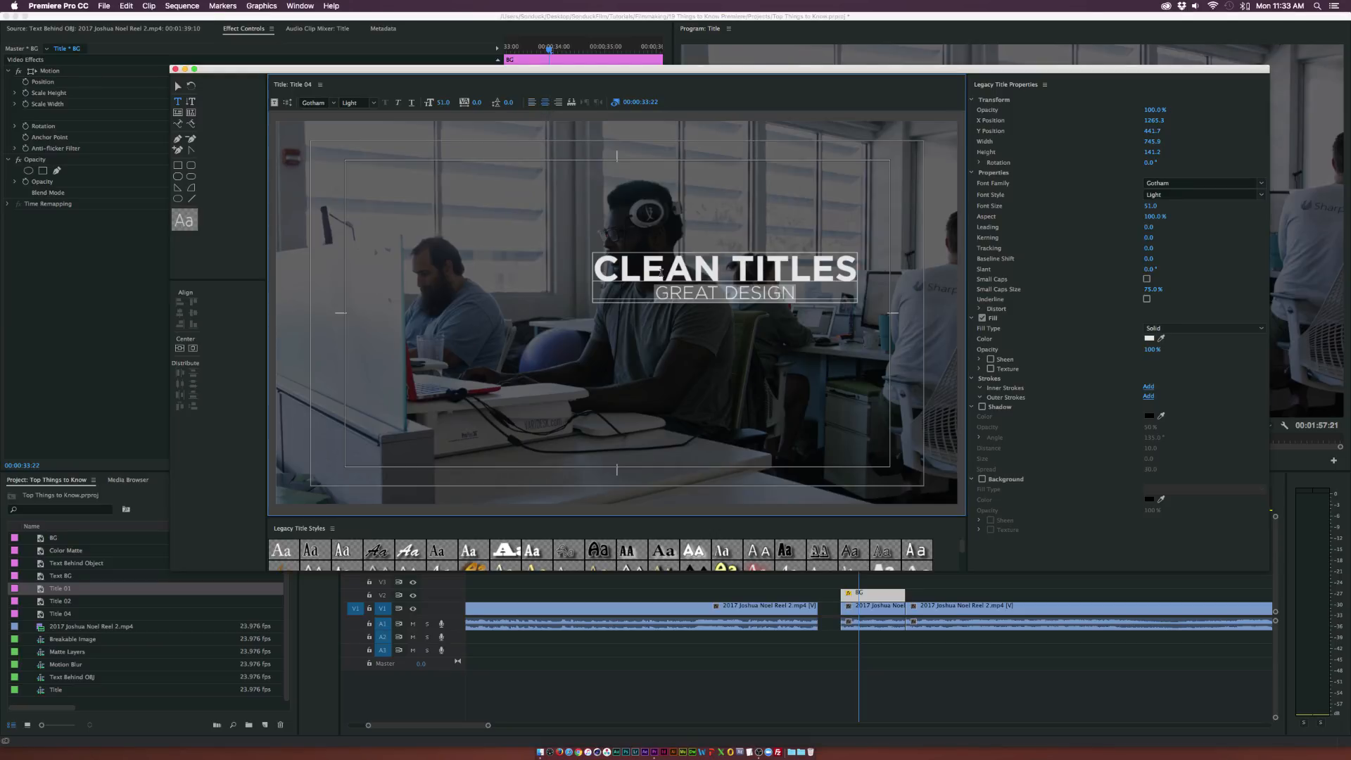
click(353, 103)
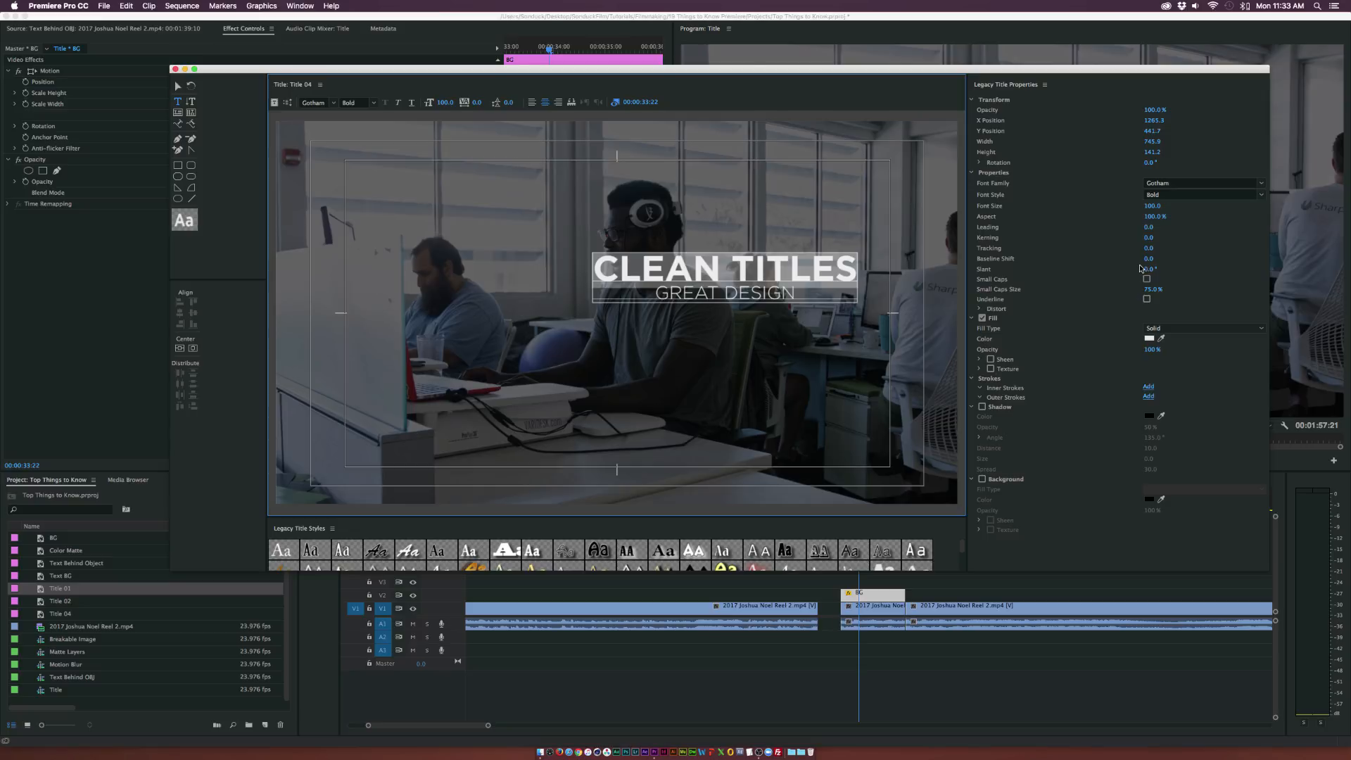
click(1150, 248)
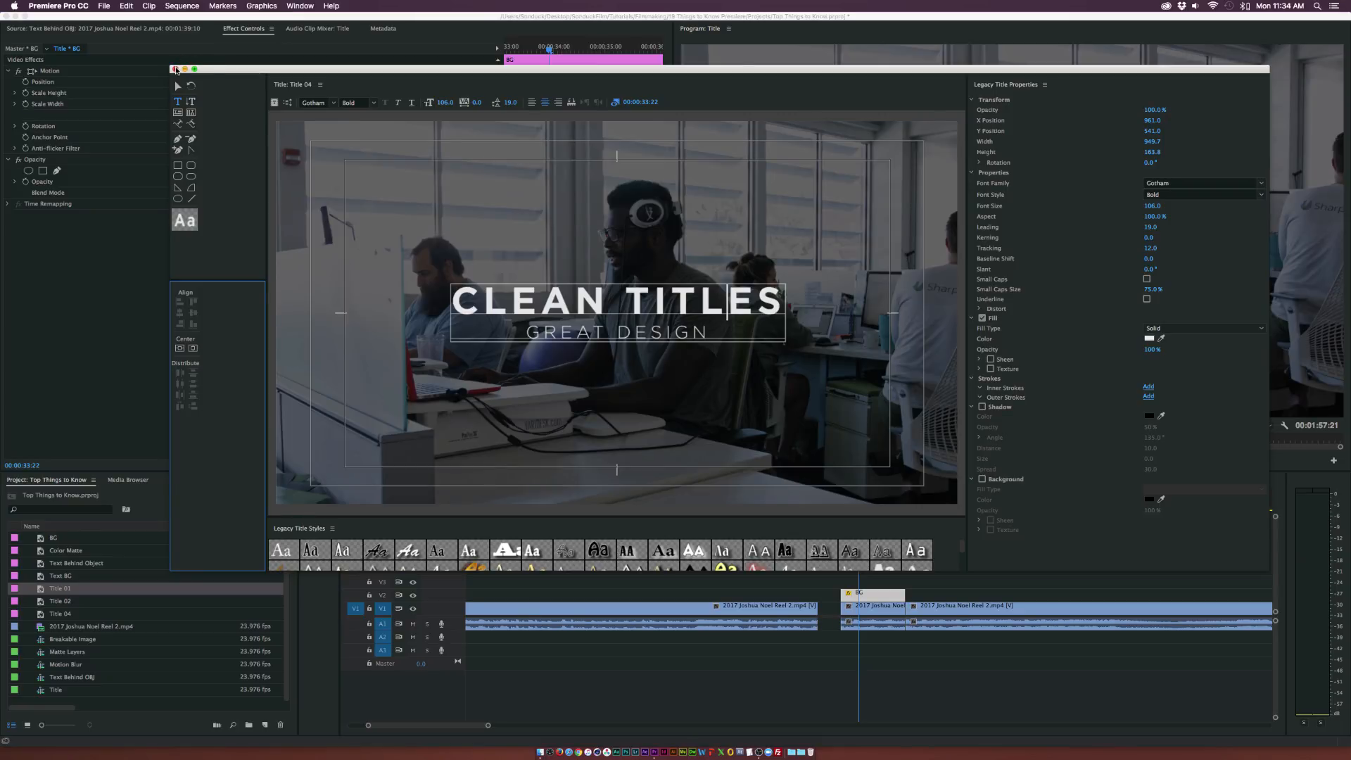
Close the Legacy Title editor to return to the Title sequence.
click(176, 69)
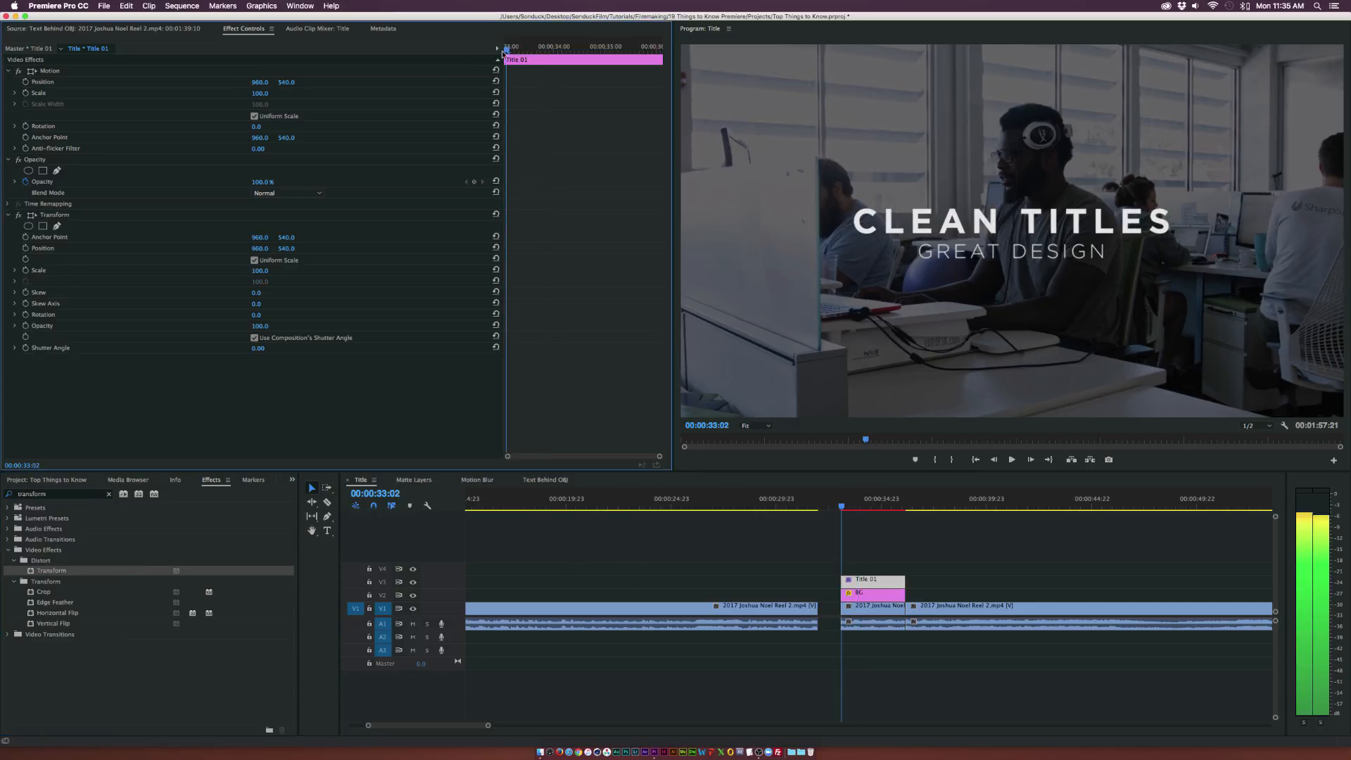
Keyframe the BC matte's Transform position off the top of the frame and bring up its easing options.
click(871, 592)
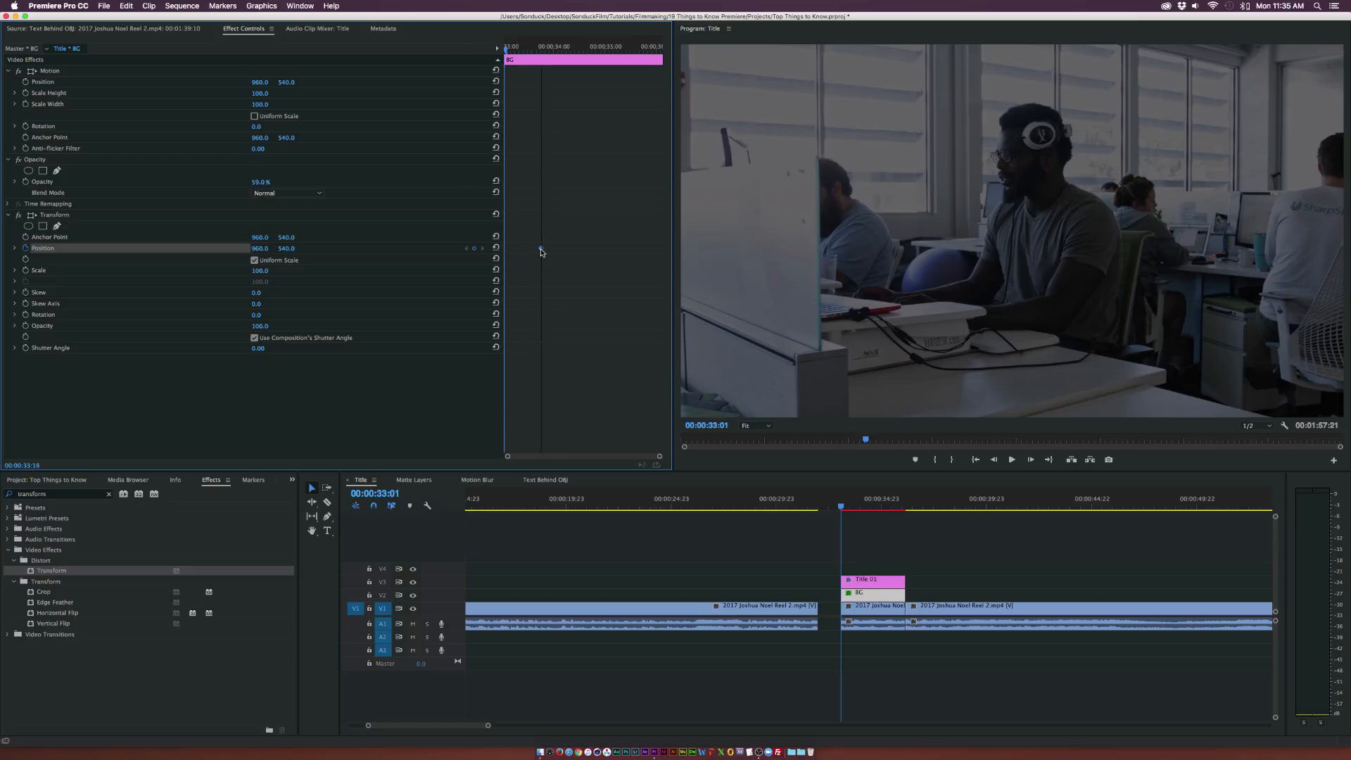
drag(287, 249, 286, 215)
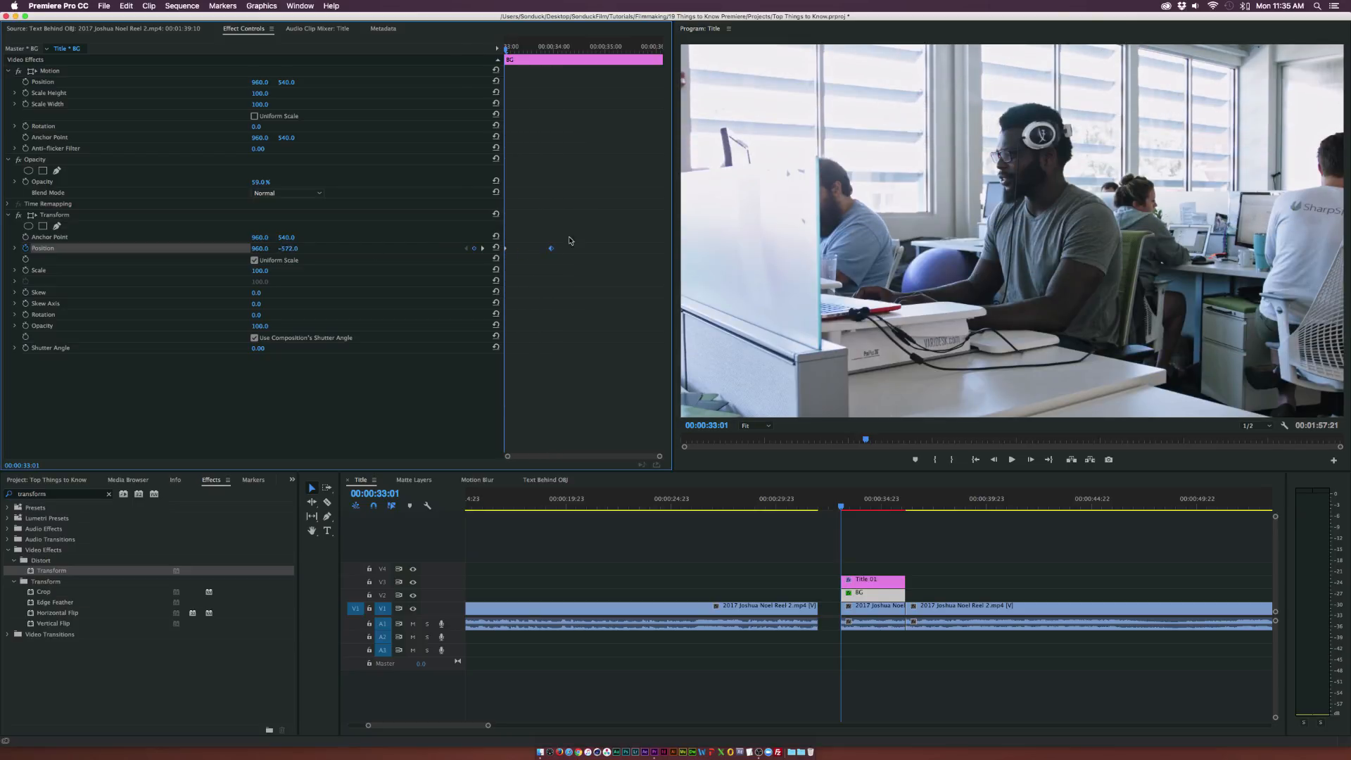
right_click(569, 239)
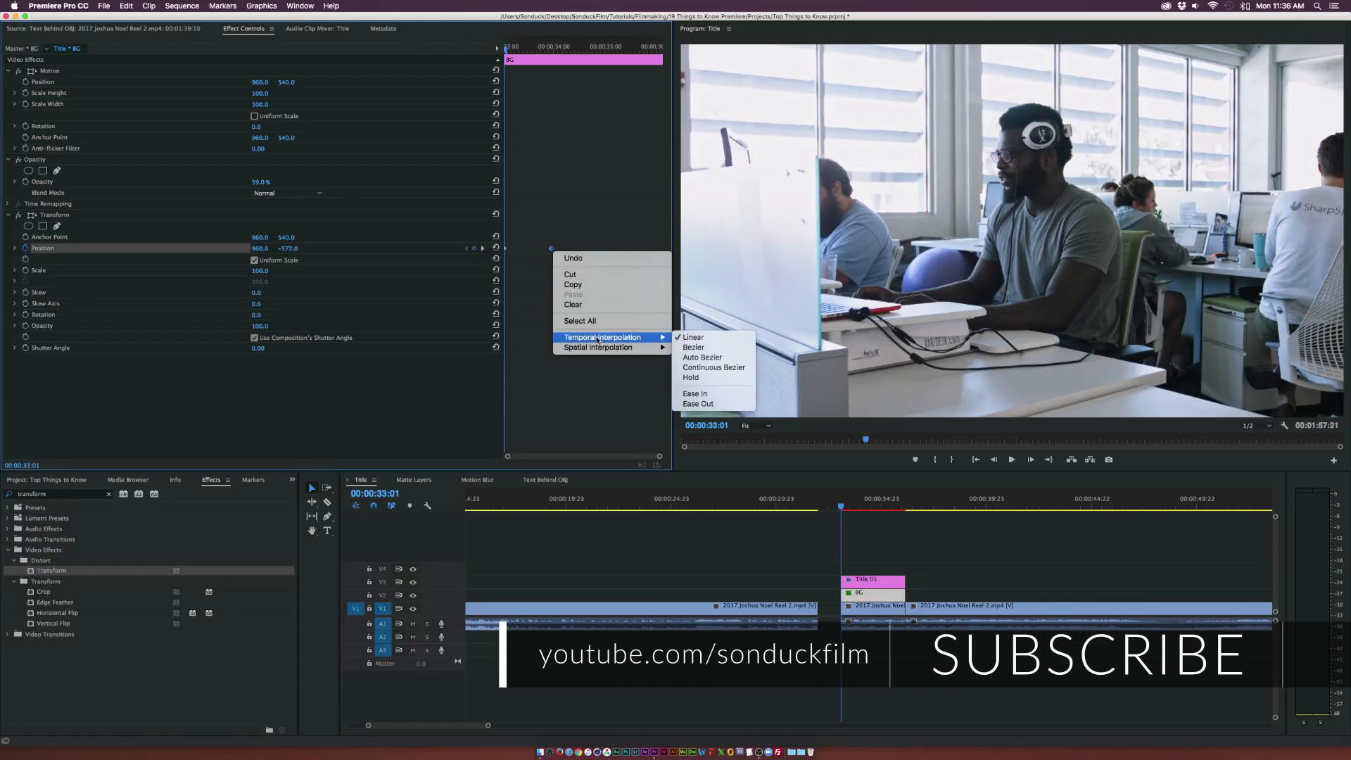
mouse_move(702, 357)
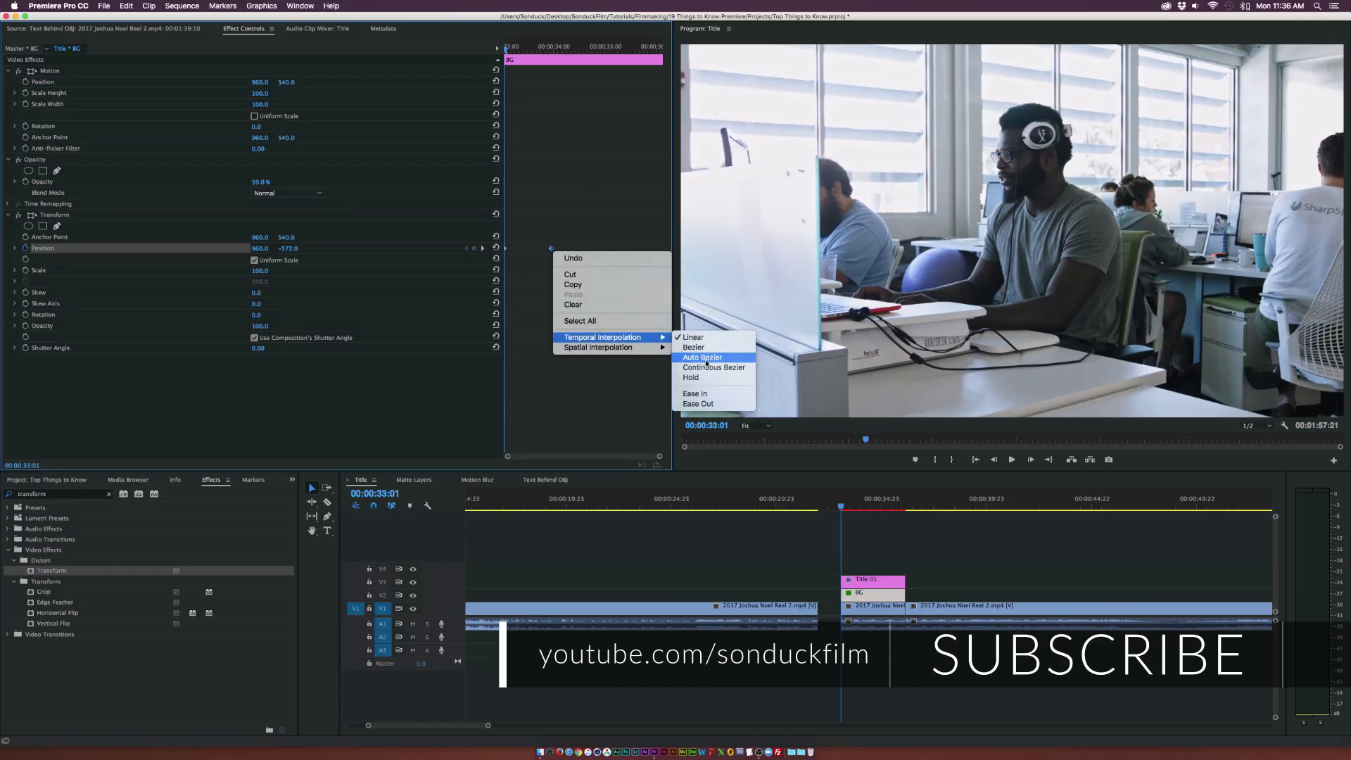